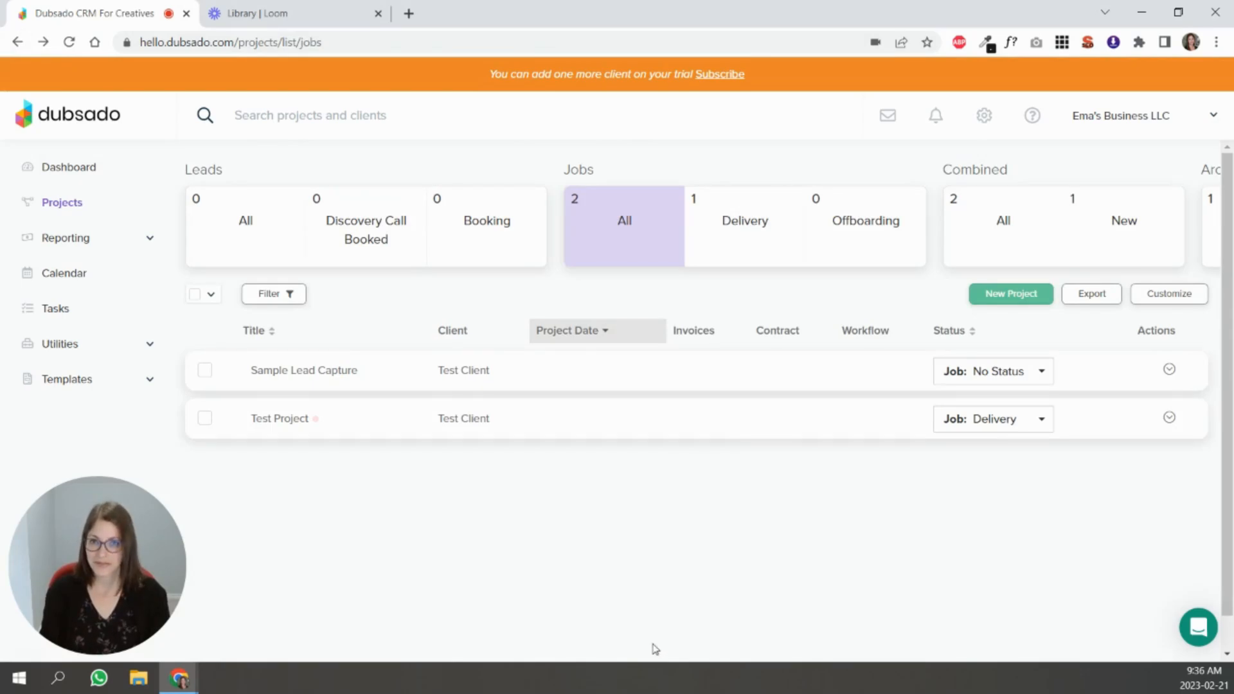
mouse_move(645, 632)
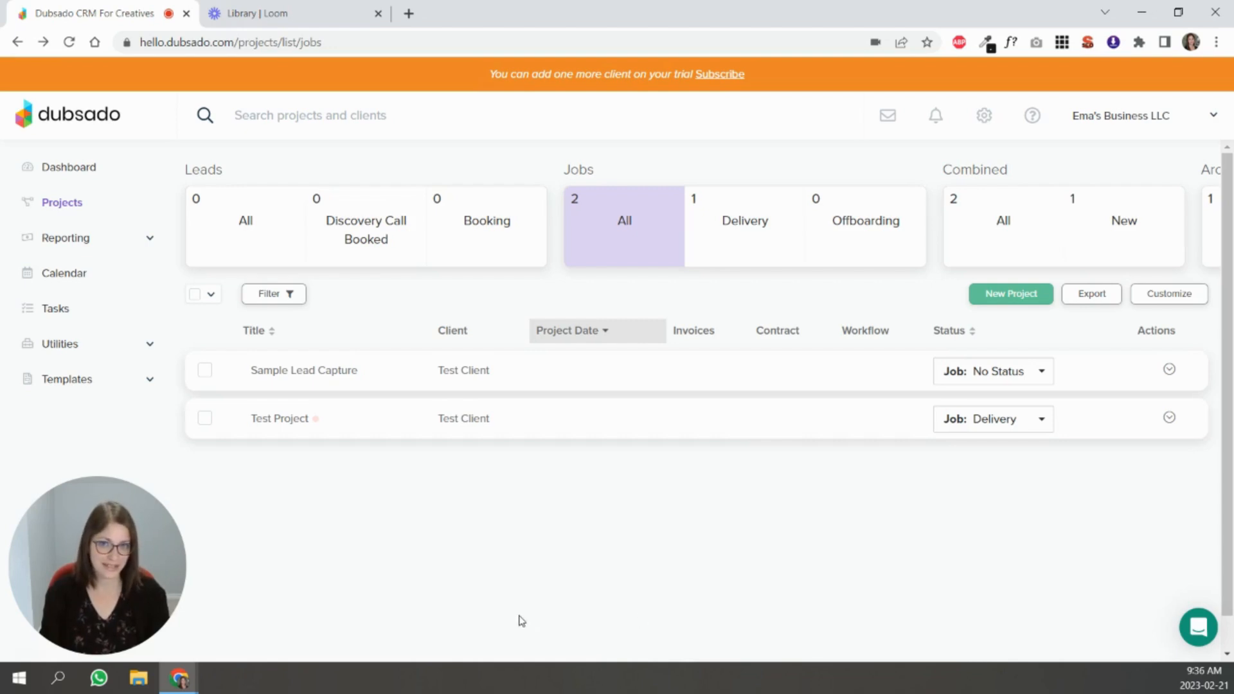
mouse_move(647, 562)
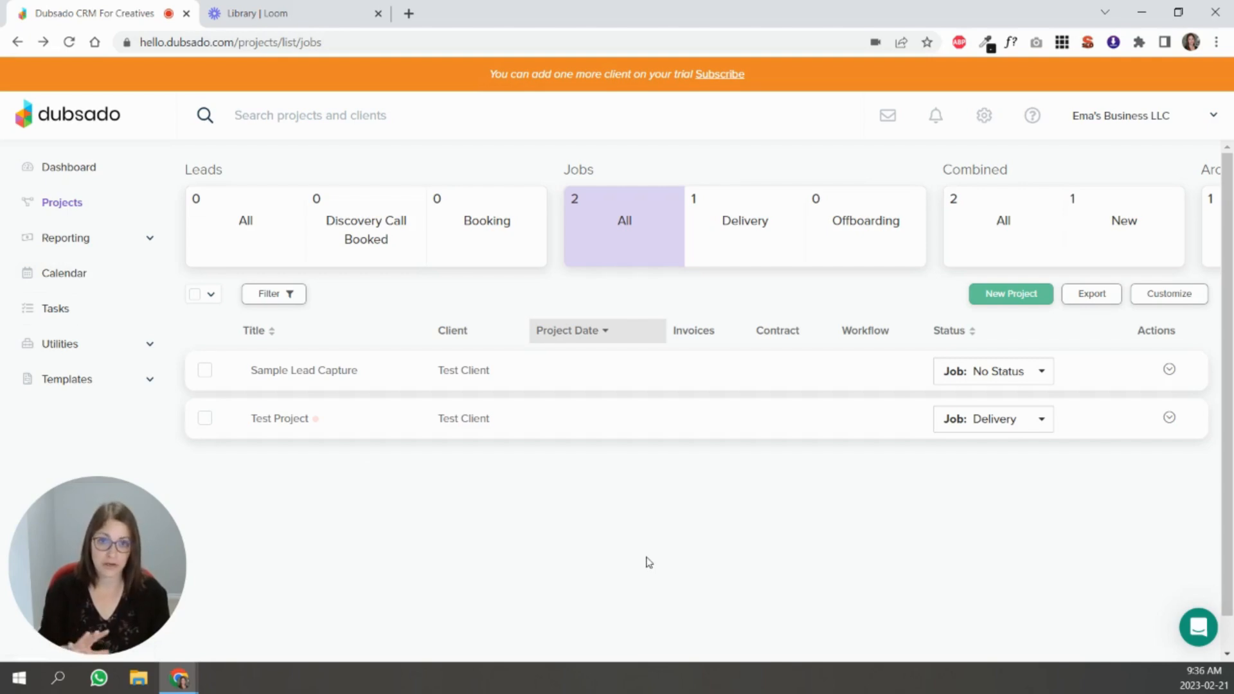
mouse_move(475, 532)
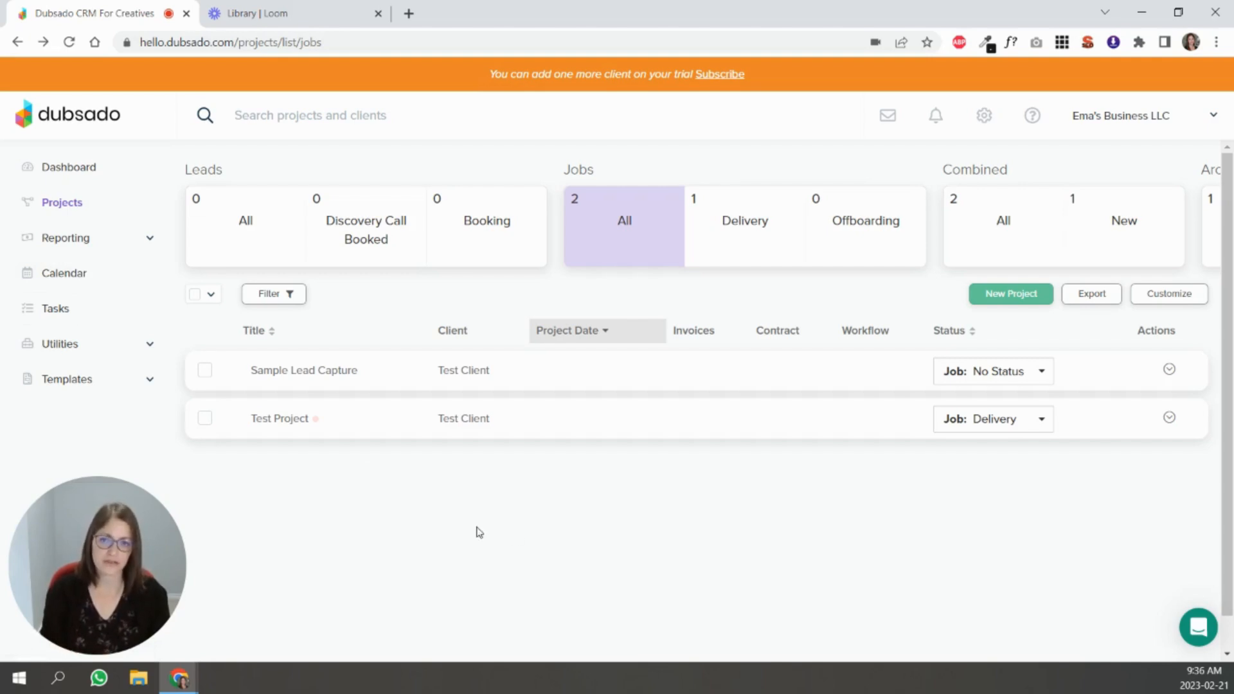
mouse_move(59, 360)
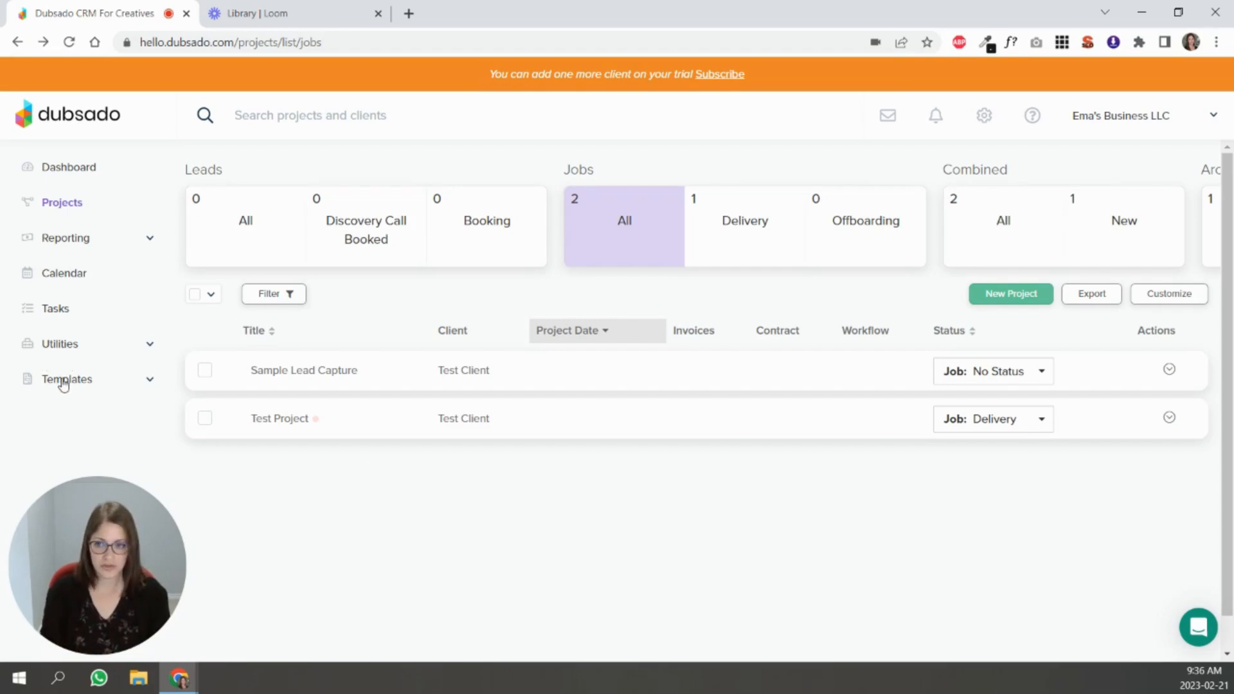
Step: Go to the Project Sources page under Reporting, which lists no sources yet
left_click(66, 237)
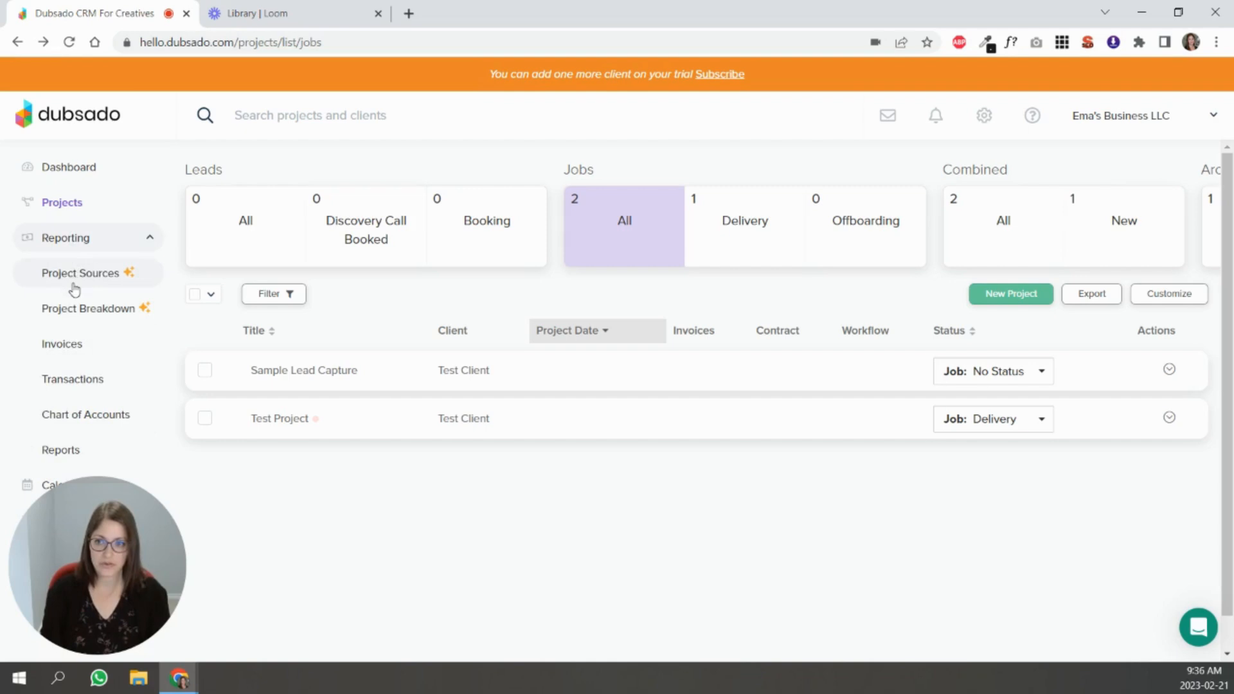
left_click(80, 273)
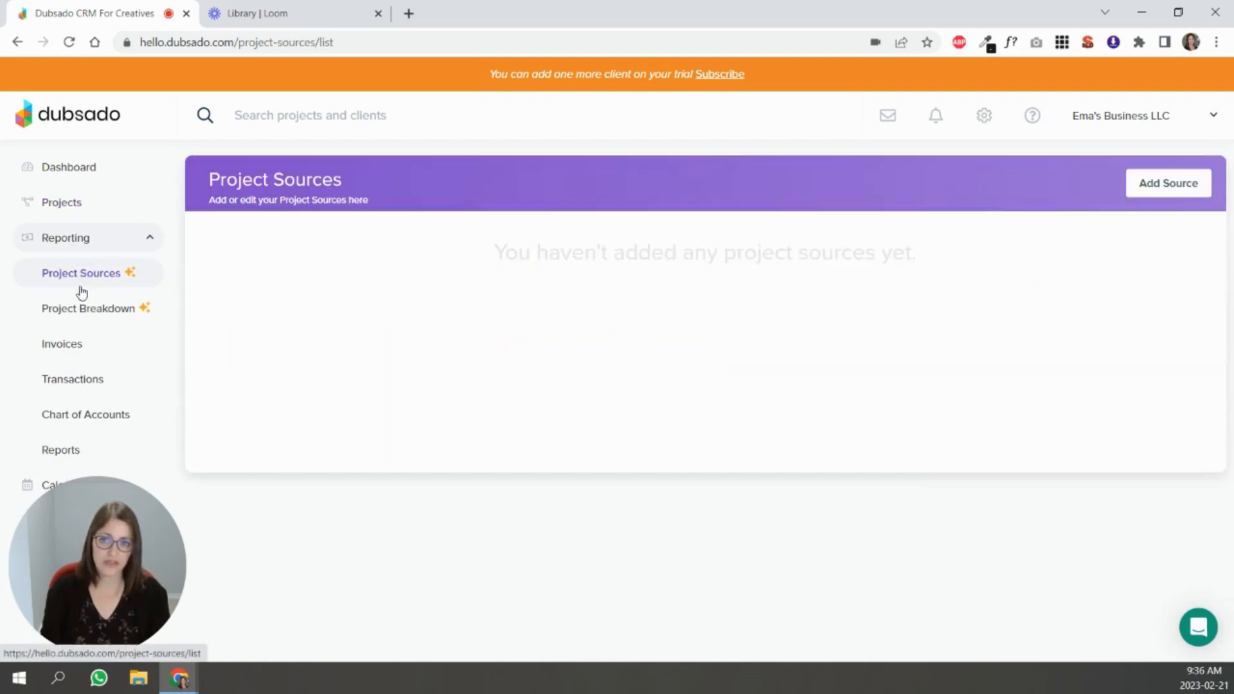
mouse_move(89, 307)
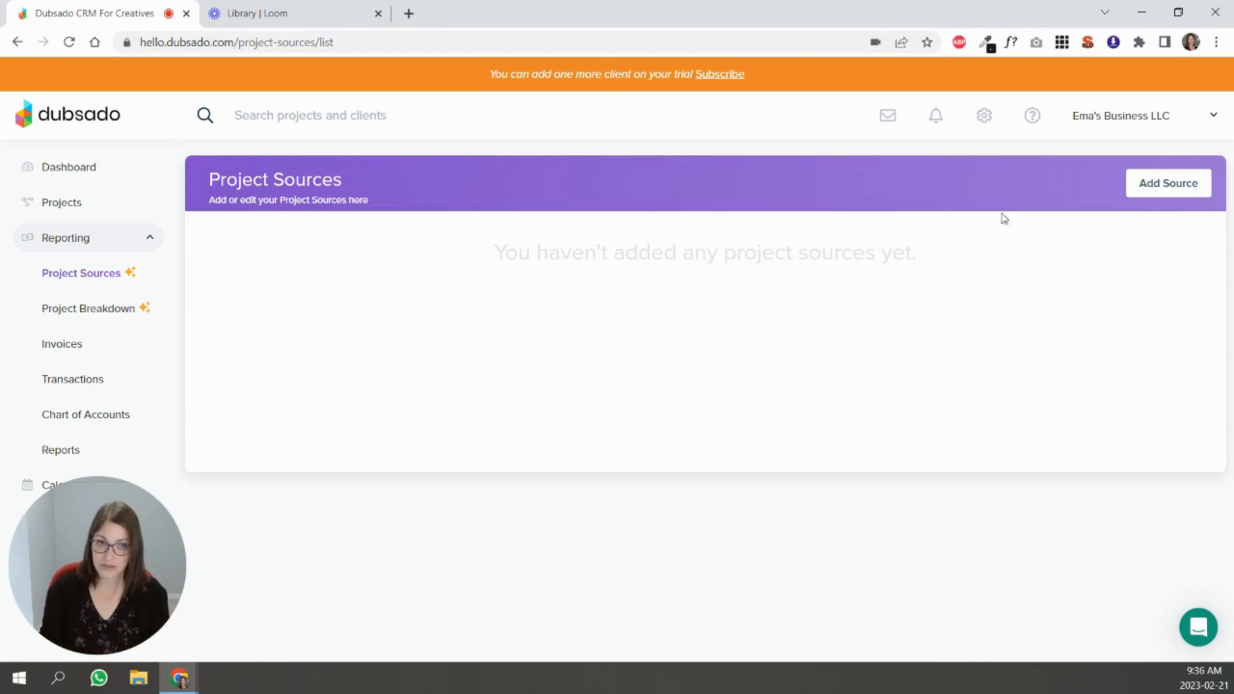
mouse_move(1169, 183)
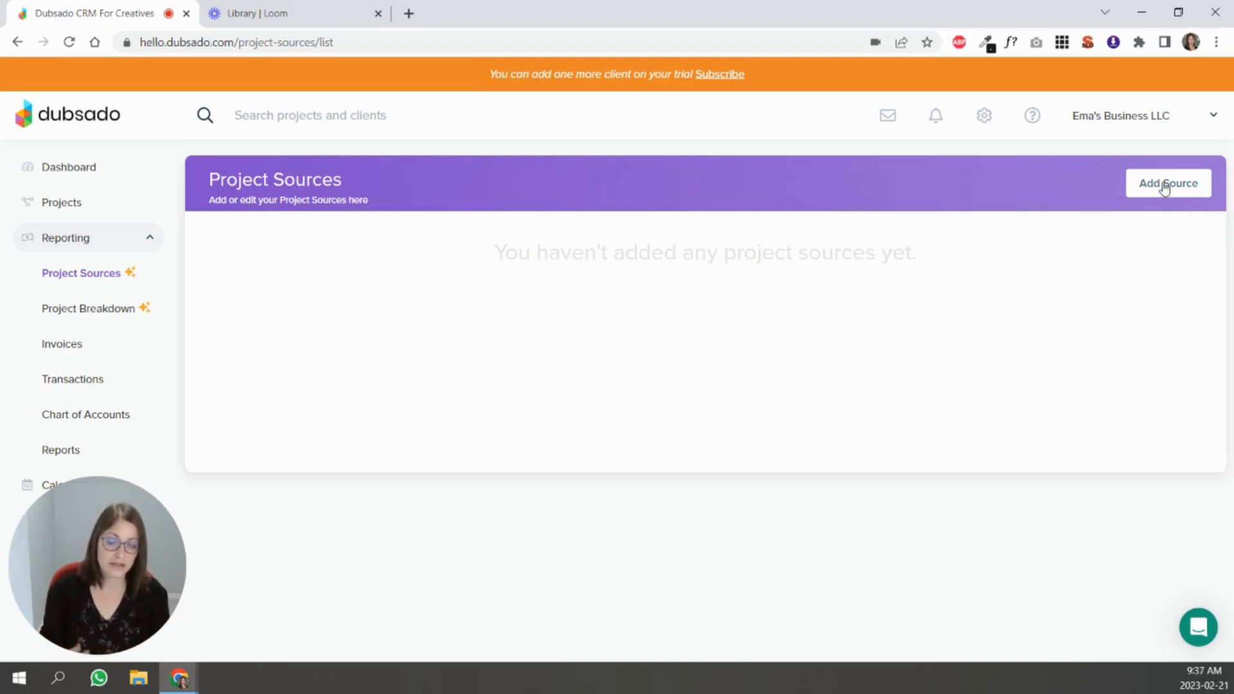
Step: Add a crimson Instagram project source and a Facebook source
left_click(1167, 182)
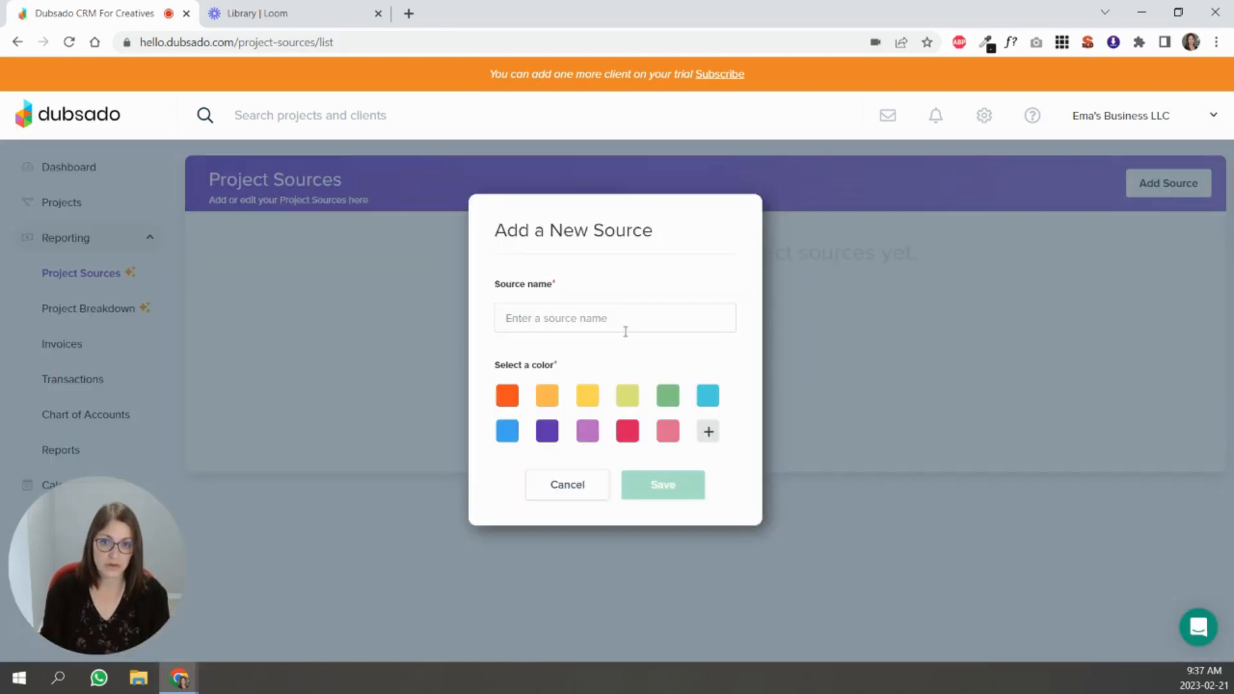
type("Instag")
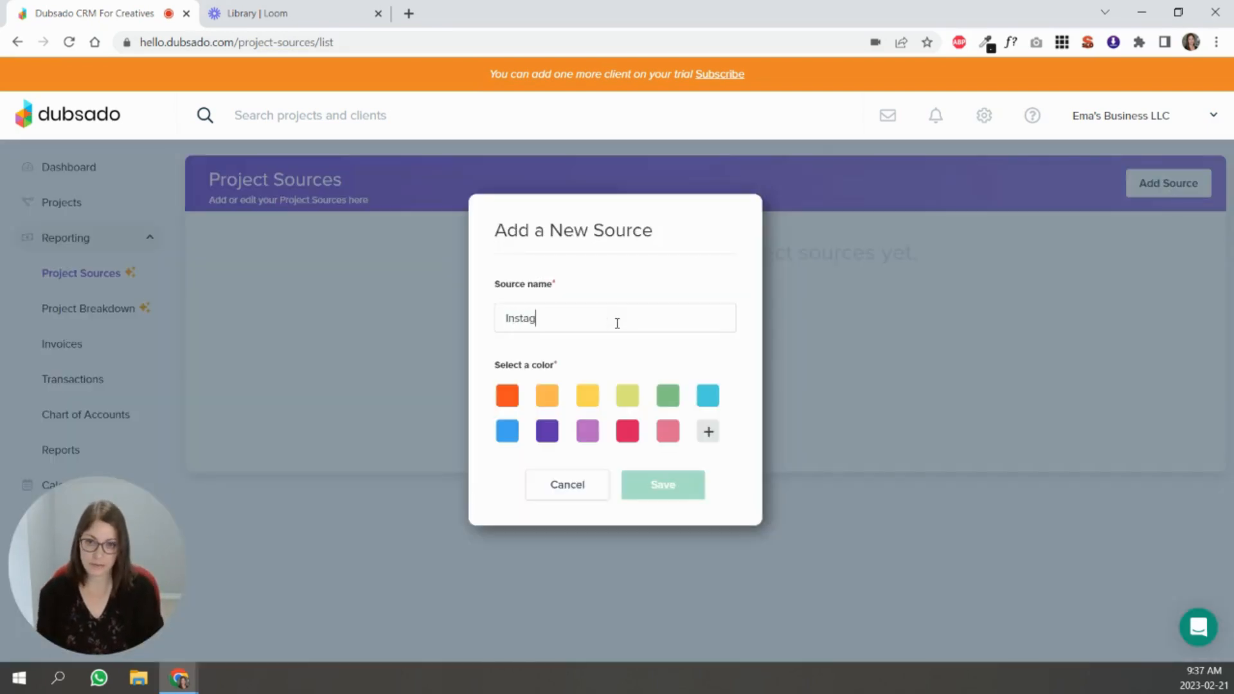
left_click(625, 430)
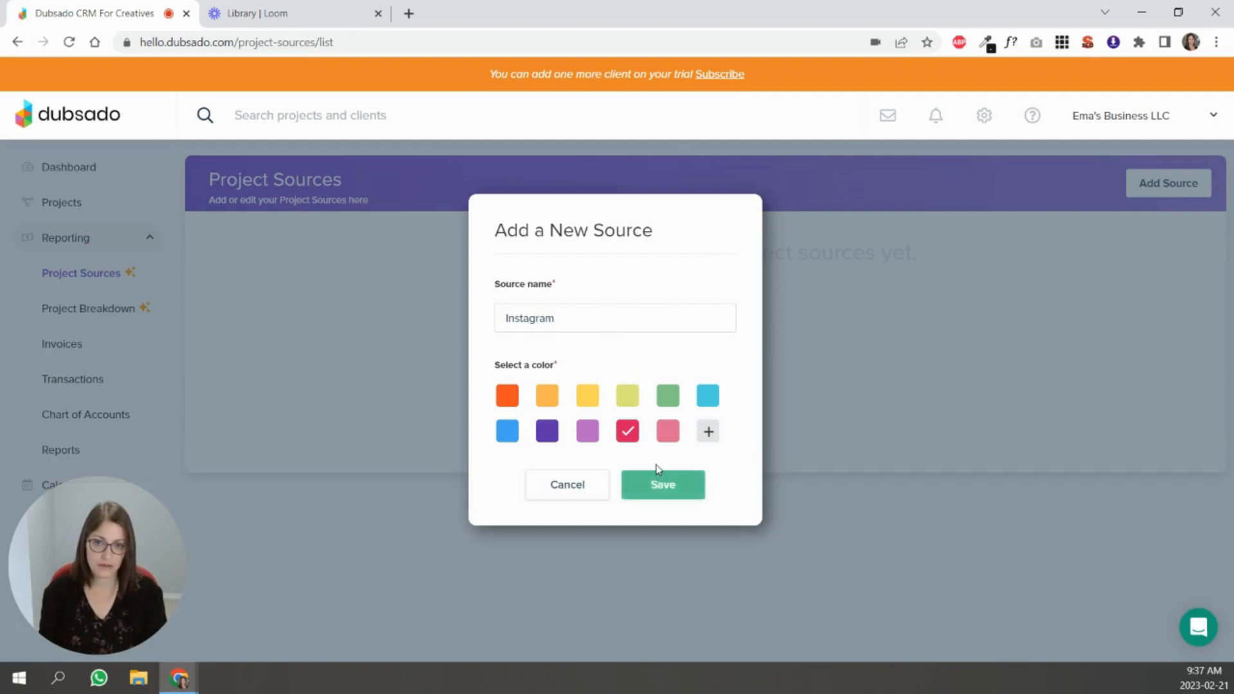
left_click(662, 484)
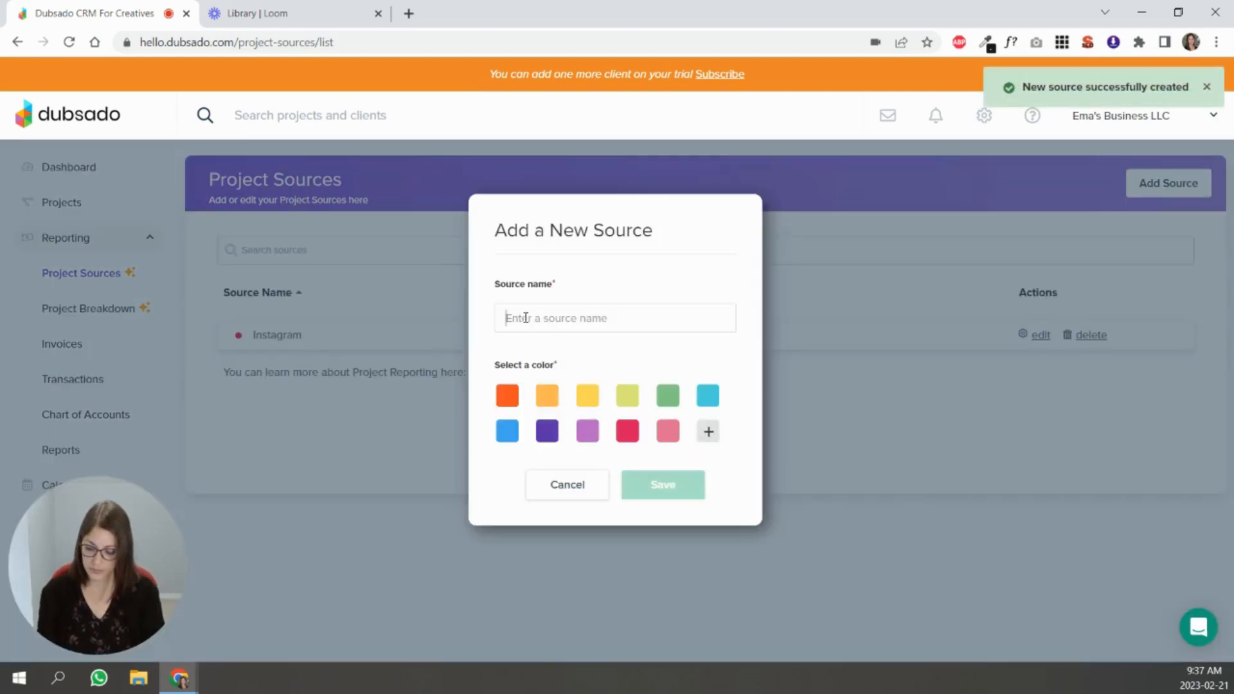
type("Facebook")
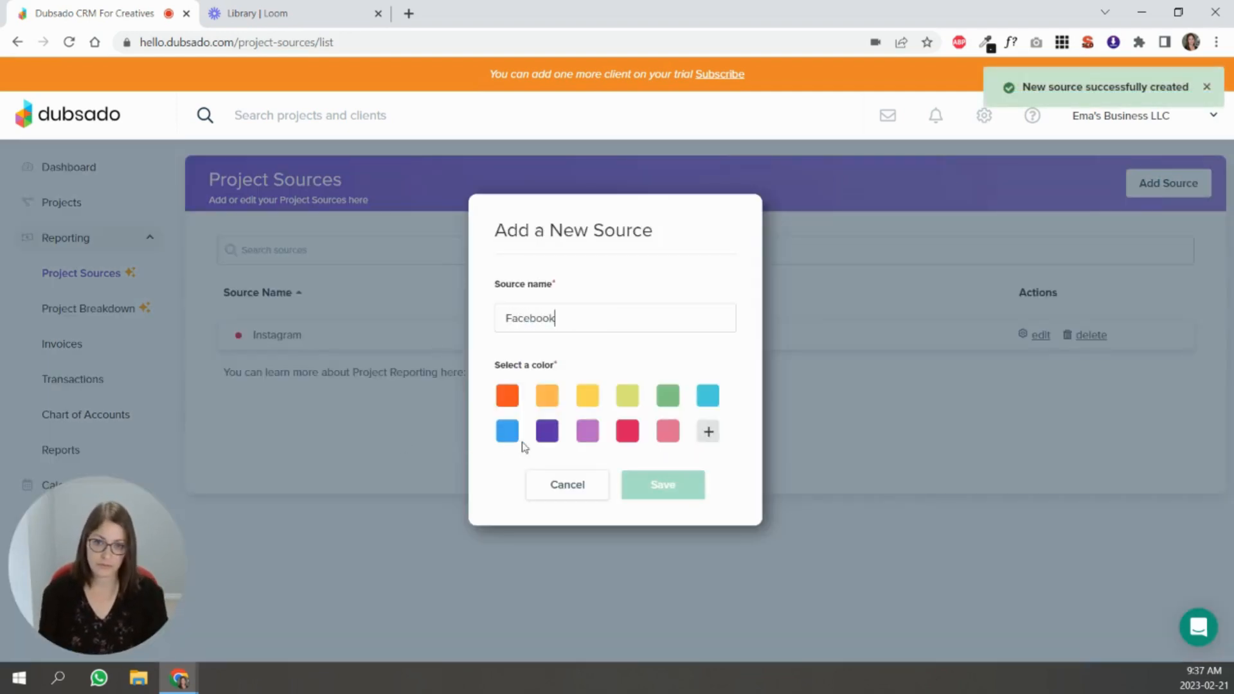
left_click(662, 485)
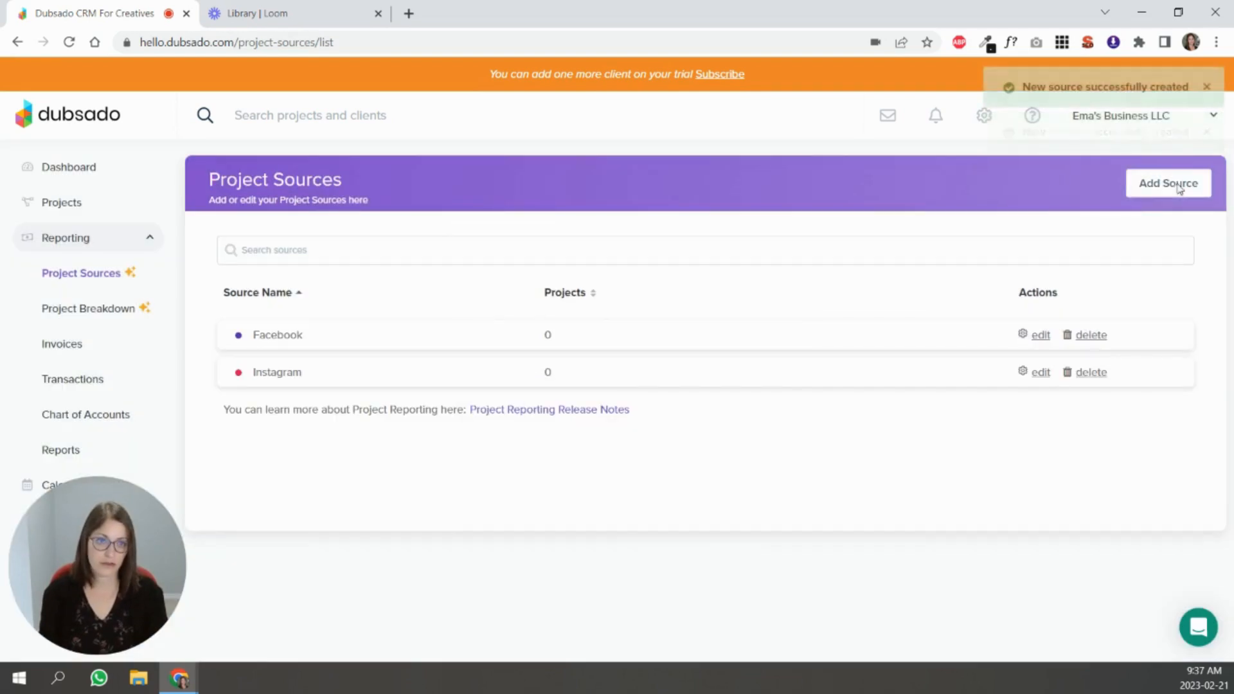
Step: Add a blue LinkedIn project source and an orange Pinterest source
left_click(1168, 183)
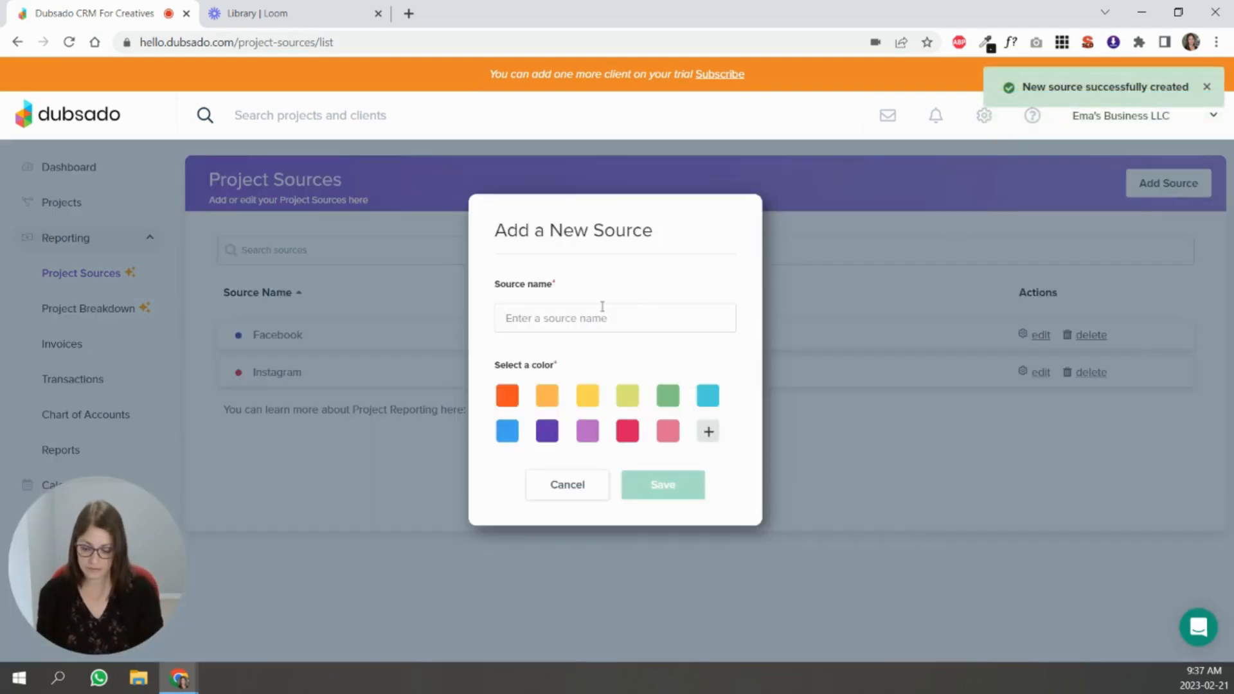
type("LinkedIn")
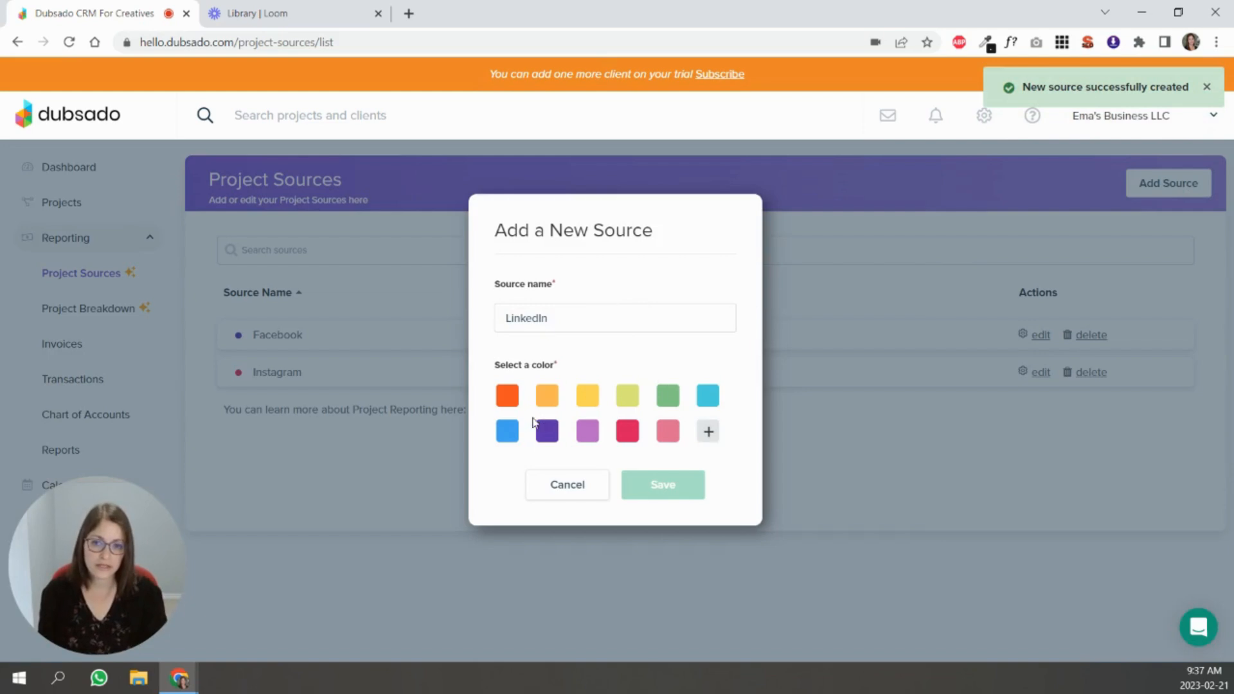
left_click(507, 430)
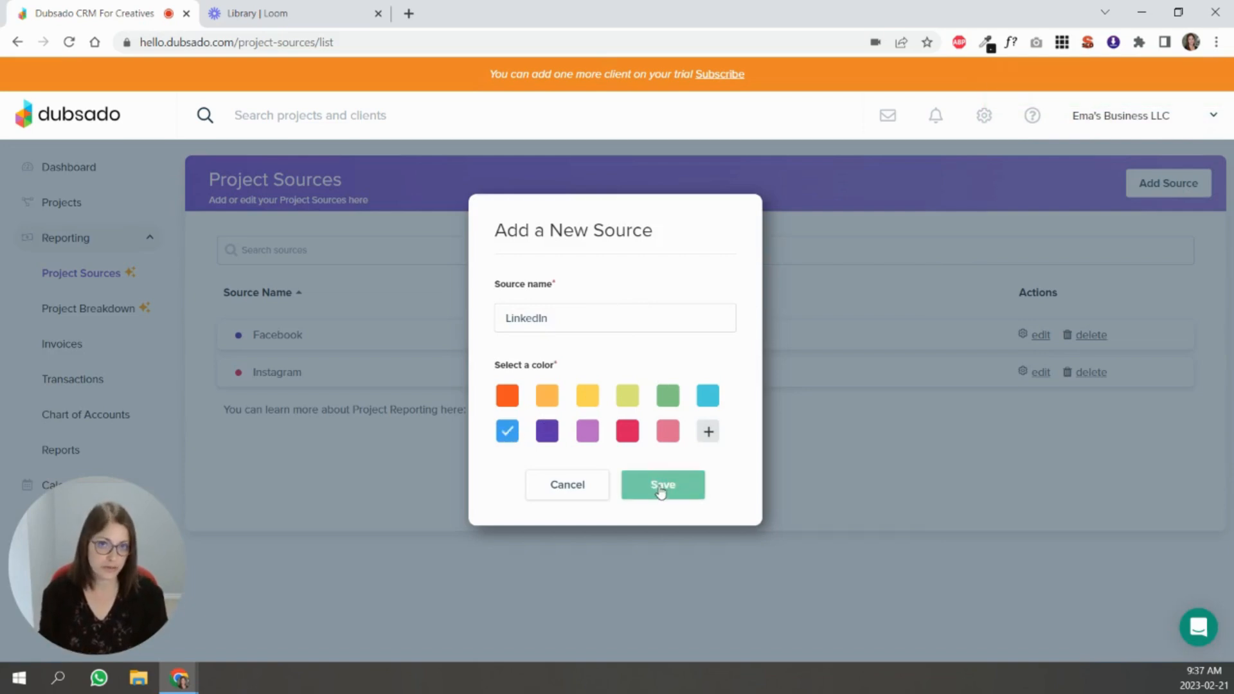
left_click(662, 485)
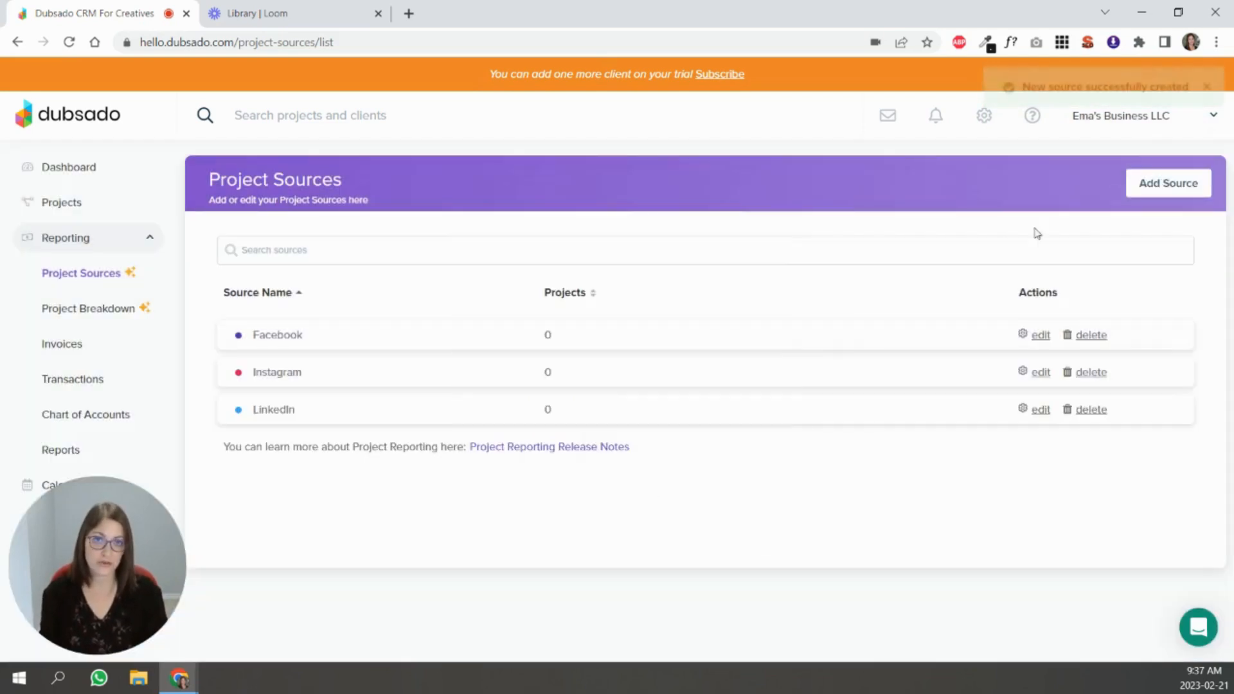
left_click(1168, 183)
type("Pinterest")
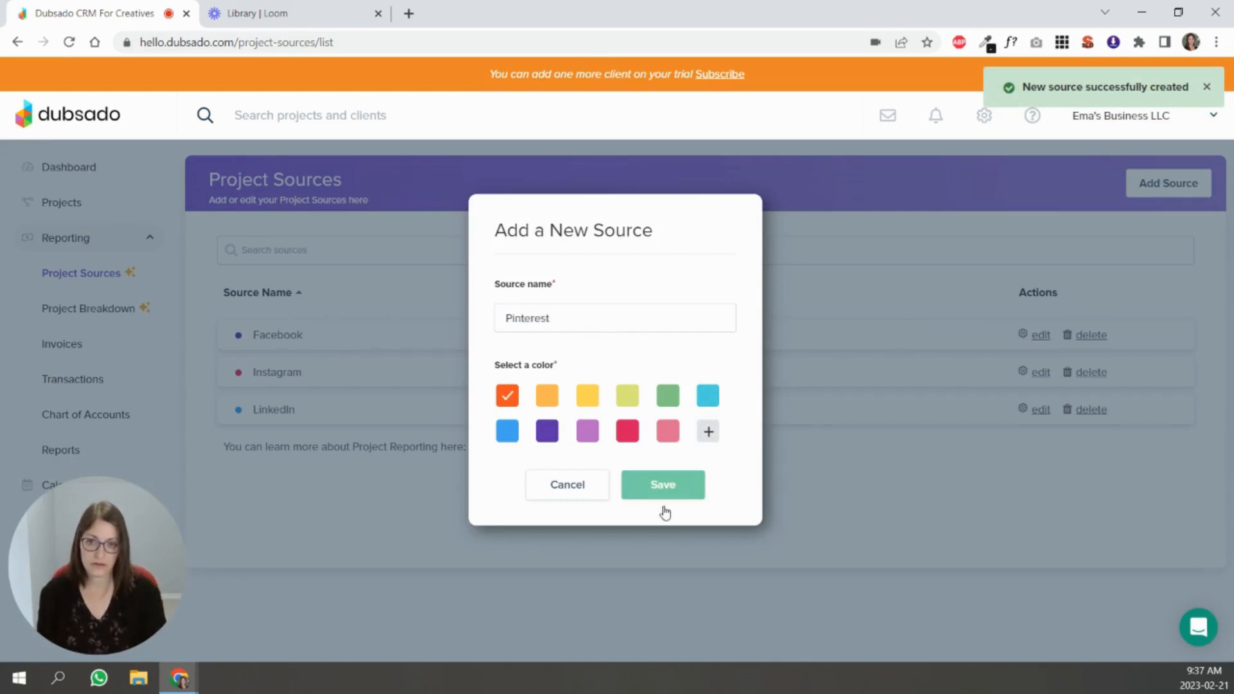
left_click(662, 484)
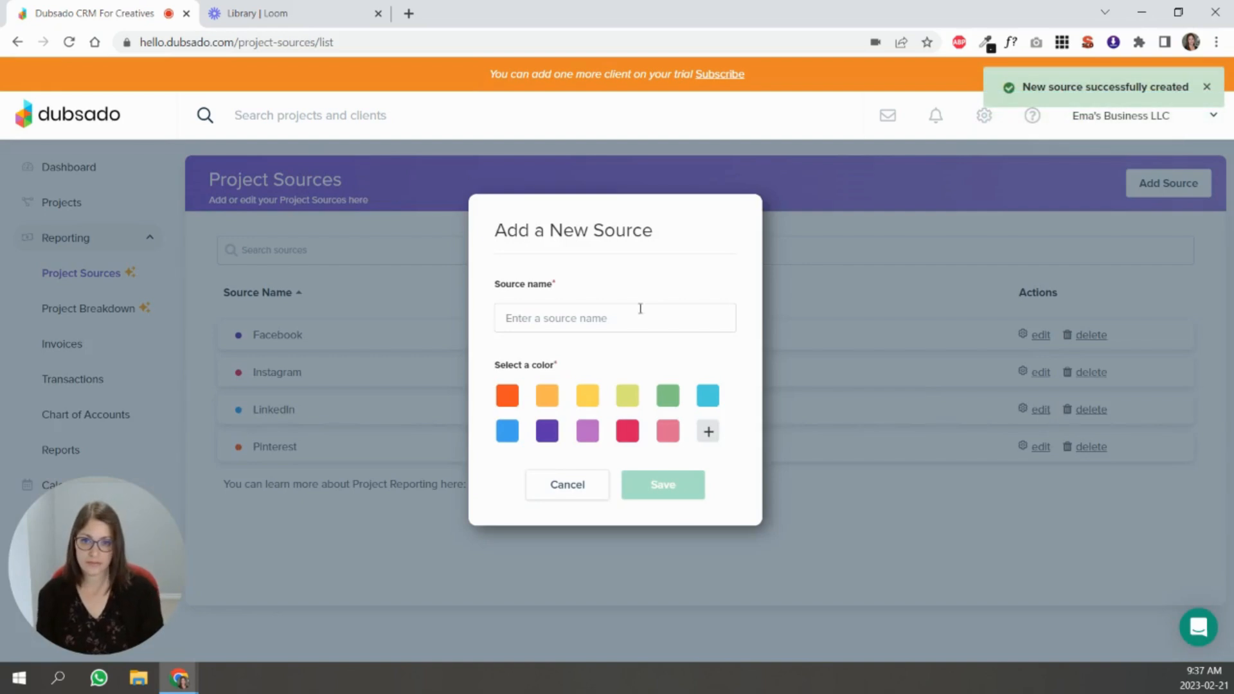
Step: Add a green Referral project source and a yellow Google source
type("Referral")
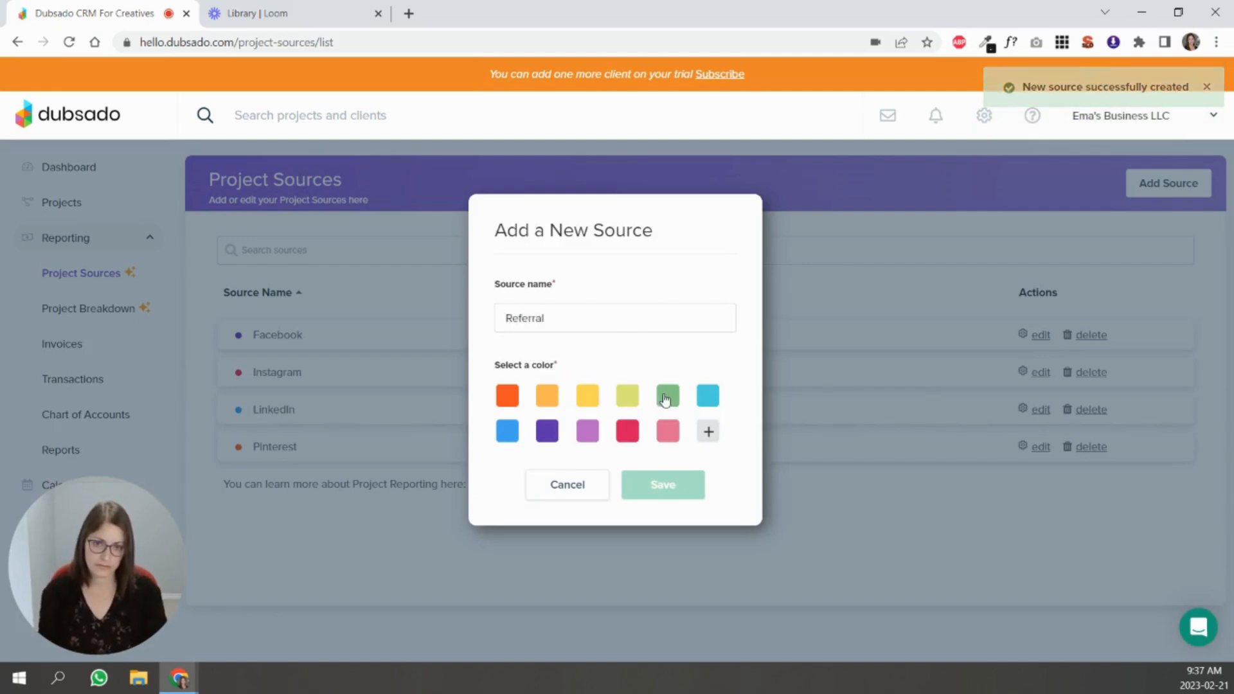
left_click(662, 485)
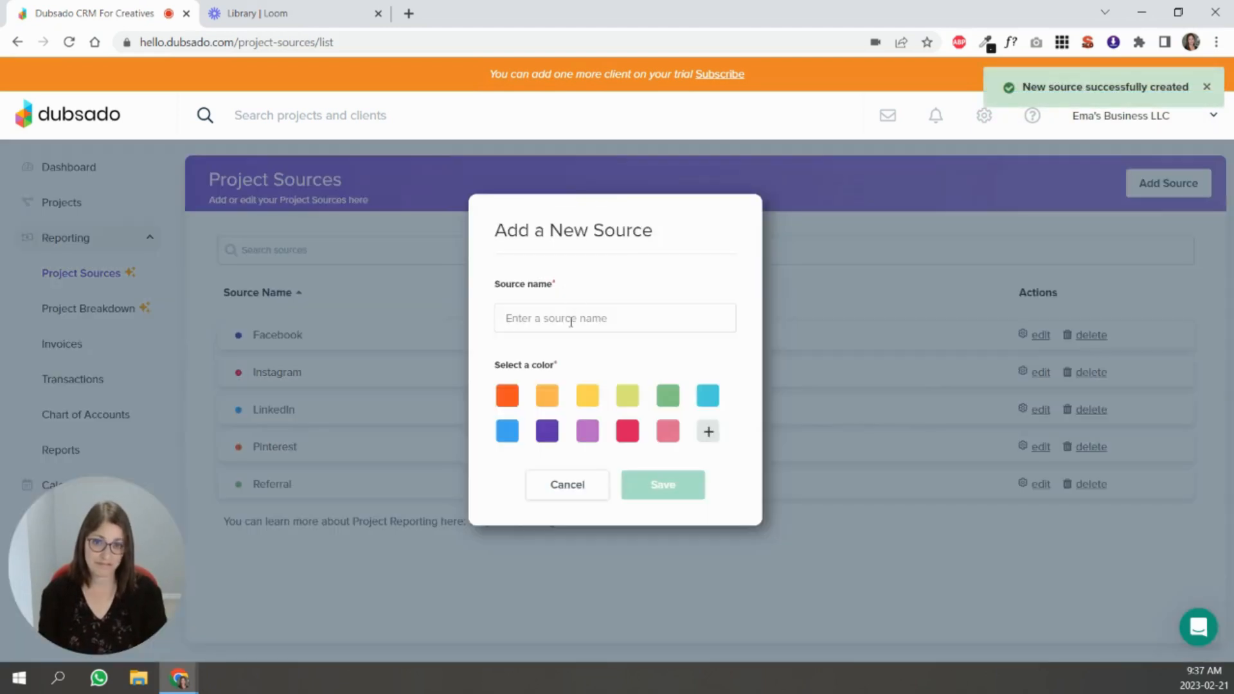
type("Google")
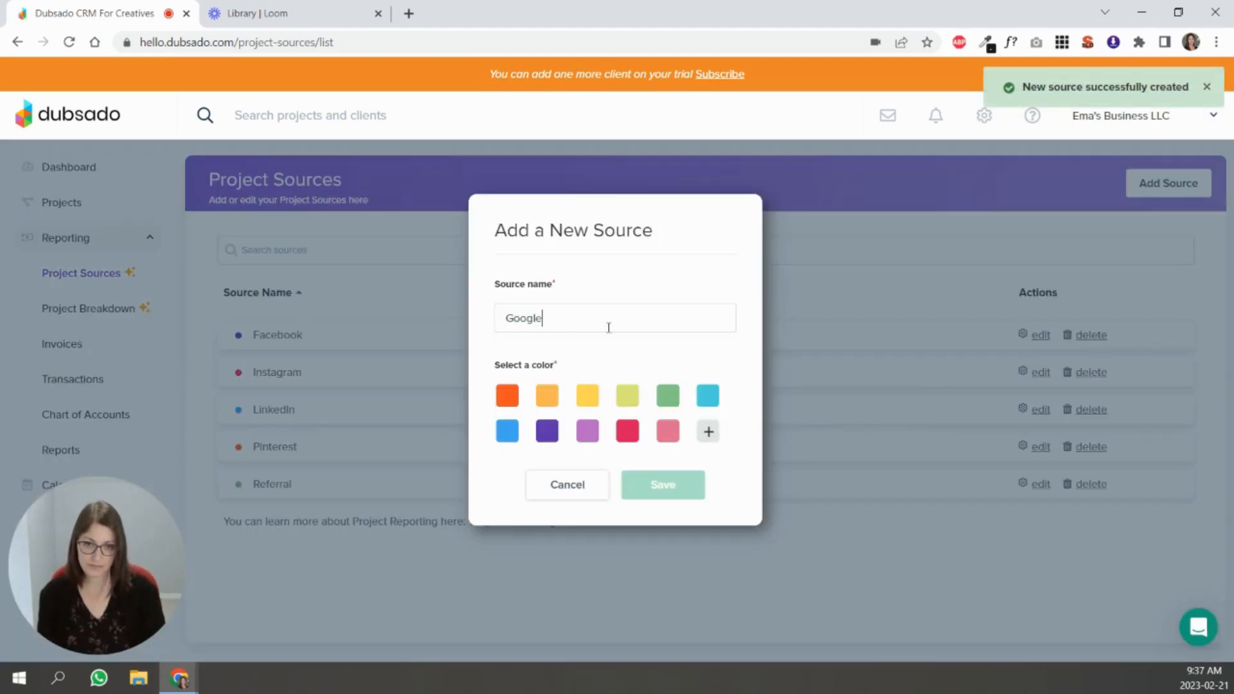
left_click(662, 485)
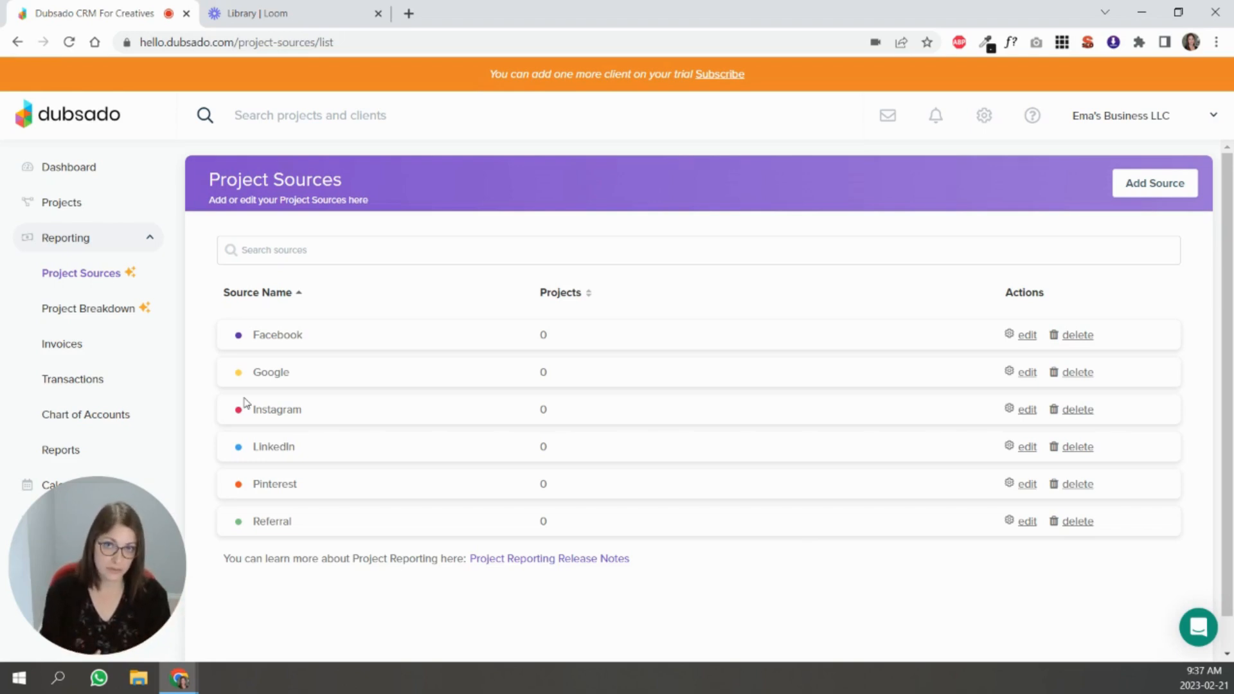
mouse_move(649, 294)
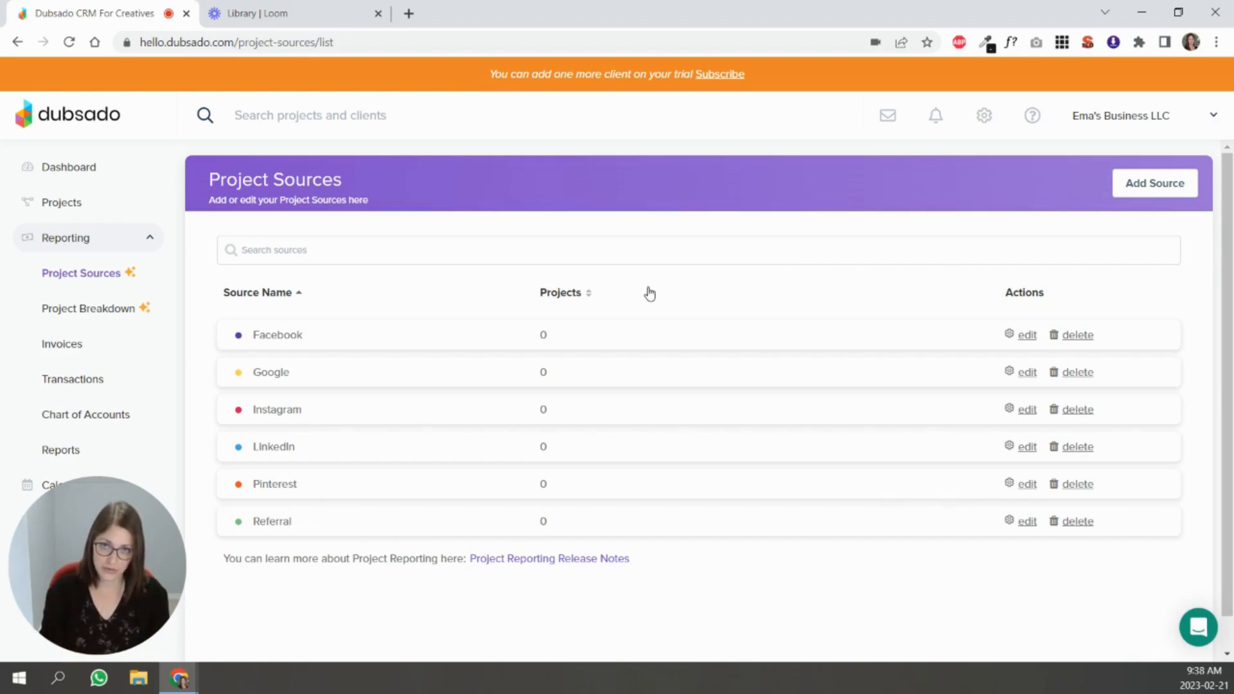
Step: Return to the Projects list showing the two jobs
left_click(62, 202)
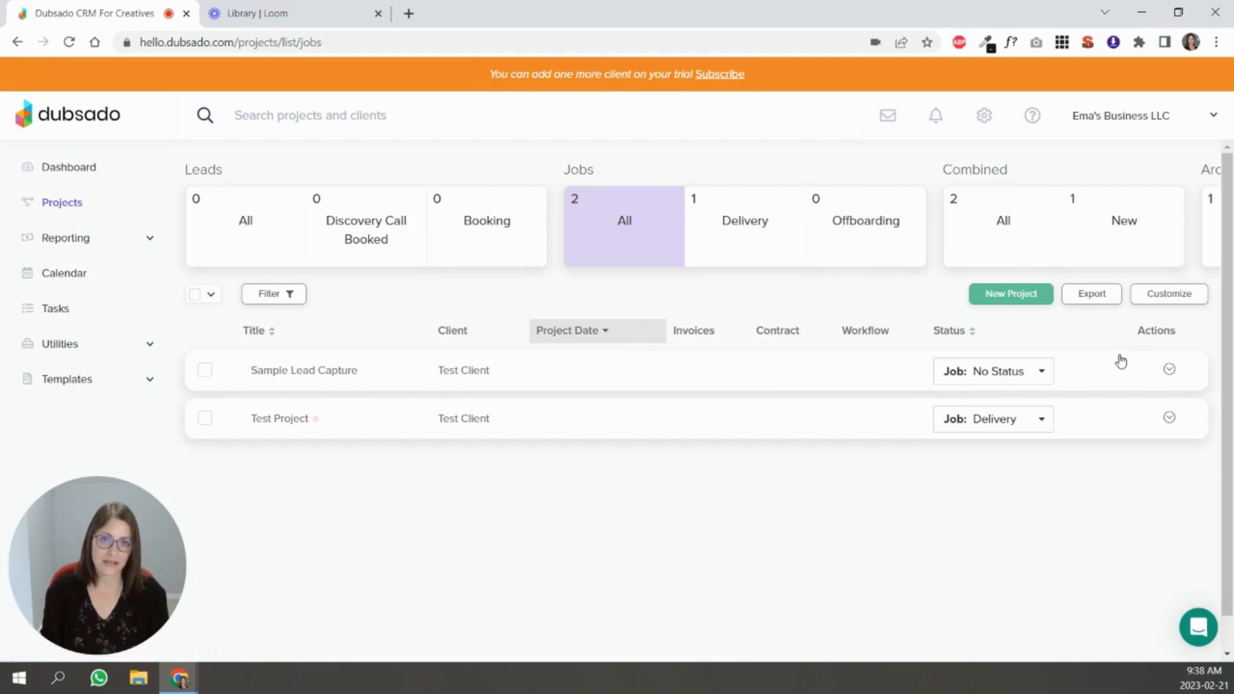
mouse_move(293, 234)
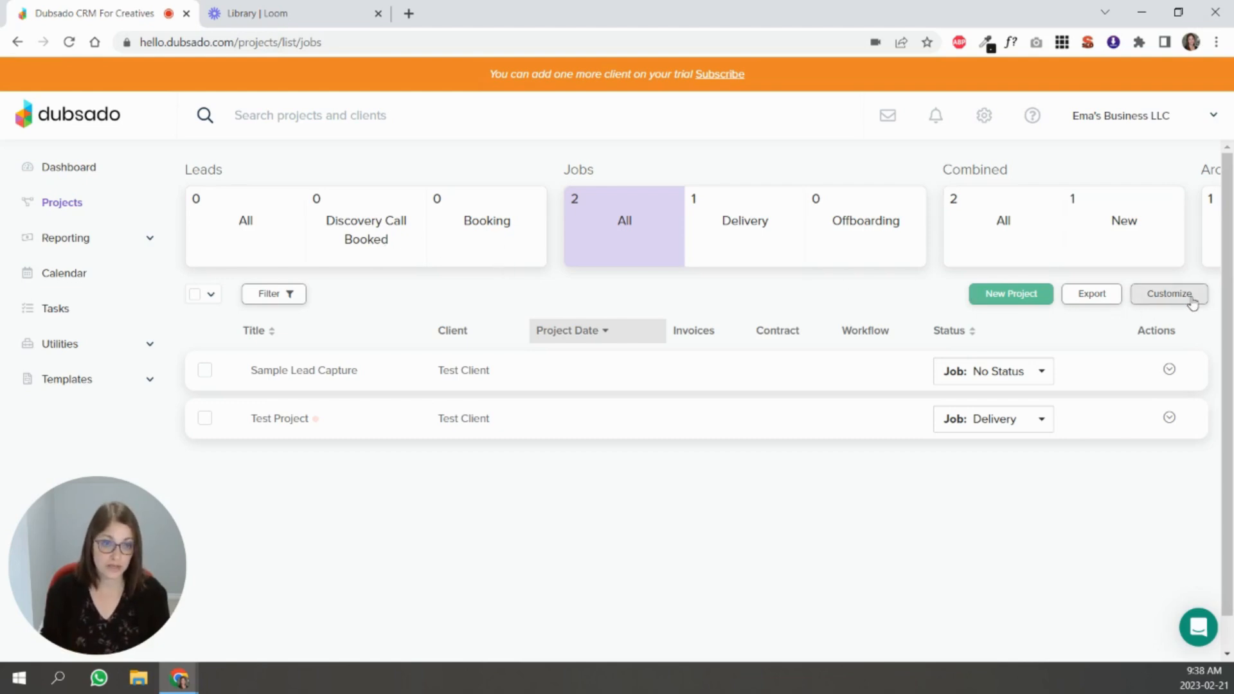
Step: From the project customization page, rename the Booking lead status to Proposal Sent
left_click(1168, 293)
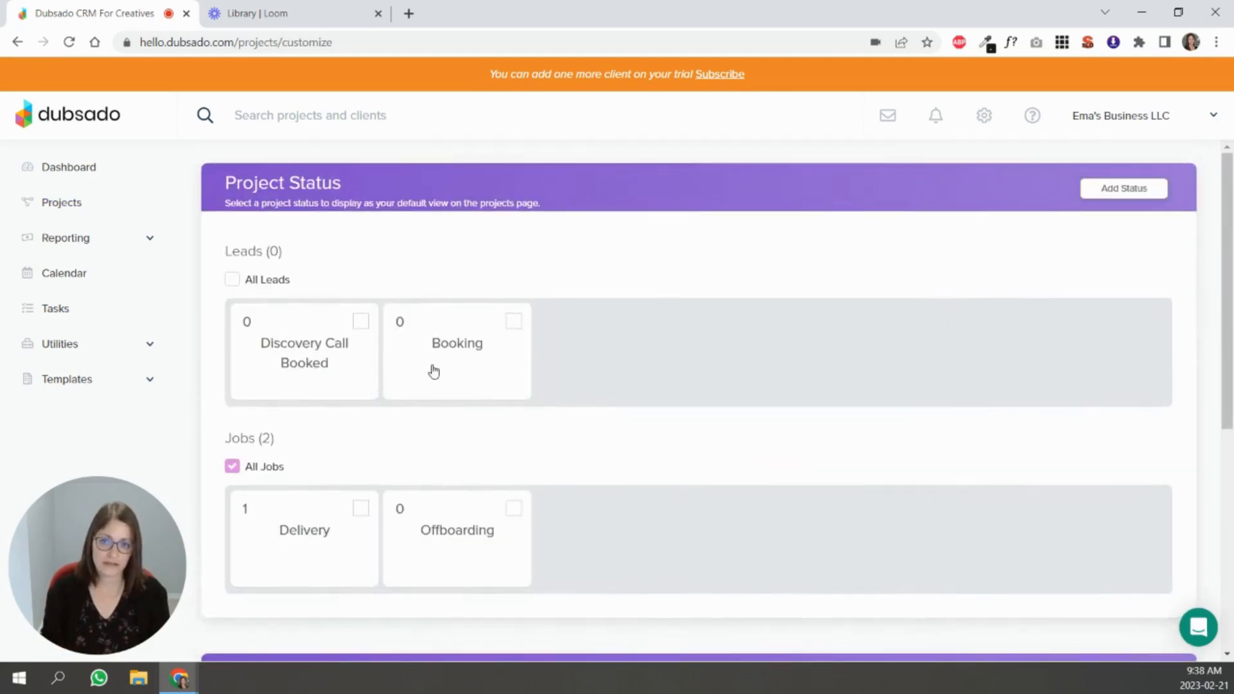
left_click(456, 349)
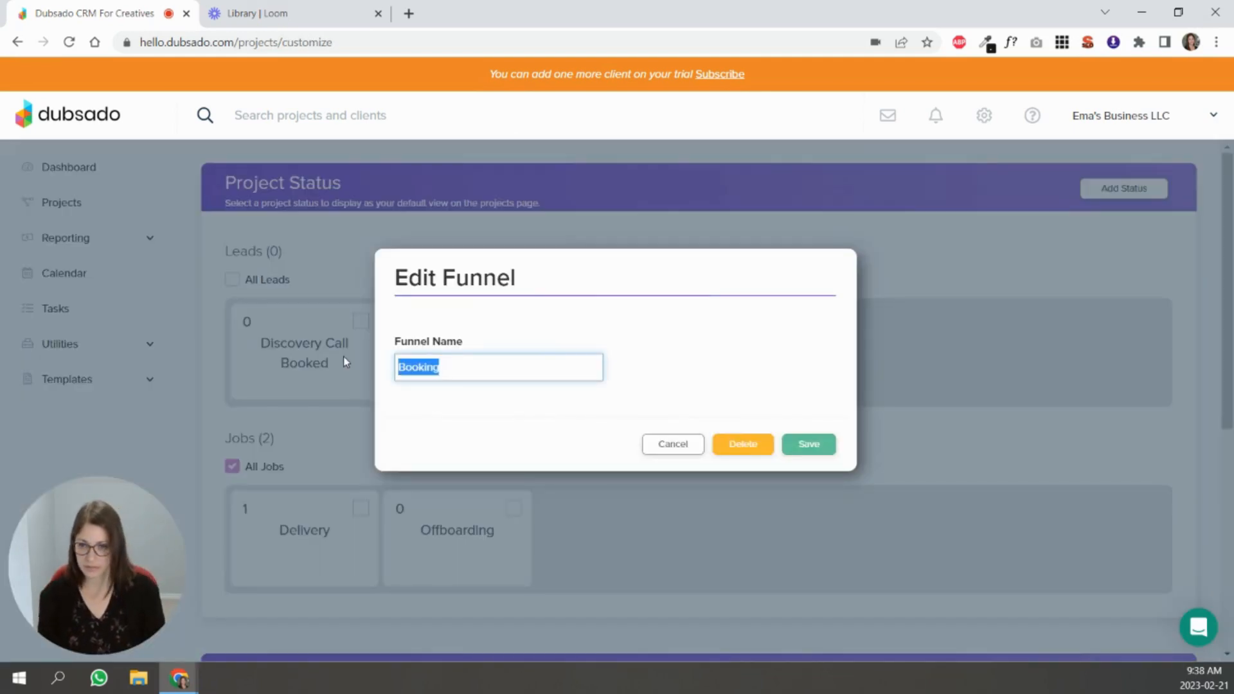
type("Proposal Se")
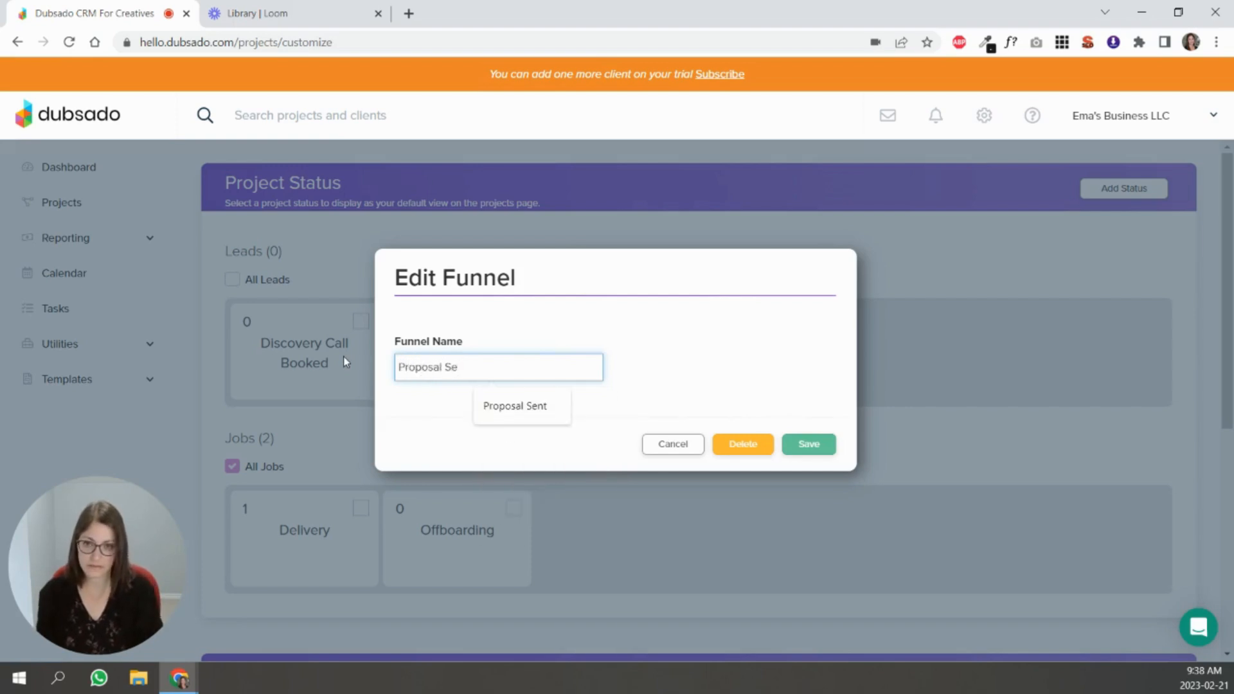
left_click(807, 443)
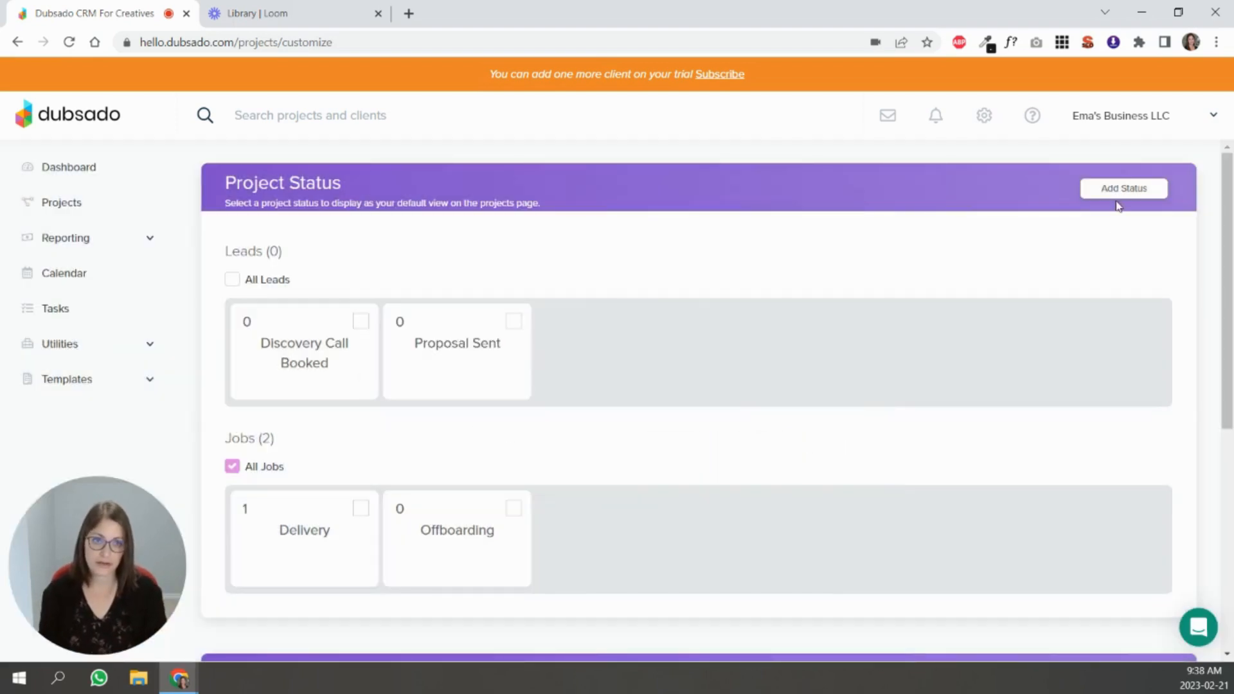
Step: Add Awaiting Payment as a new lead status
left_click(1123, 188)
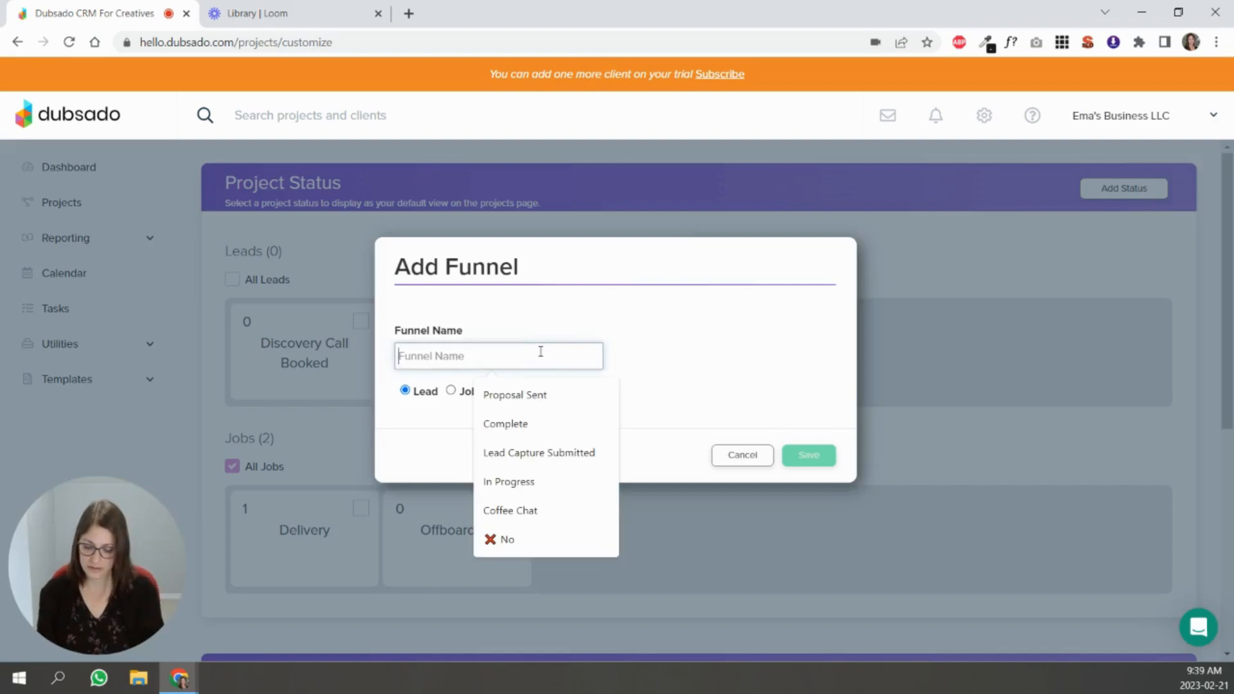
type("Awaiting Payment")
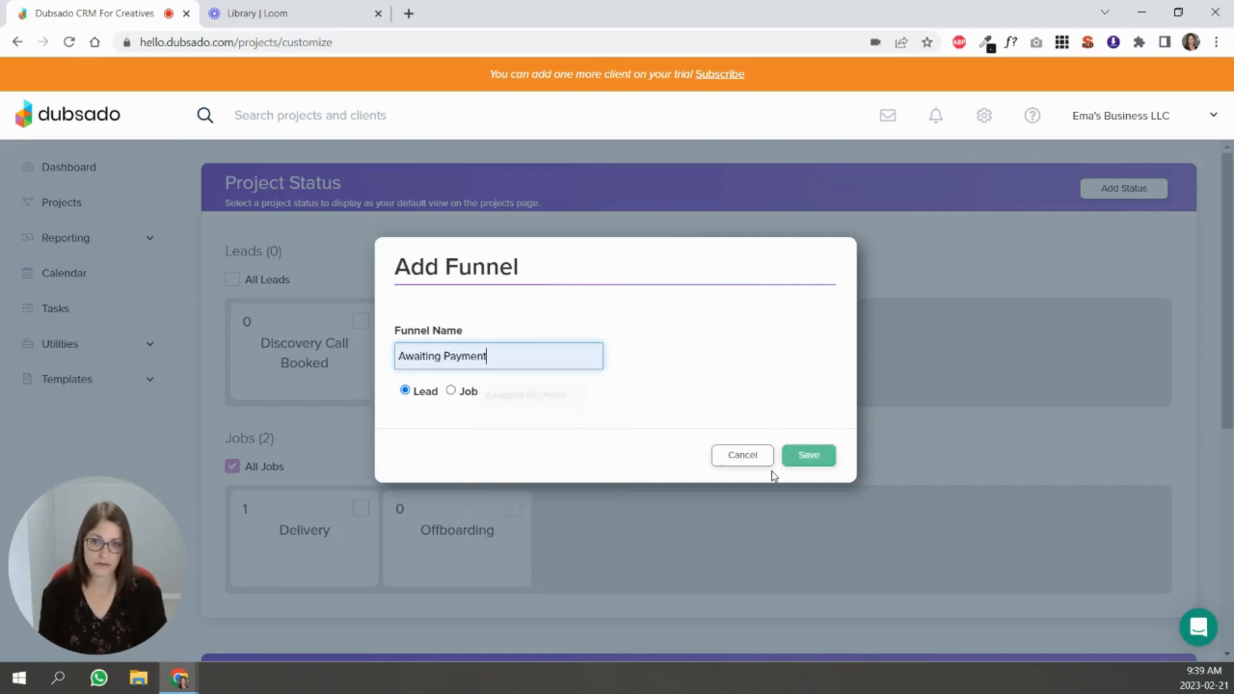
left_click(807, 455)
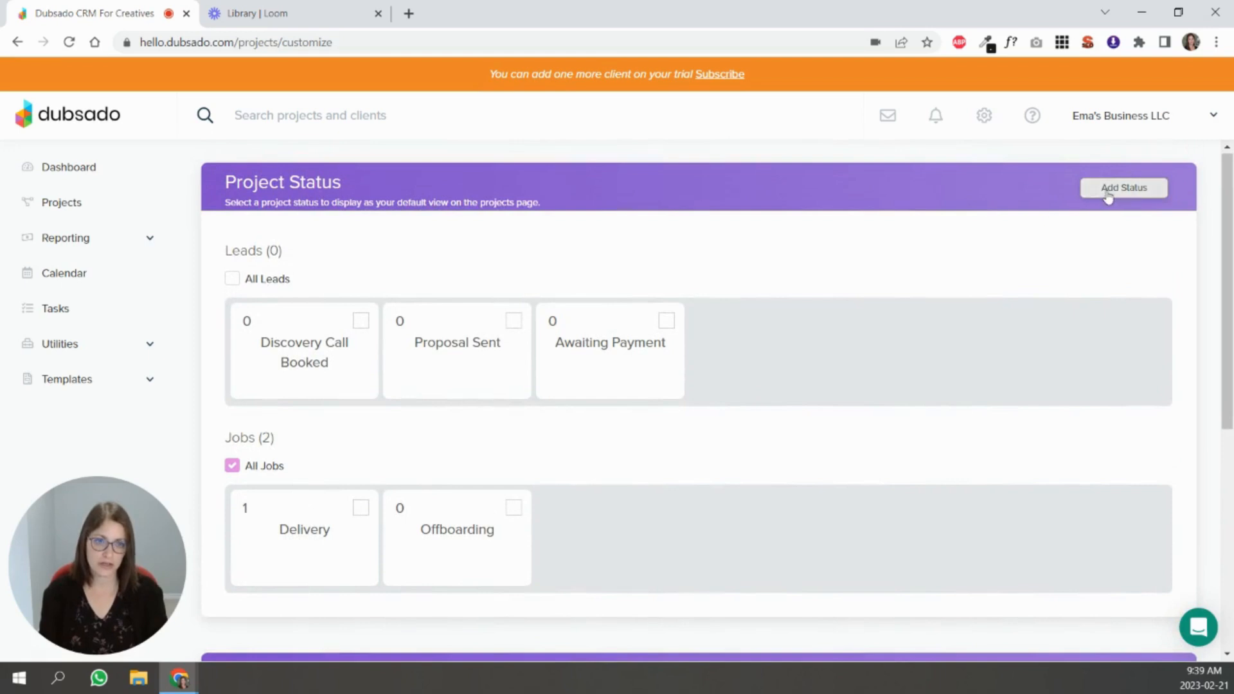
Step: Add Onboarding as a new job status ahead of Delivery and Offboarding
left_click(1123, 187)
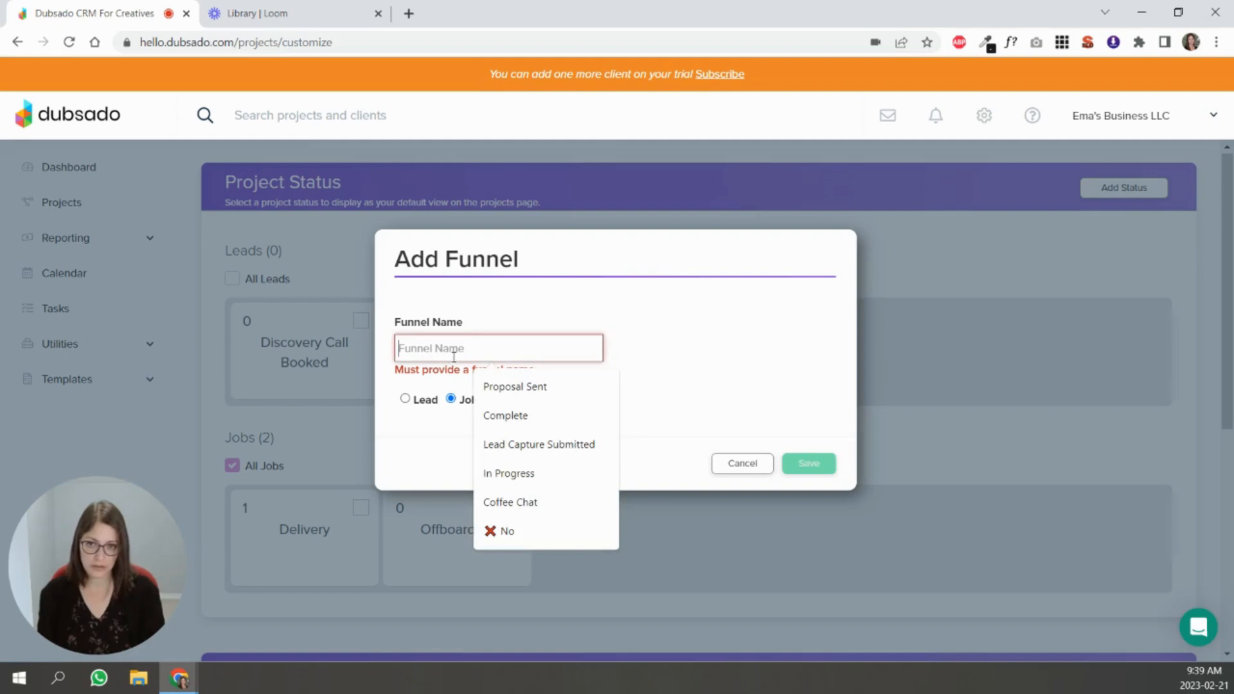
type("Onboarding")
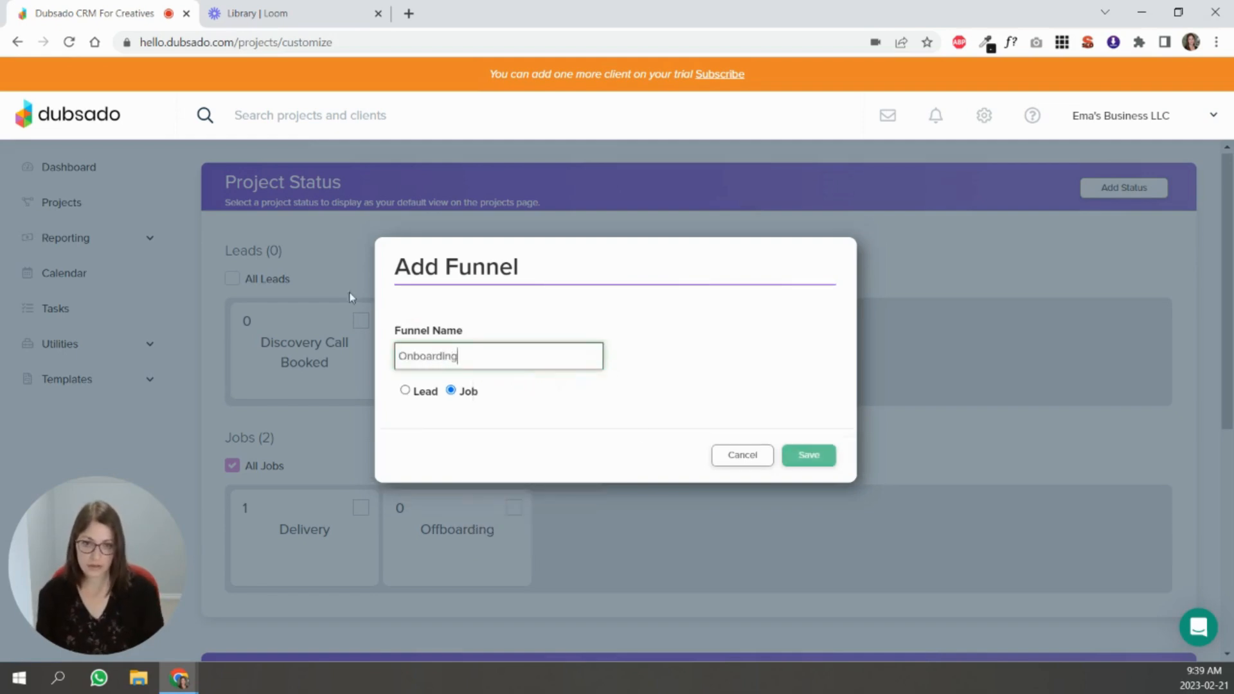
left_click(807, 455)
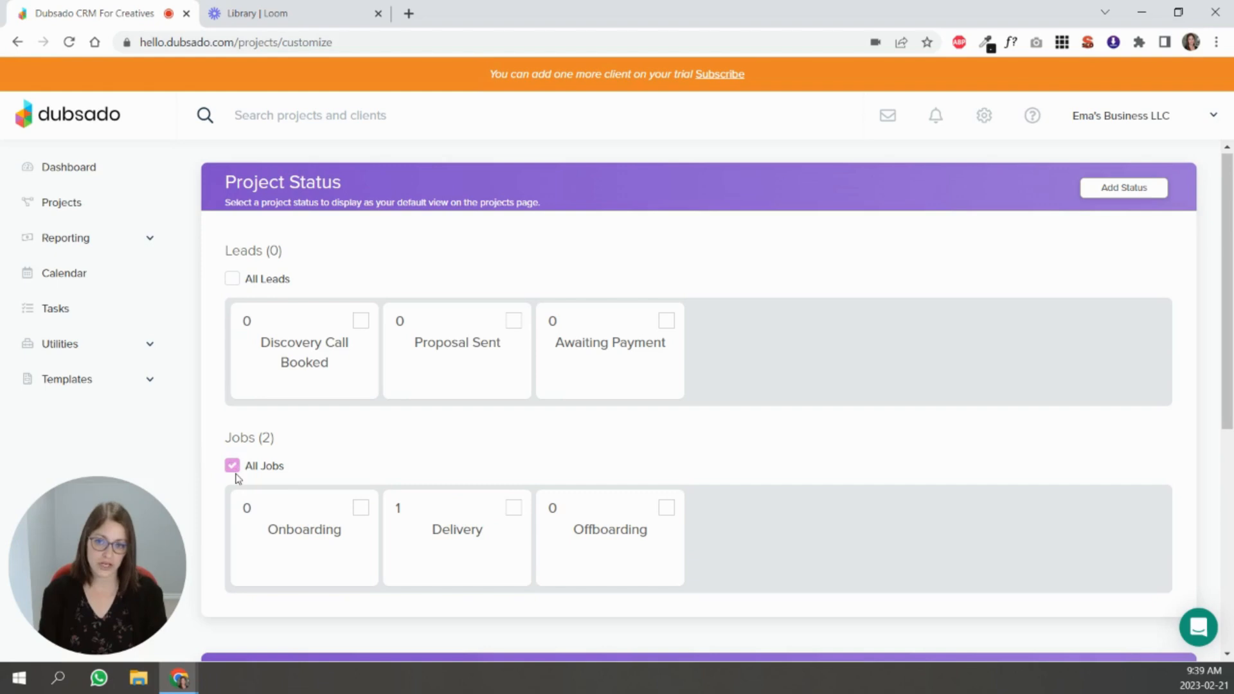
left_click(232, 465)
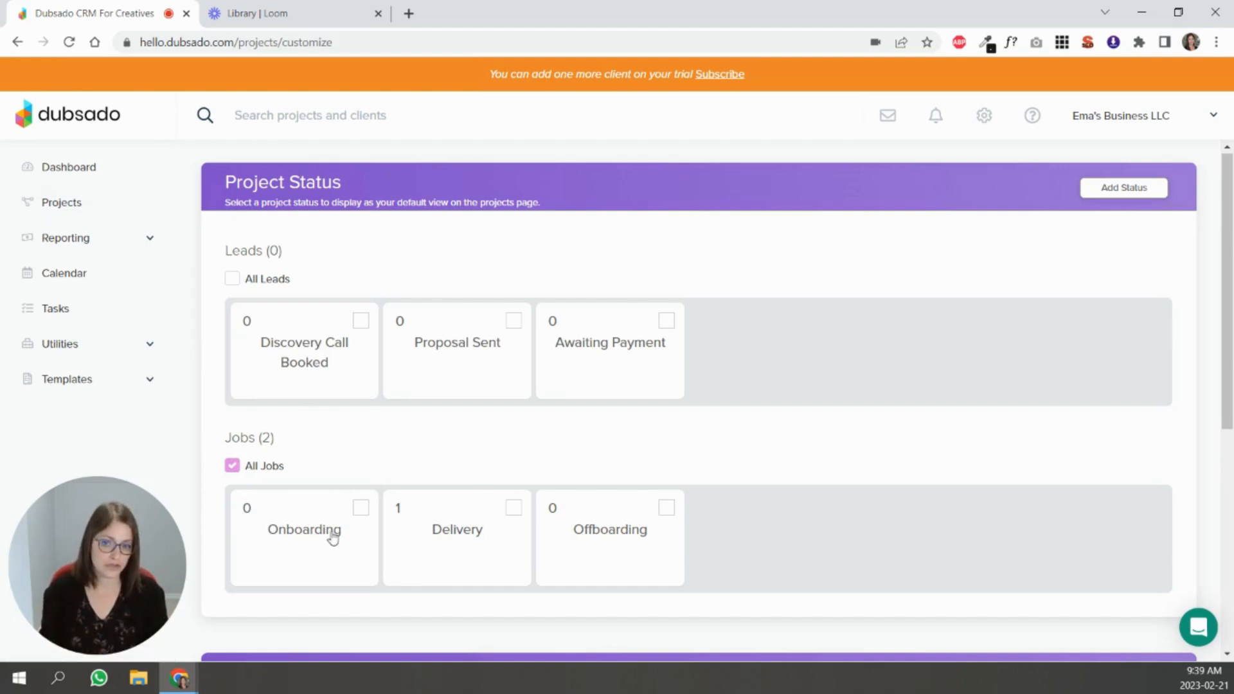
mouse_move(514, 518)
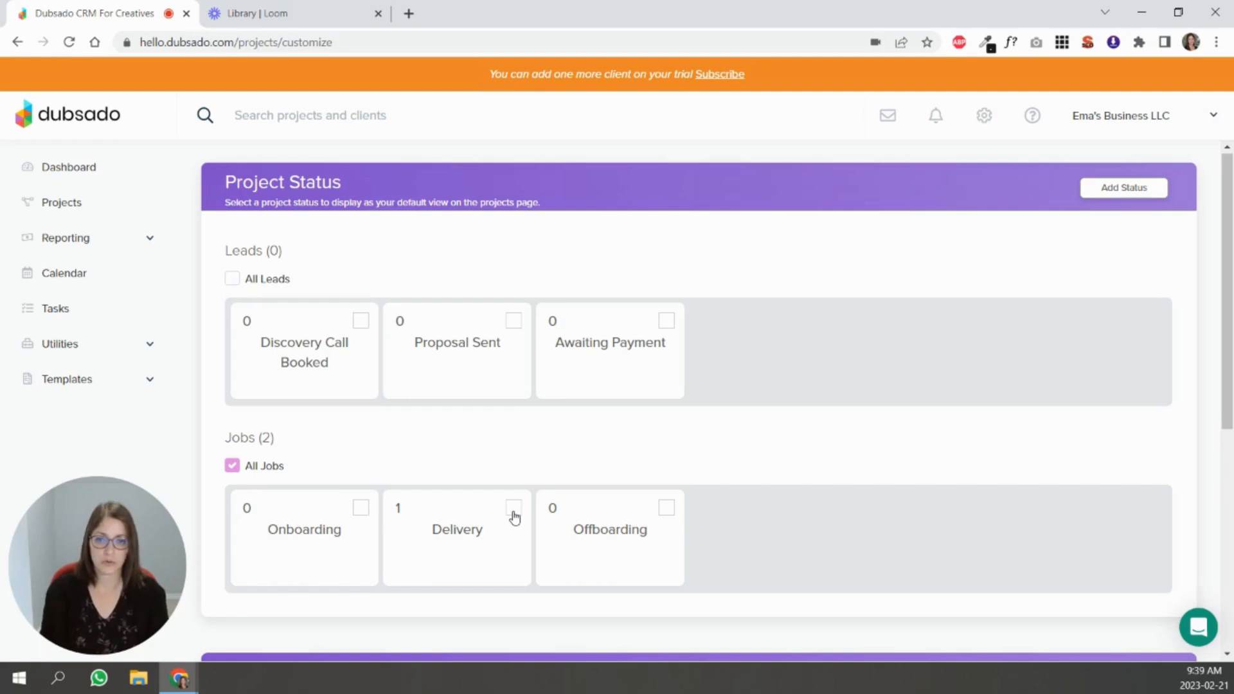
left_click(513, 507)
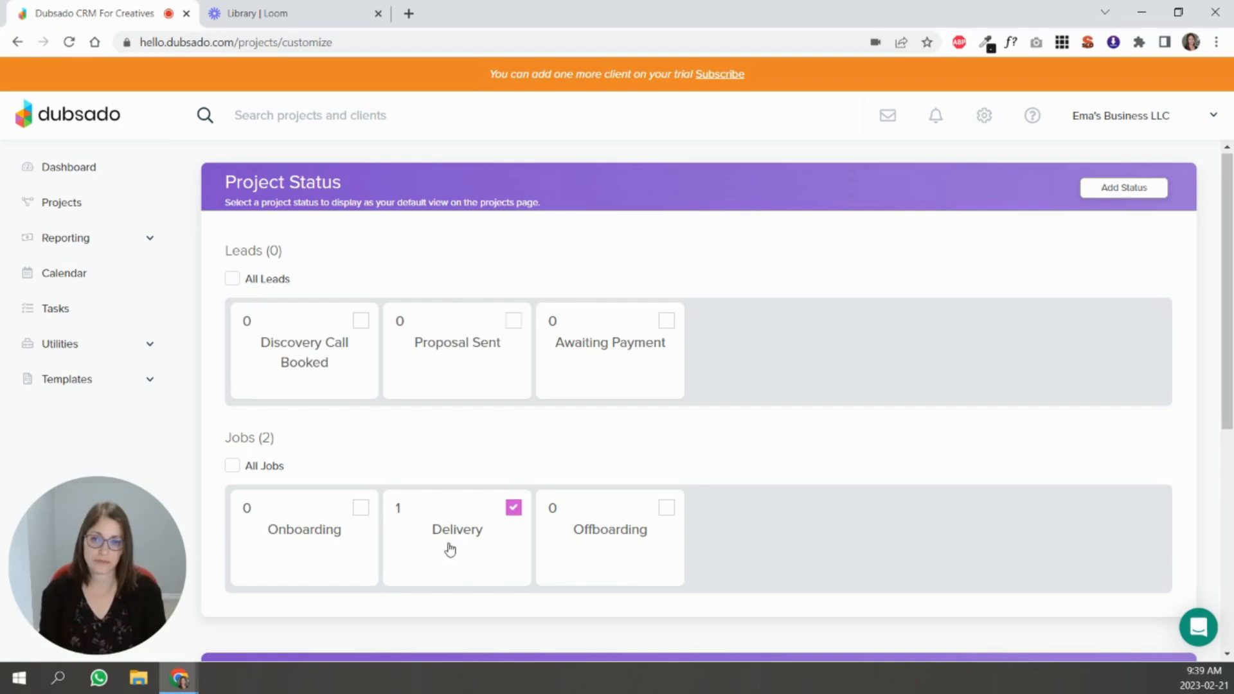
left_click(233, 465)
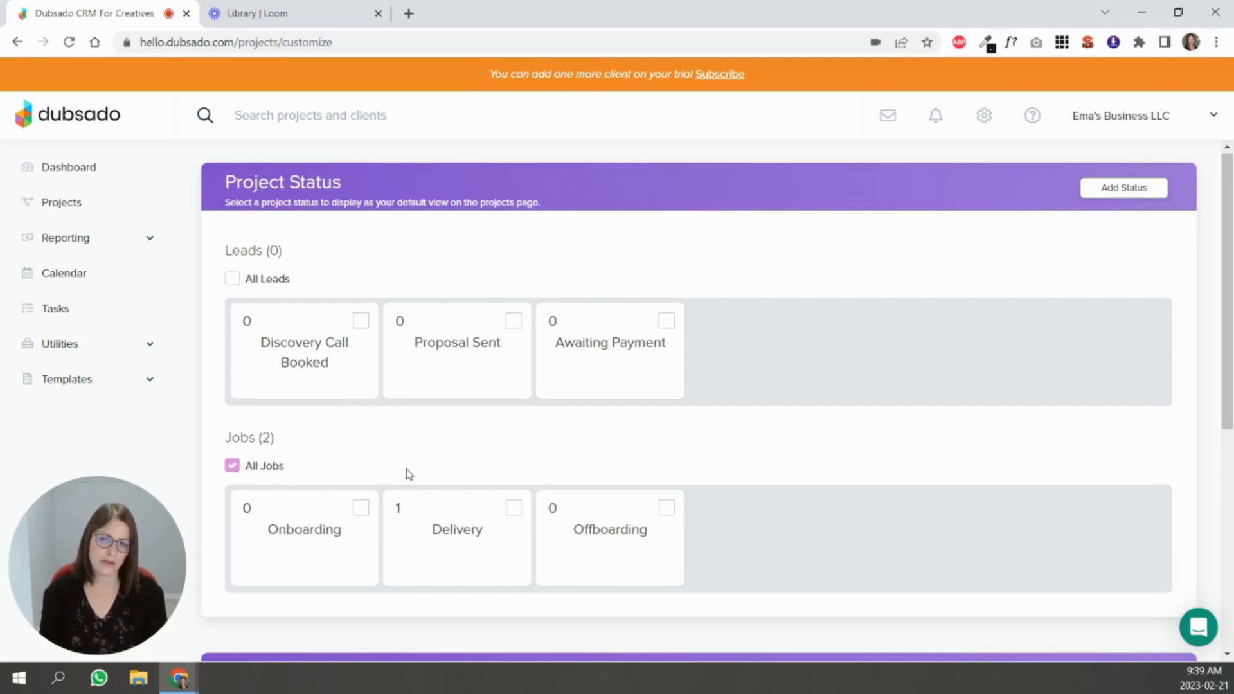
mouse_move(415, 454)
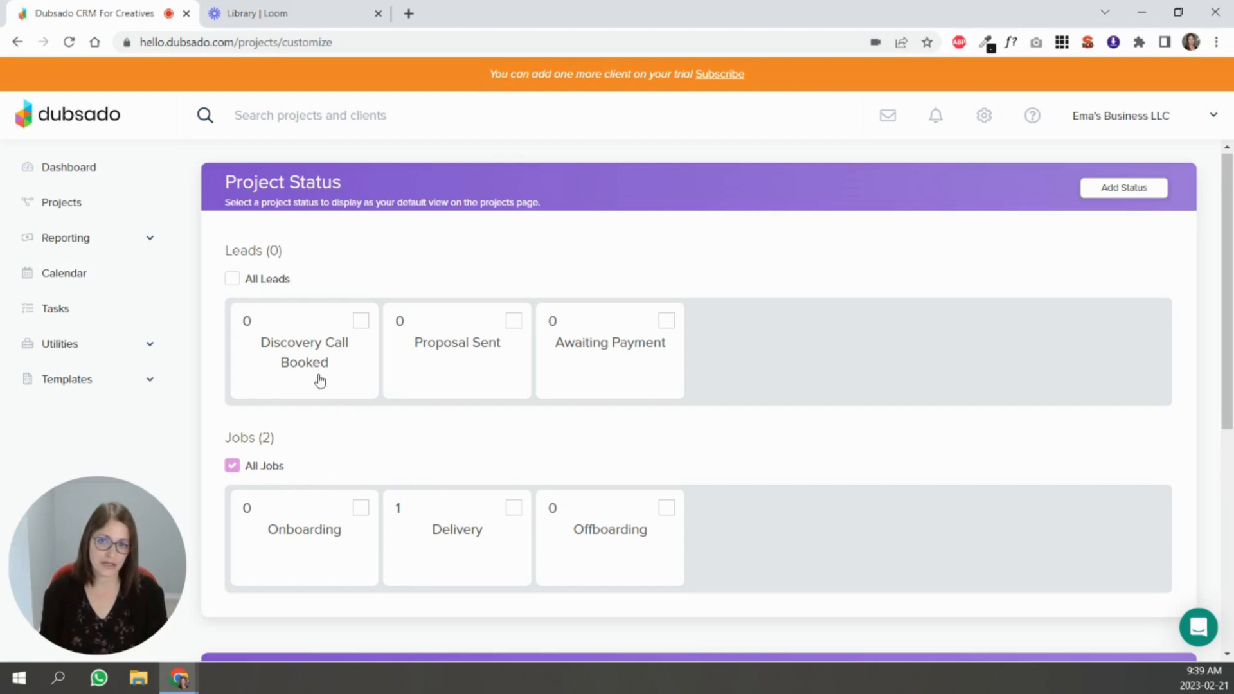
mouse_move(774, 360)
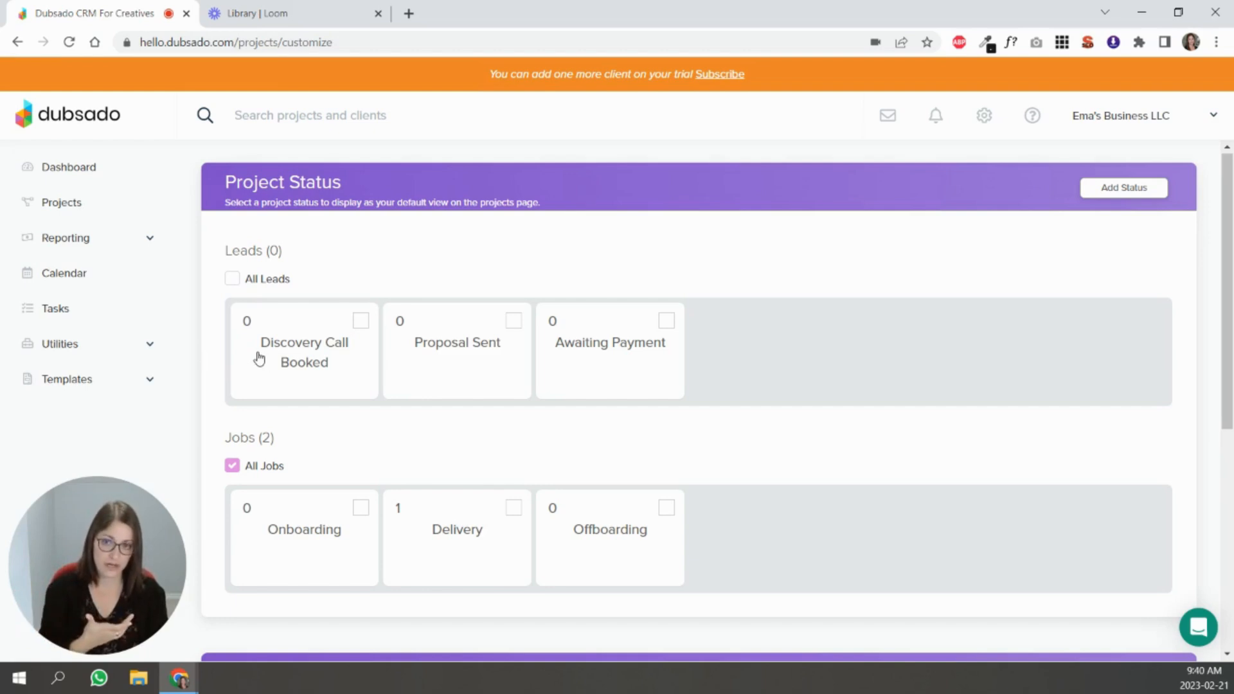
Step: Insert a calendar emoji before the Discovery Call Booked status name and save the emoji-labelled status
left_click(303, 352)
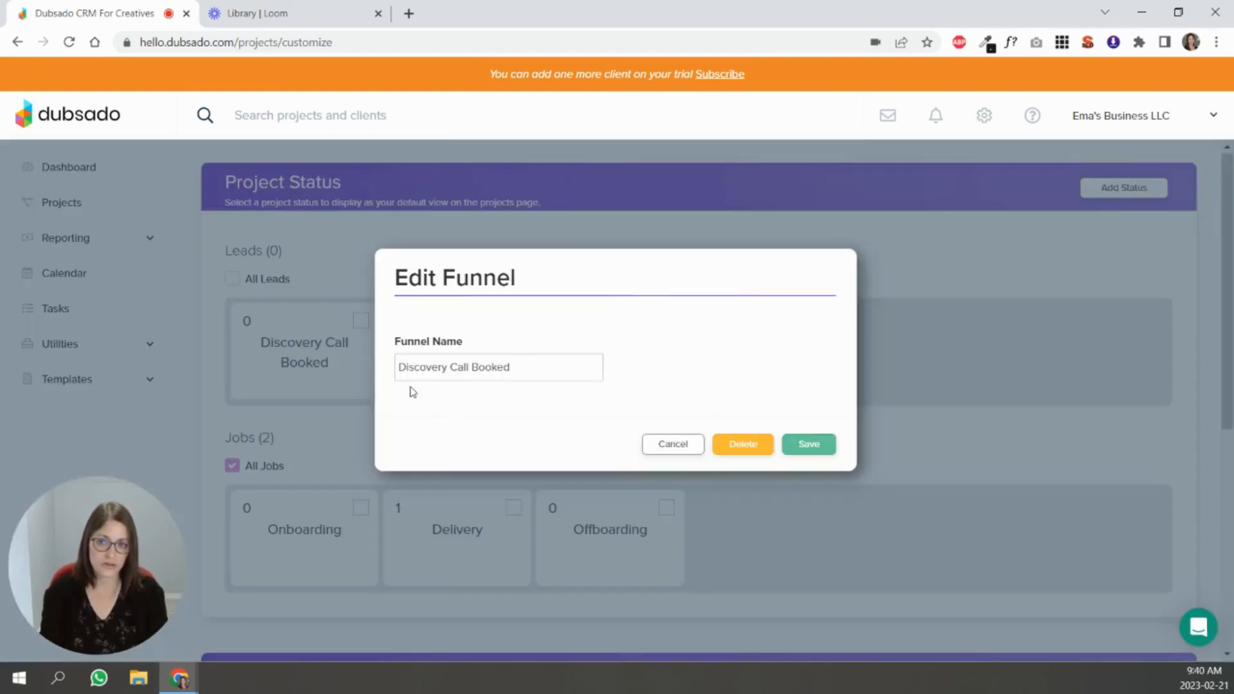
left_click(499, 366)
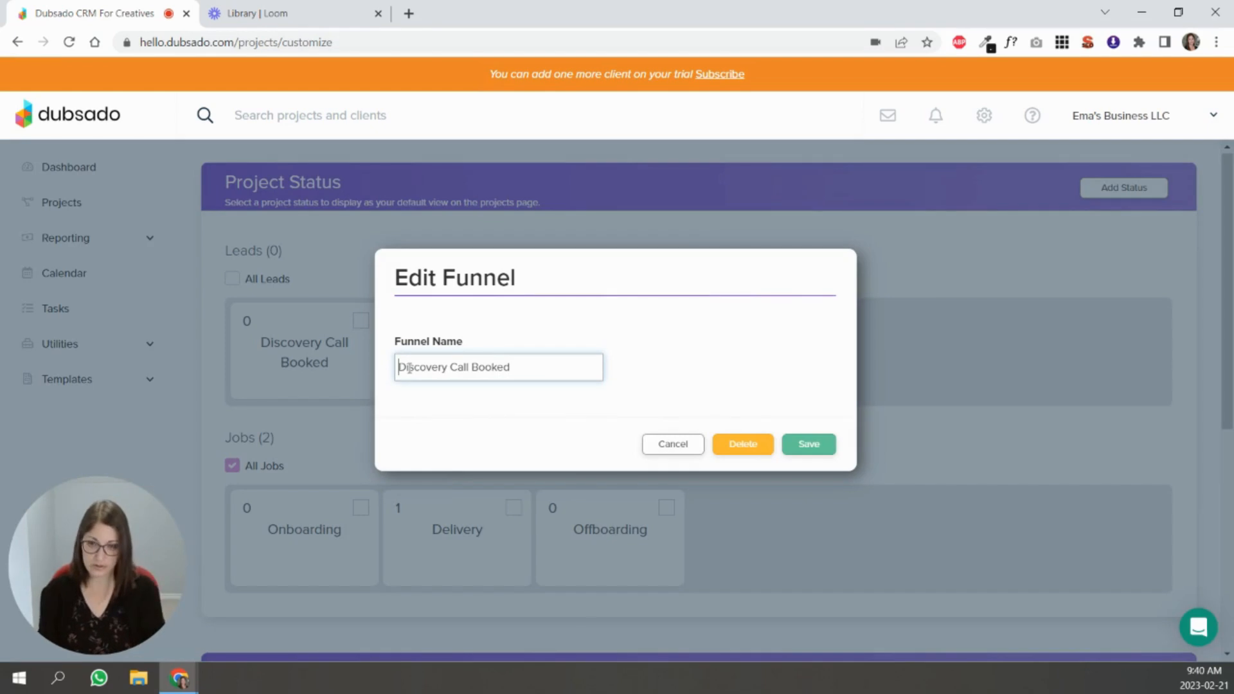
key("win+.")
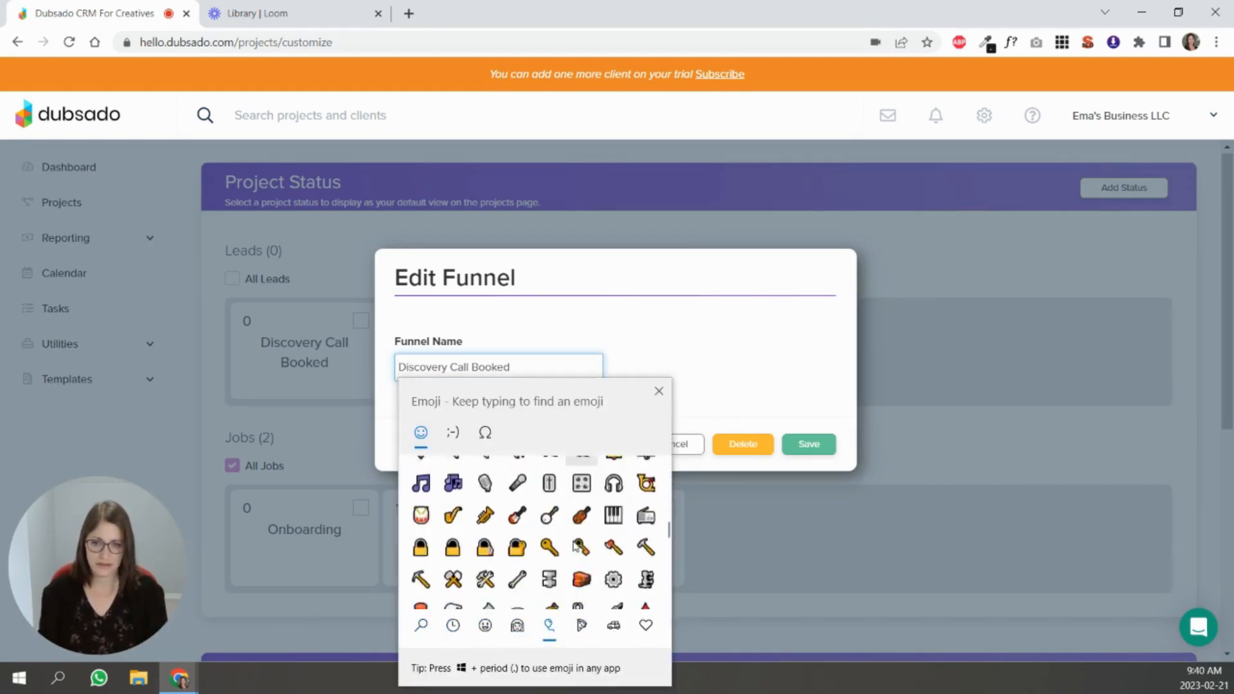
left_click(613, 514)
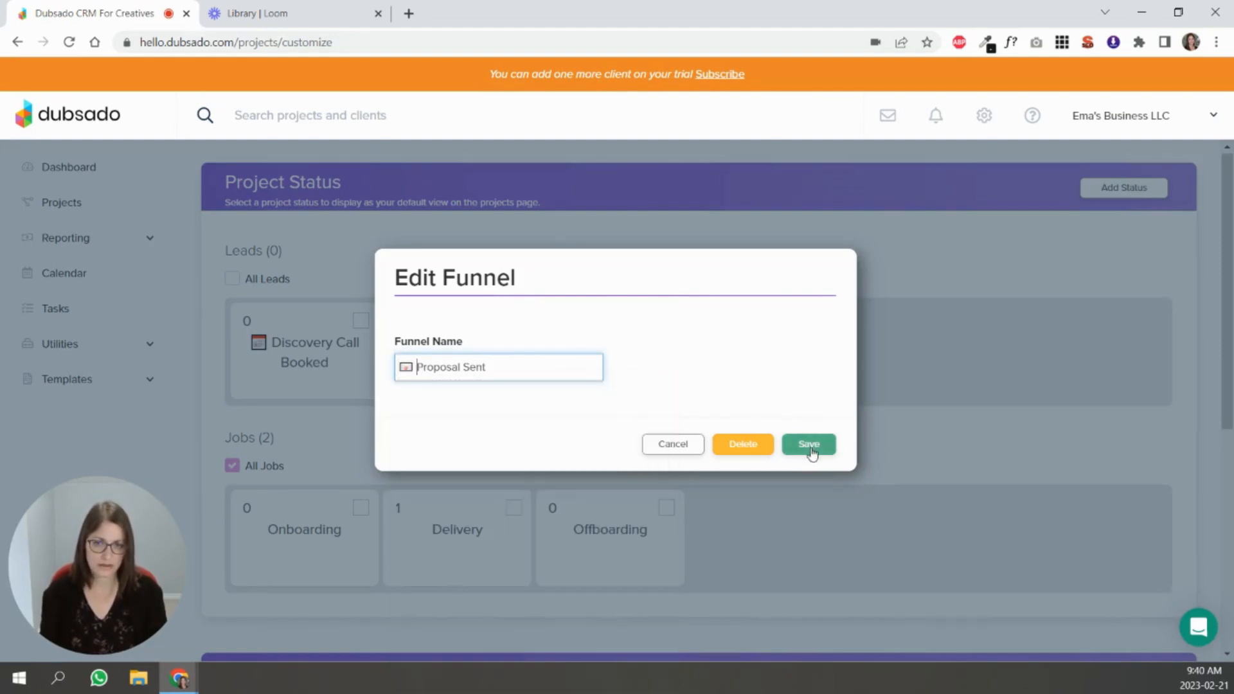
left_click(808, 443)
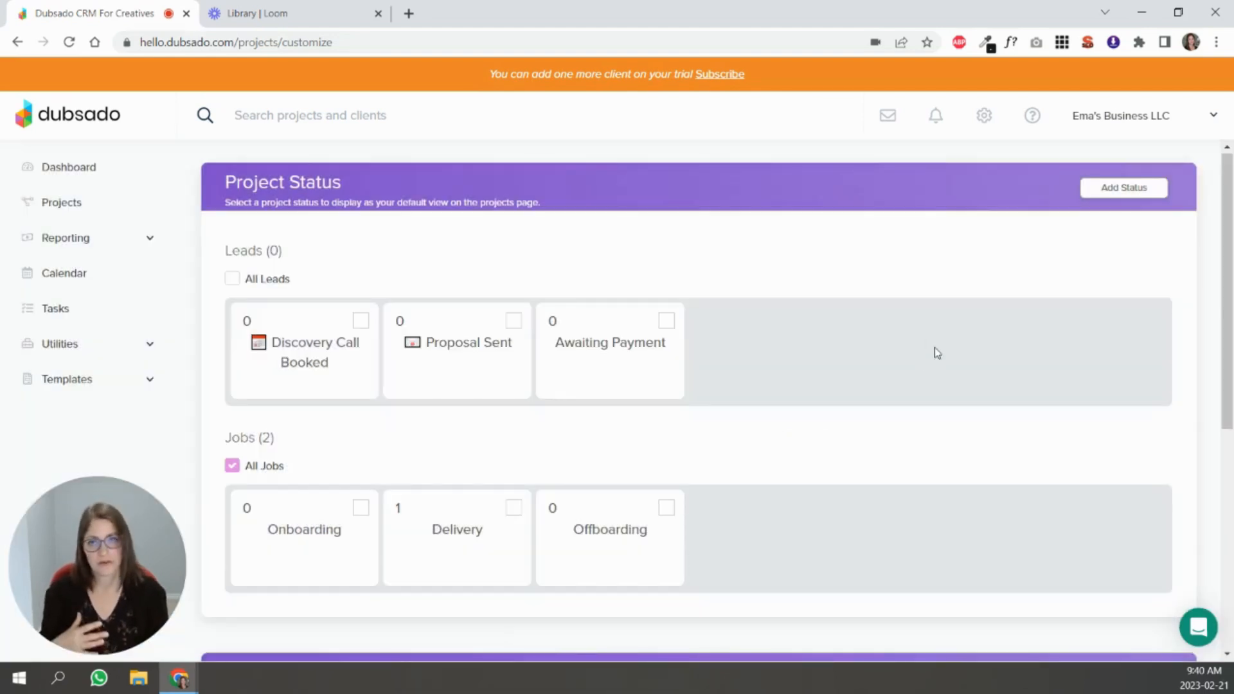
mouse_move(909, 321)
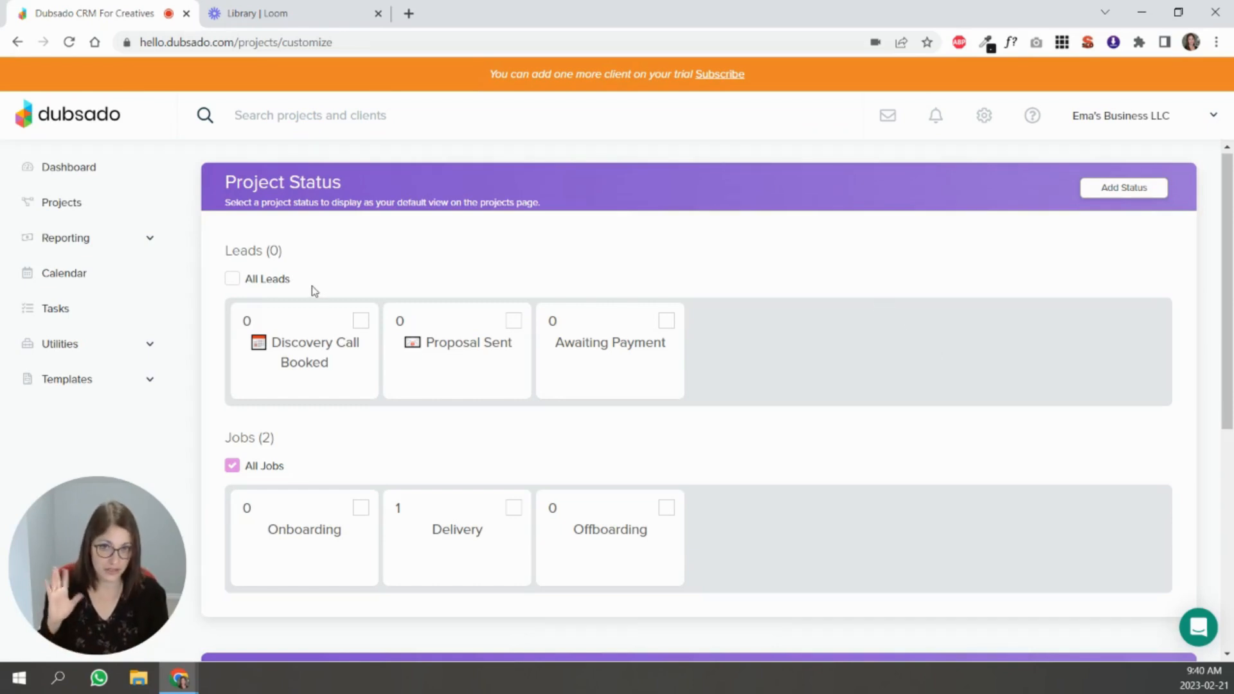
Step: Scroll down the customize page toward the Columns section
scroll("down", 3)
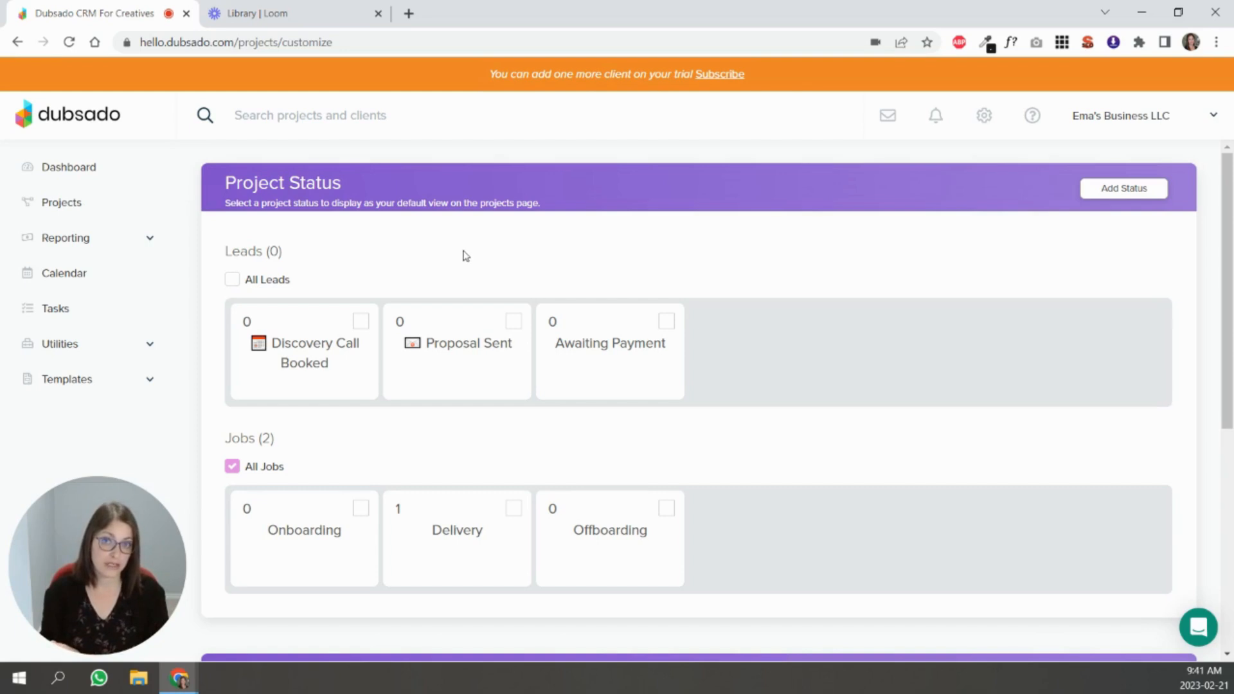
mouse_move(585, 275)
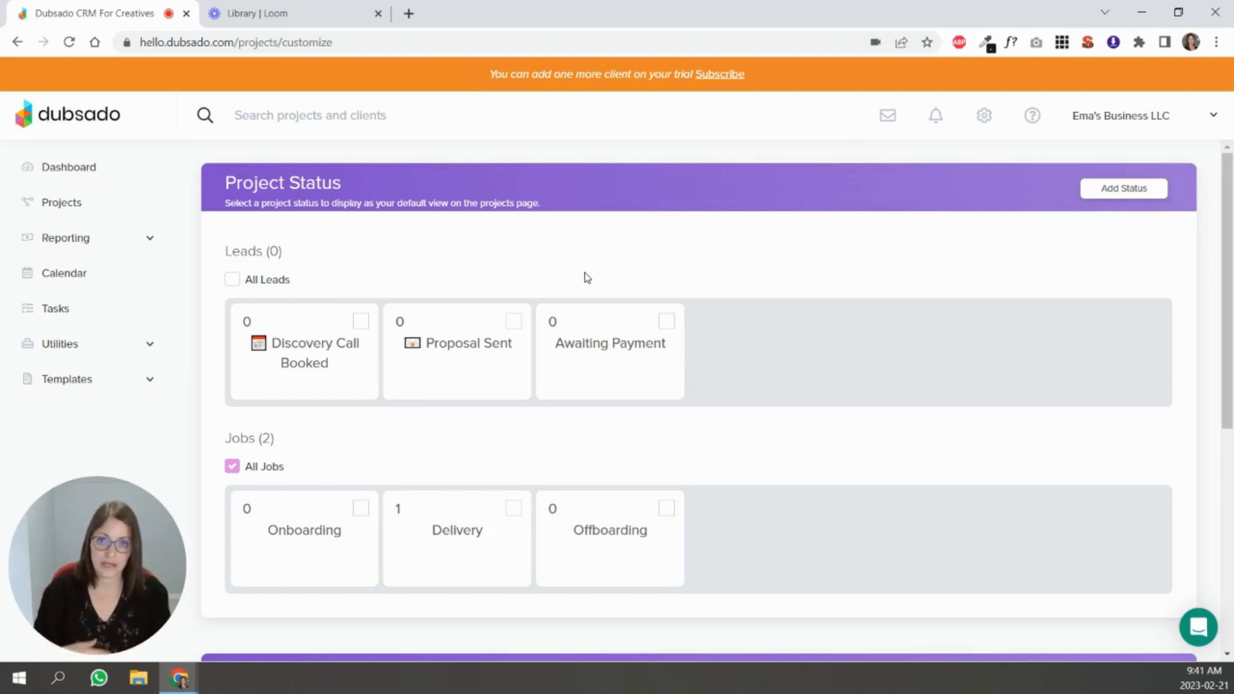
mouse_move(895, 499)
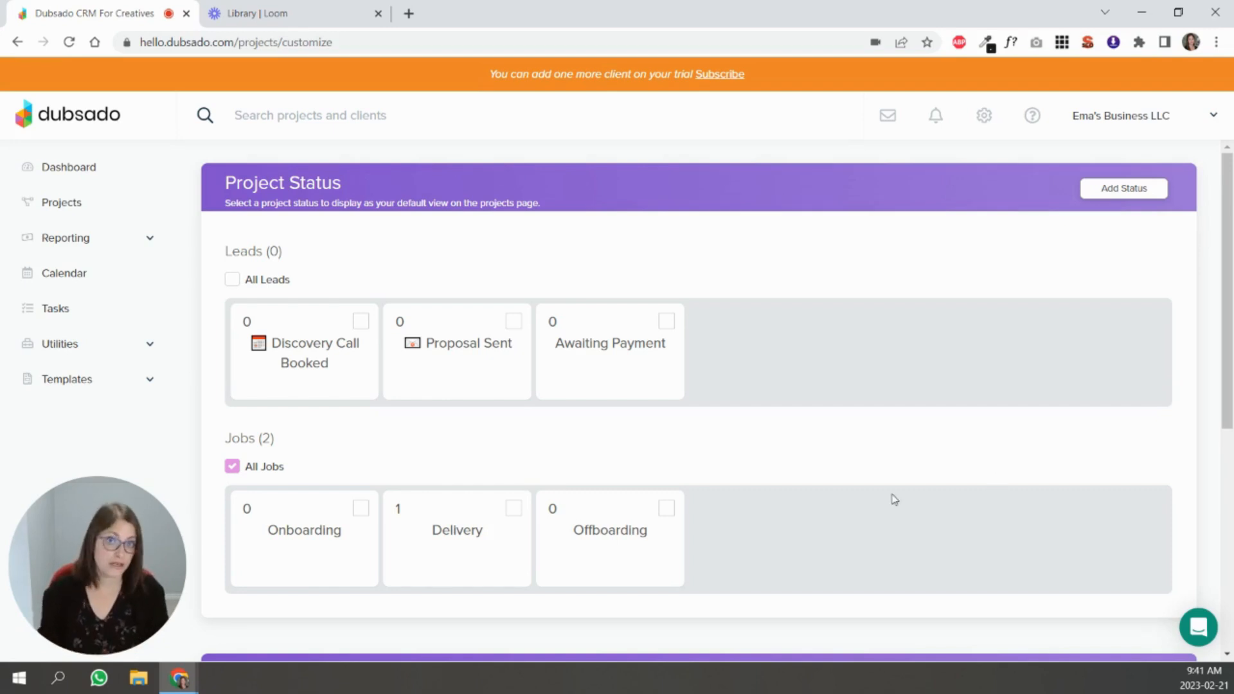
mouse_move(941, 374)
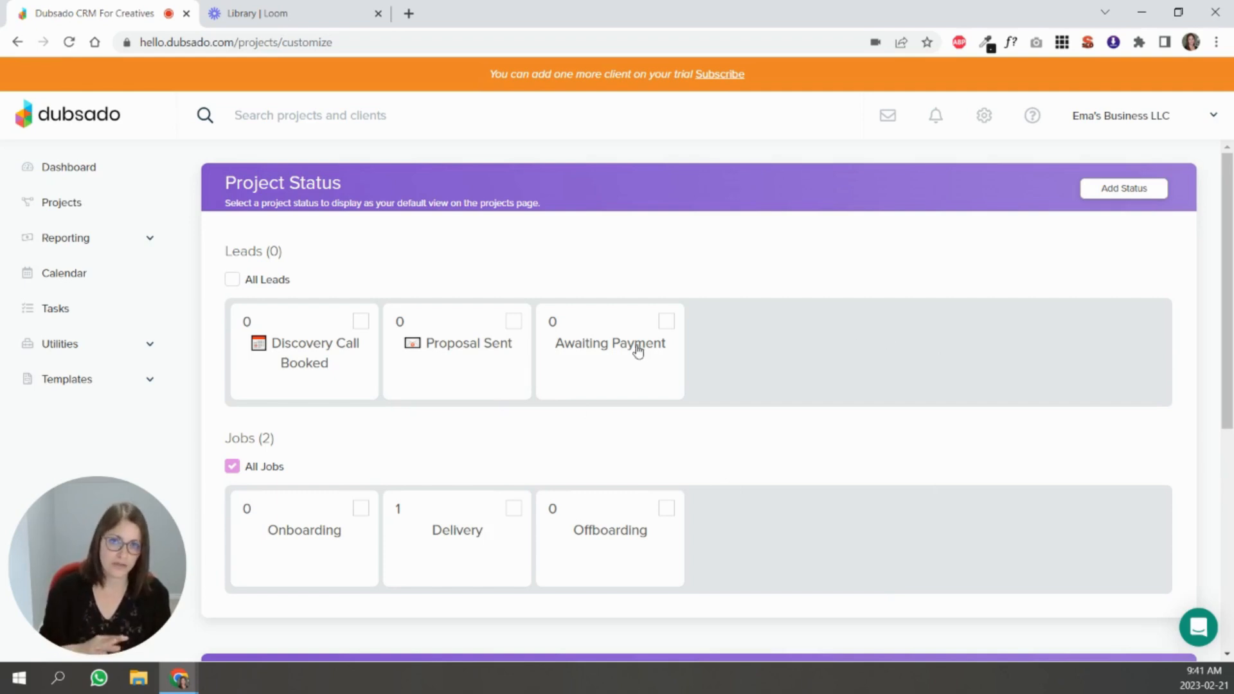
mouse_move(646, 359)
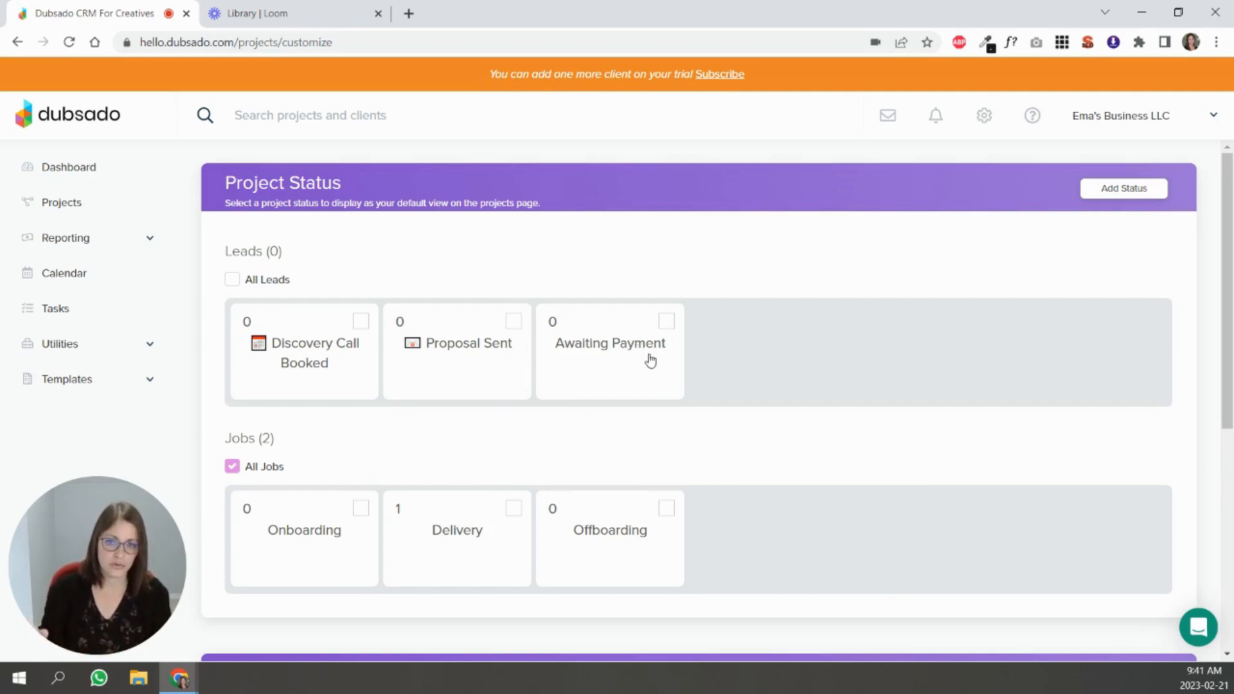
mouse_move(496, 449)
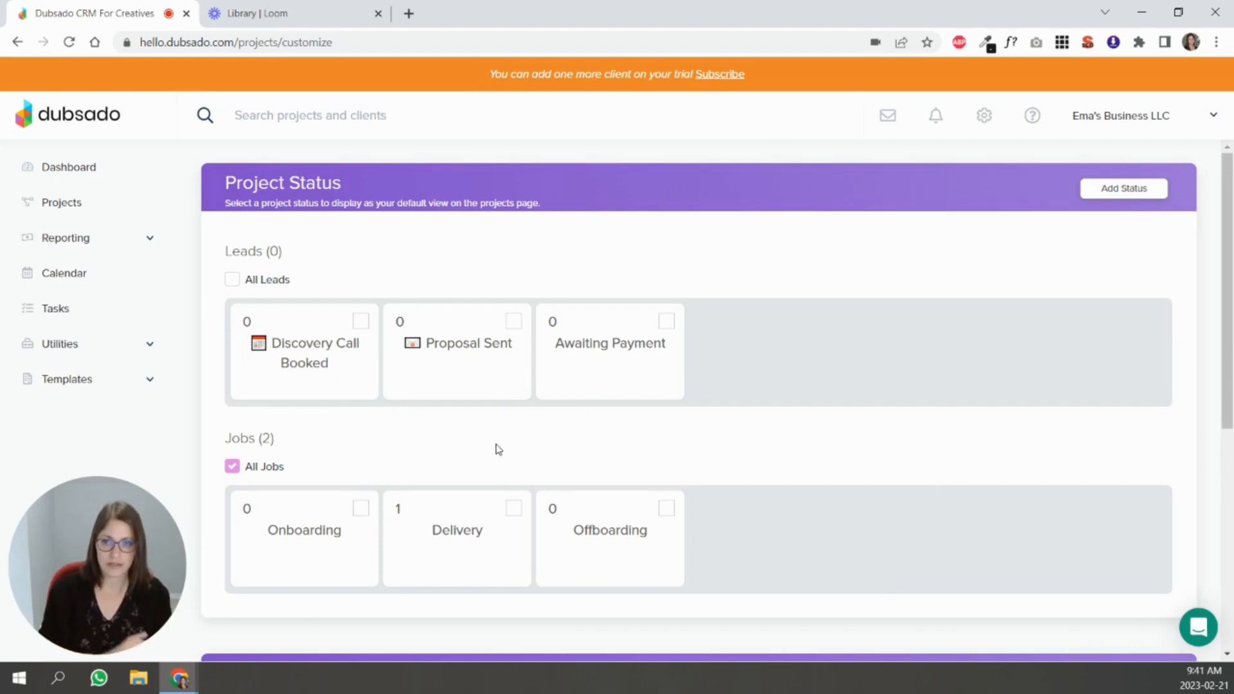
mouse_move(1113, 440)
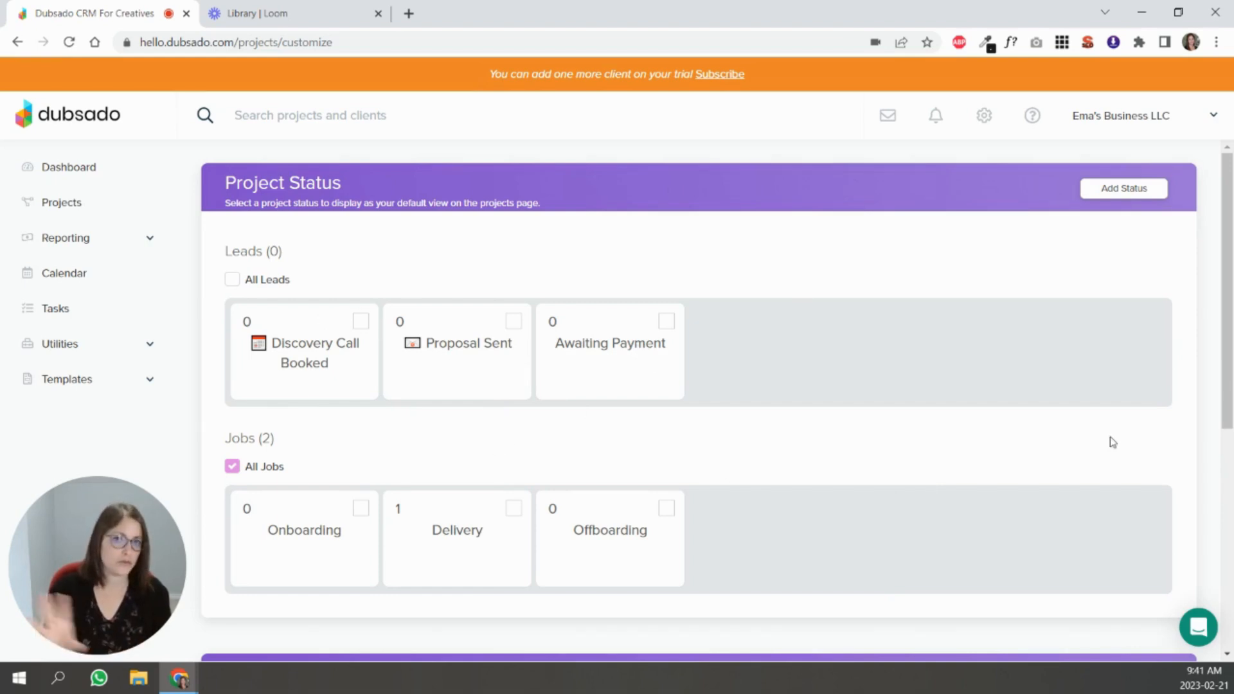
mouse_move(1092, 417)
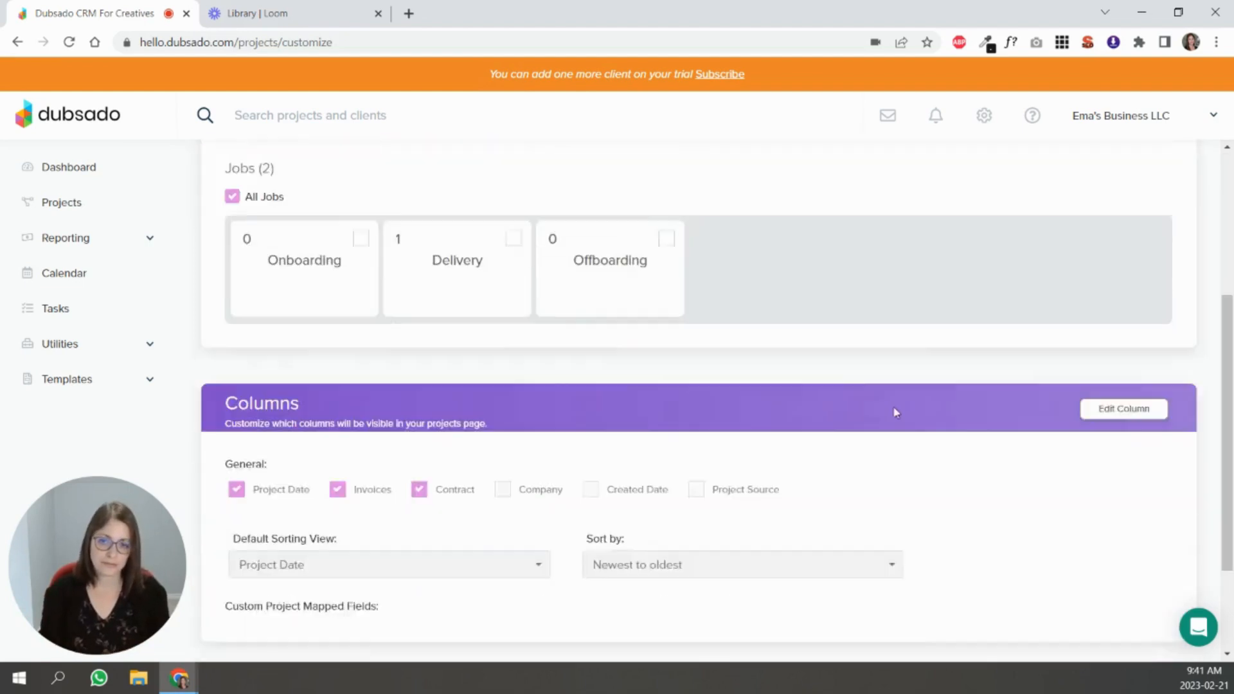
scroll("down", 3)
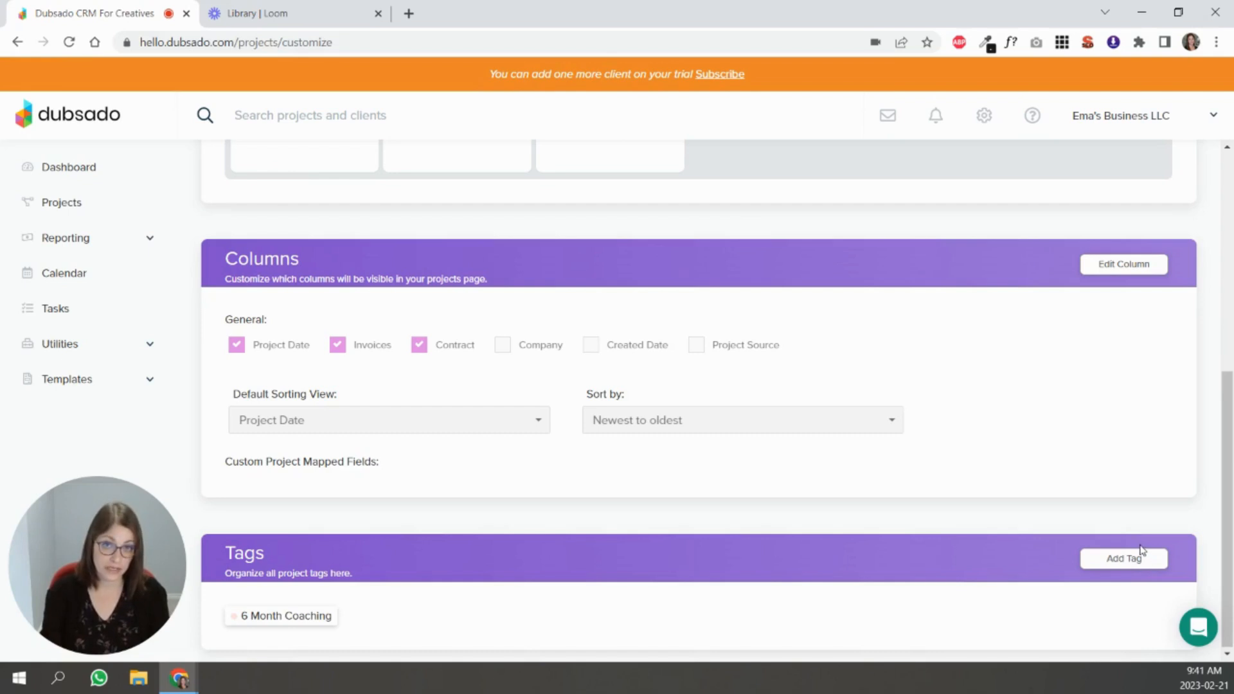
mouse_move(1123, 559)
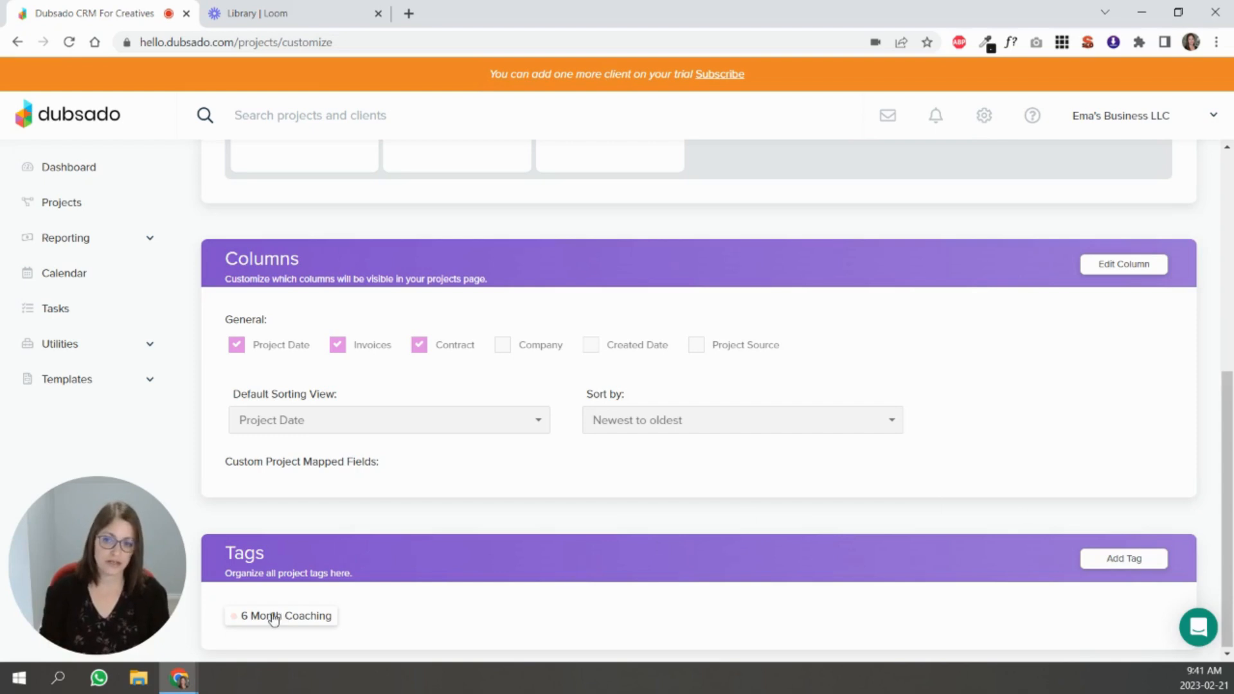
left_click(1123, 558)
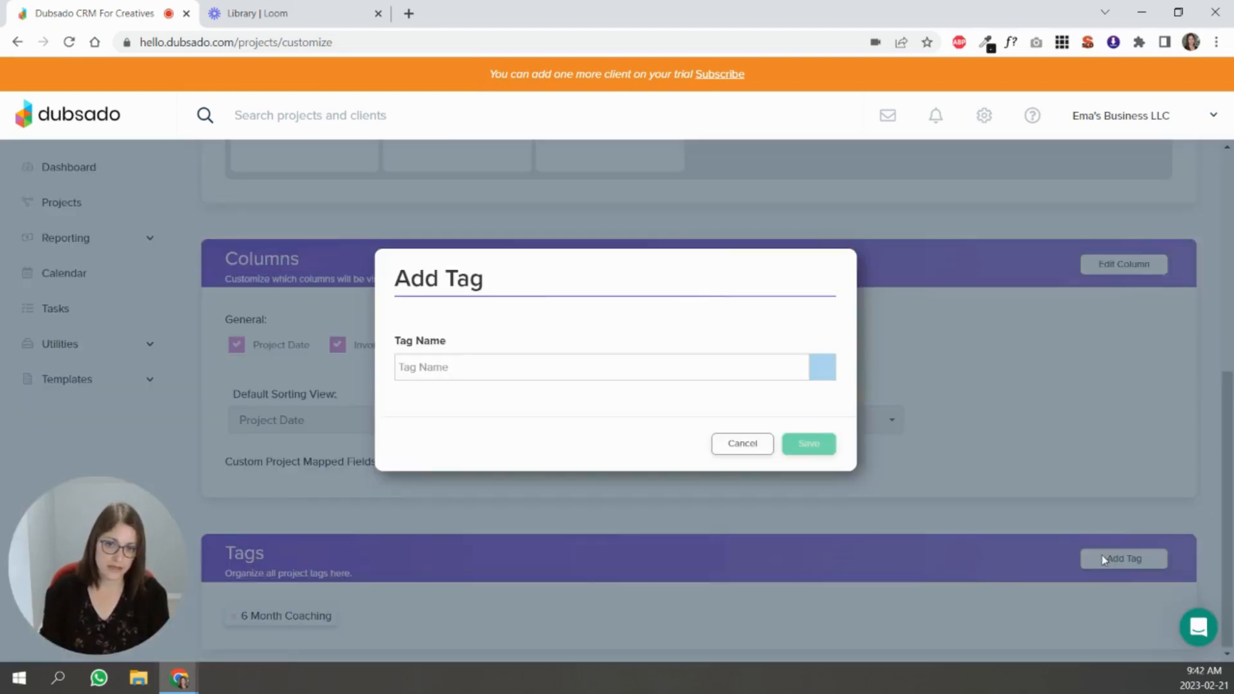
left_click(740, 444)
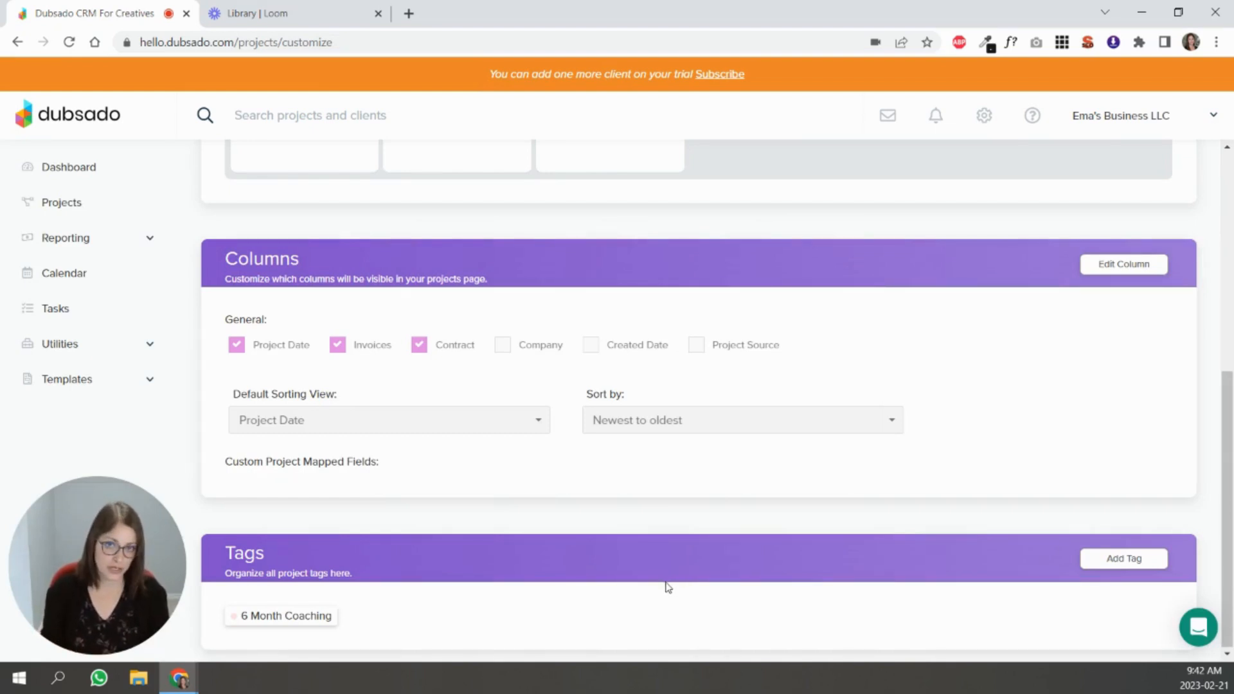
mouse_move(740, 563)
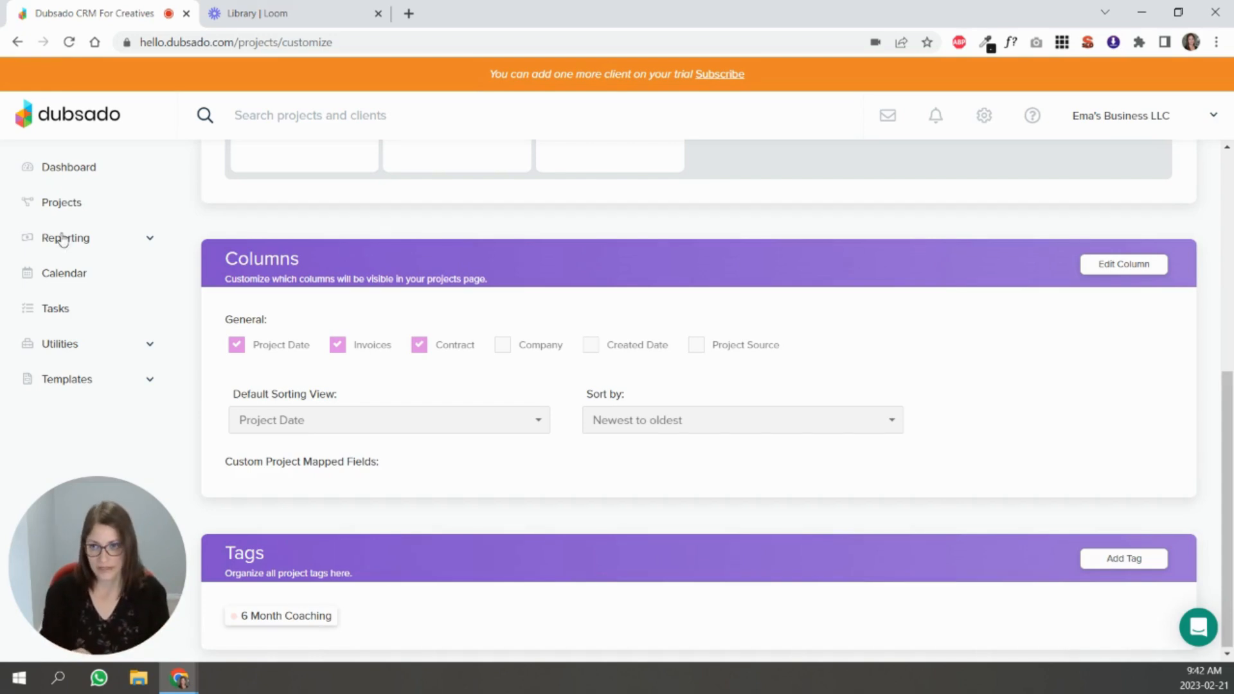
Step: Show the projects list with its filter panel expanded
left_click(62, 202)
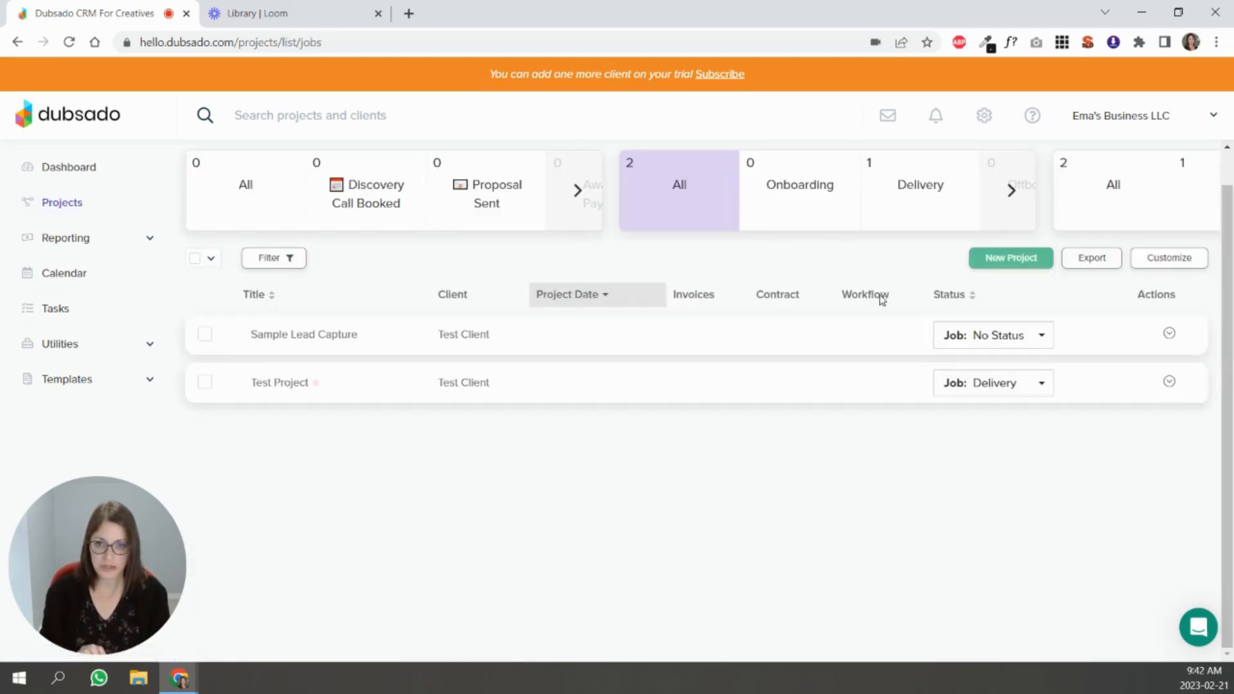
mouse_move(319, 390)
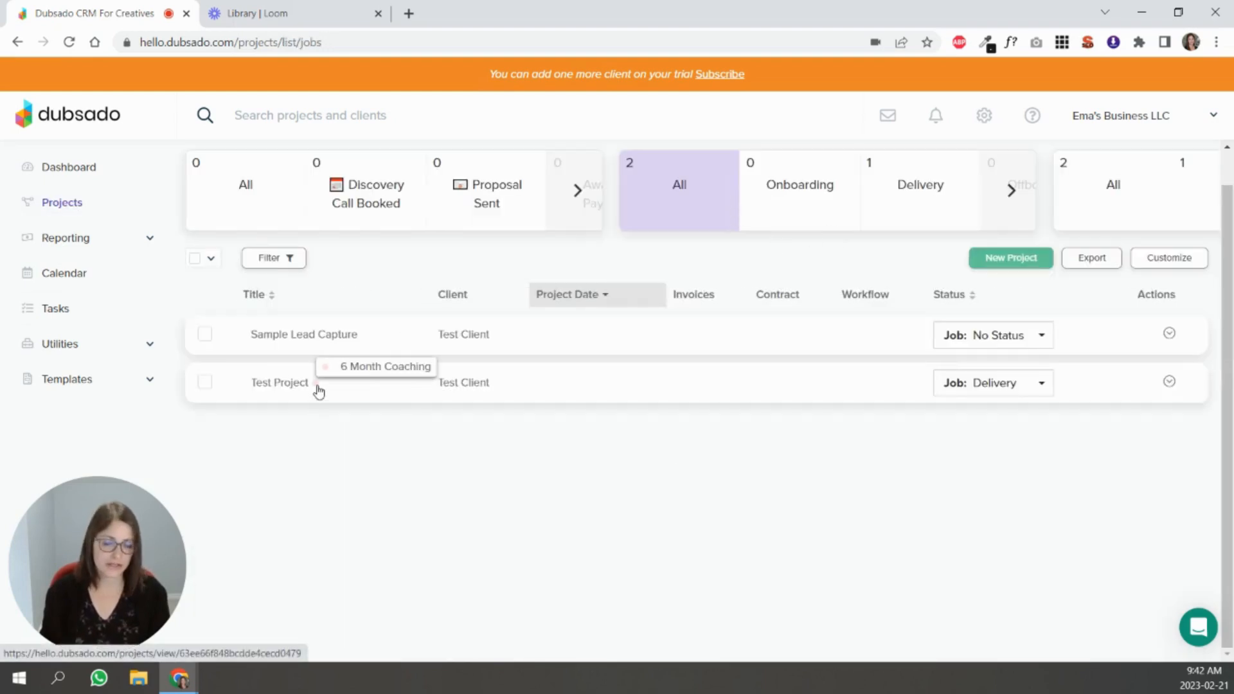
mouse_move(294, 286)
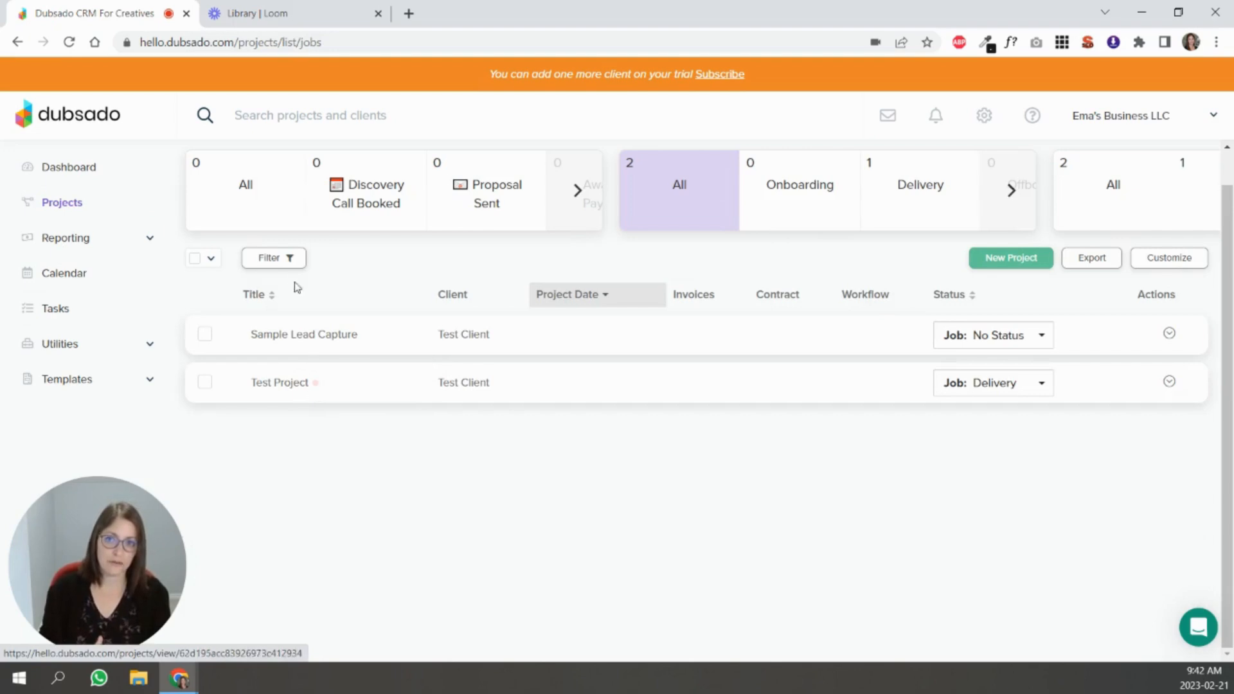
left_click(272, 257)
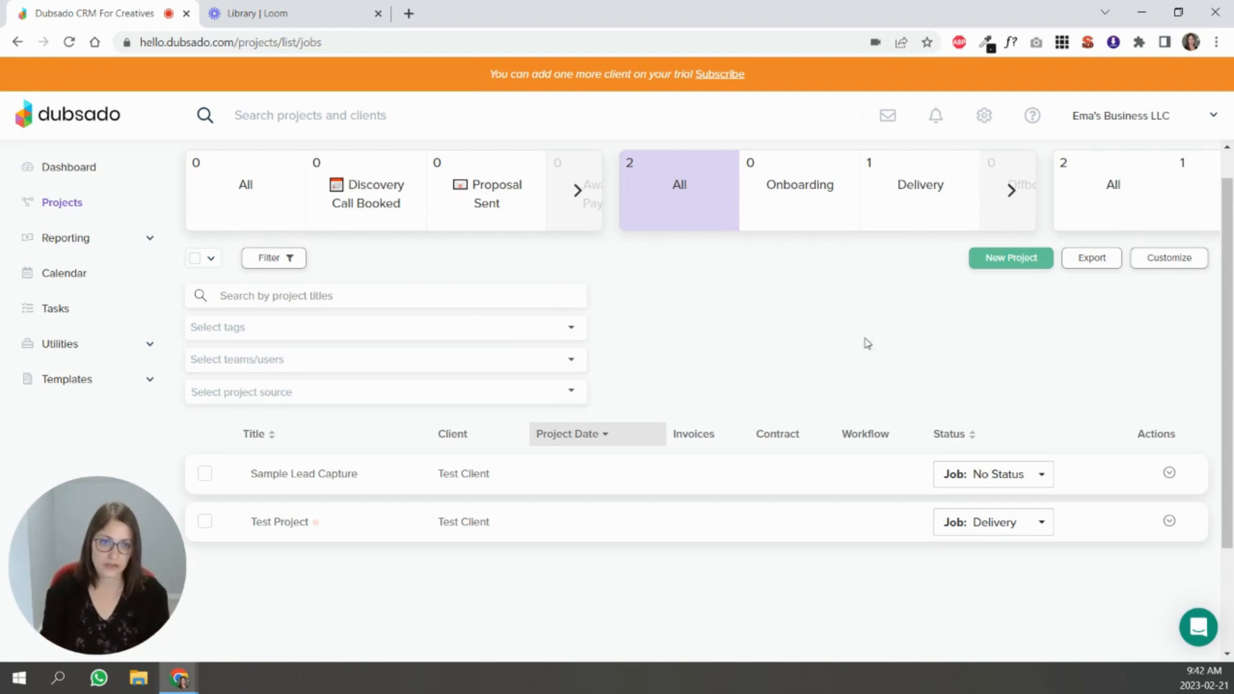
Step: In the projects column settings, sort projects from oldest to newest
left_click(1168, 257)
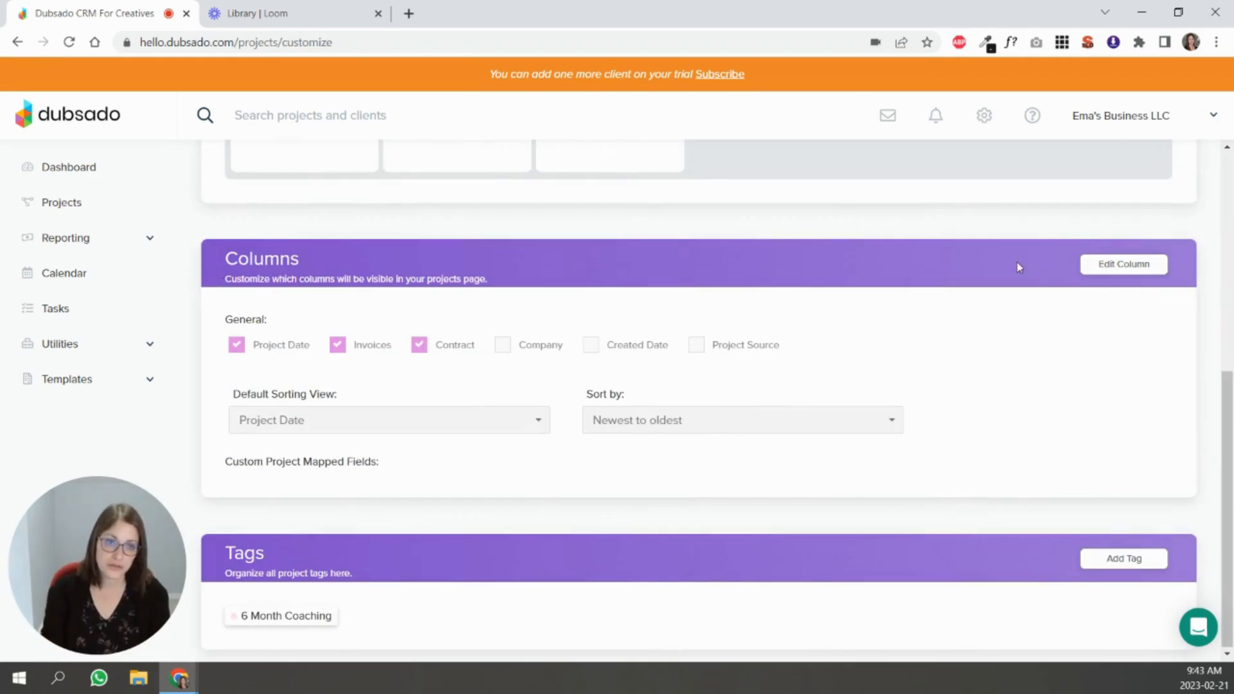
mouse_move(1064, 306)
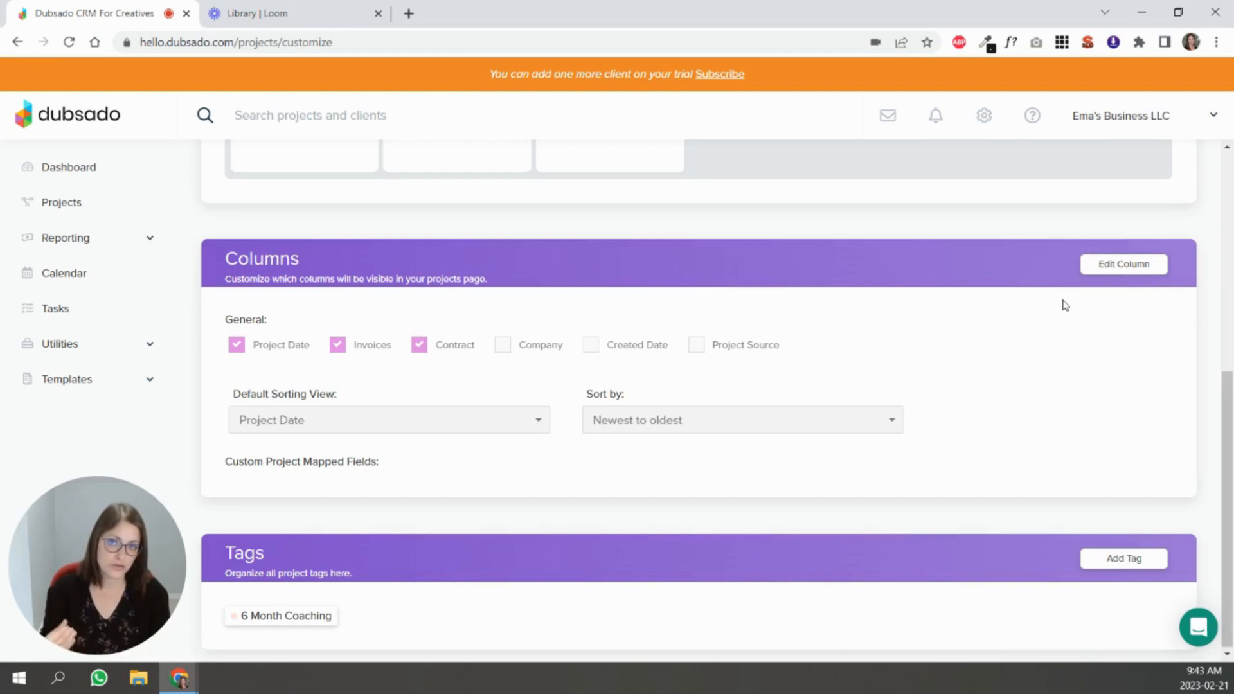
mouse_move(1123, 264)
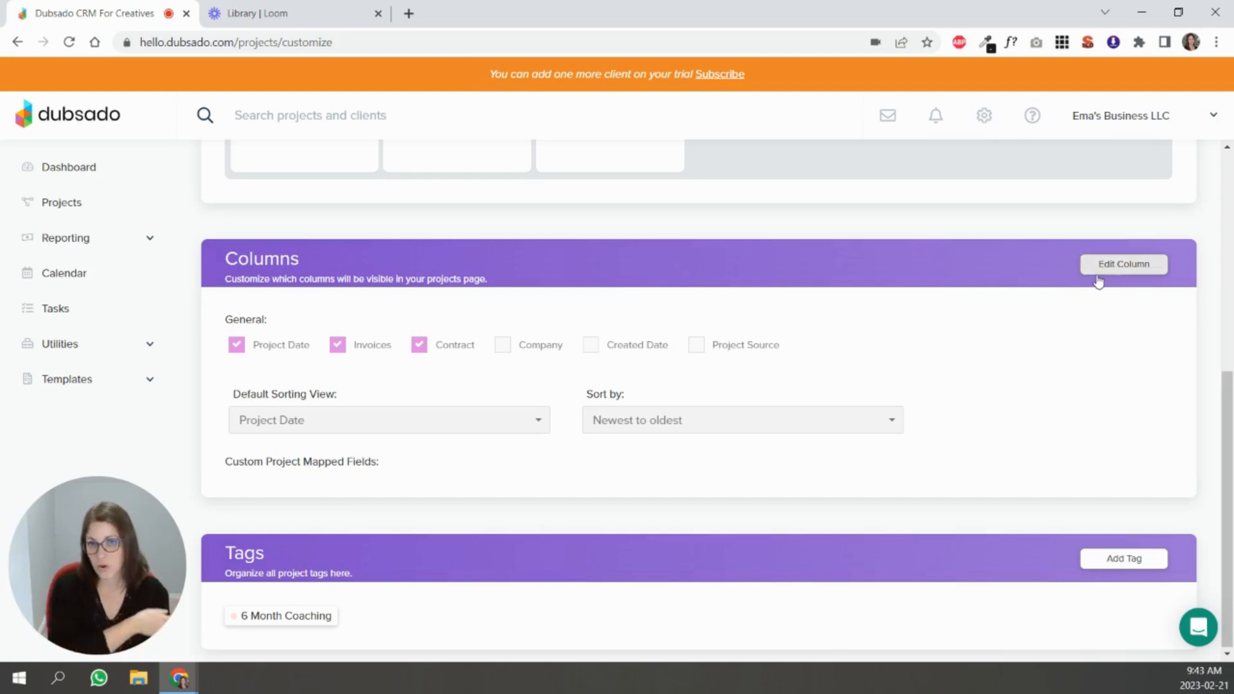
left_click(1123, 264)
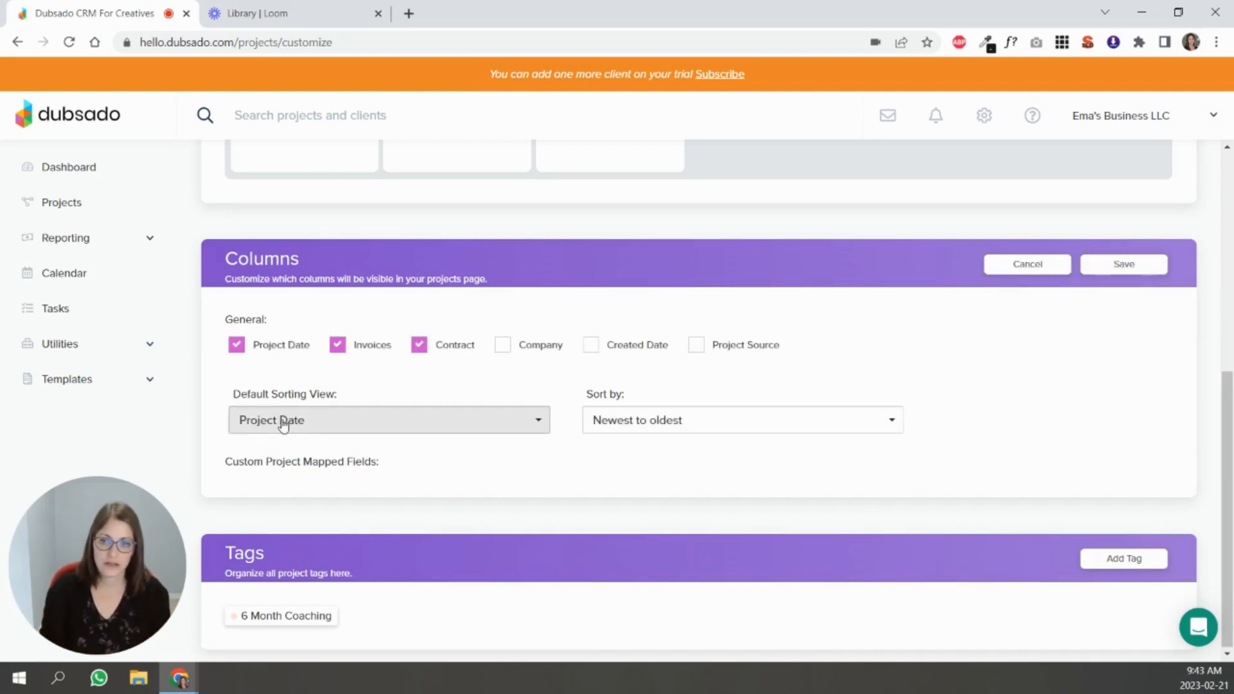
mouse_move(320, 431)
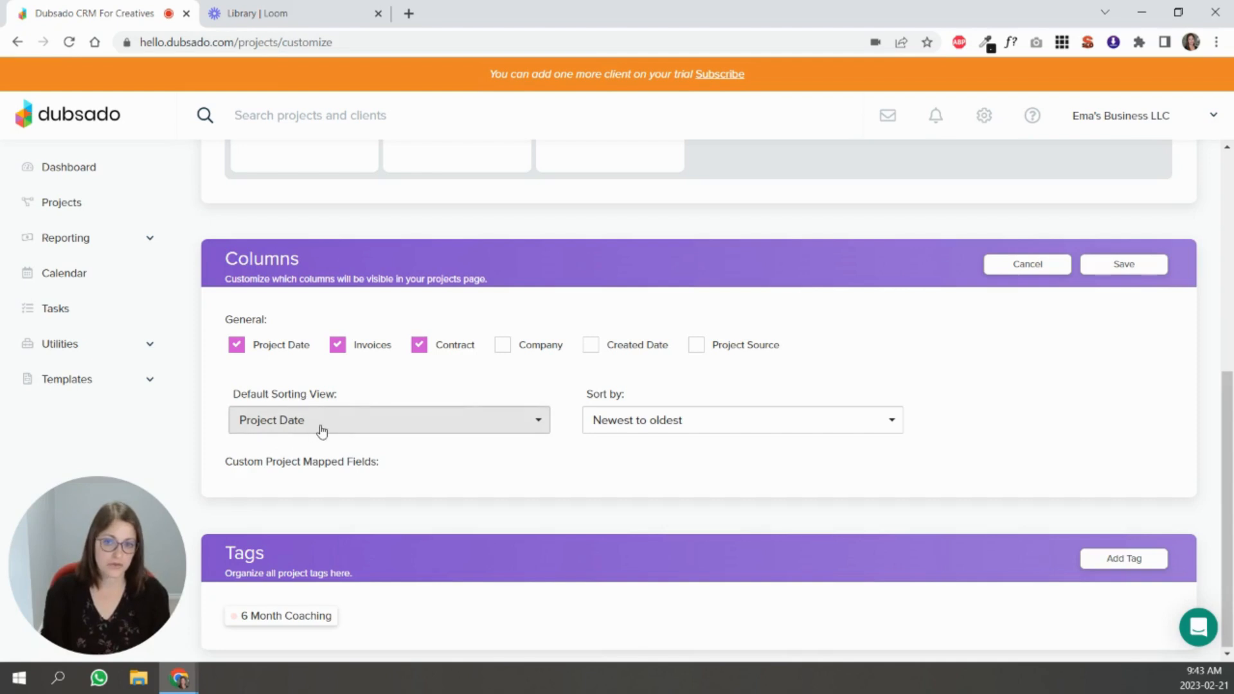
mouse_move(629, 430)
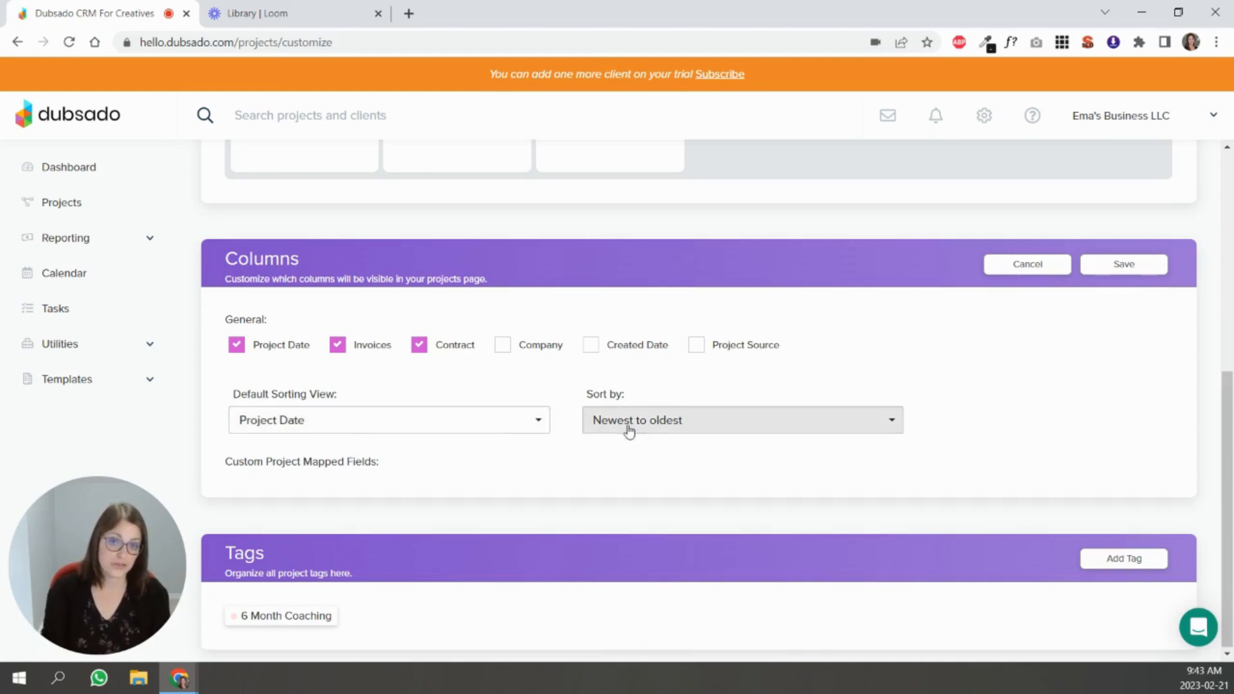
left_click(740, 419)
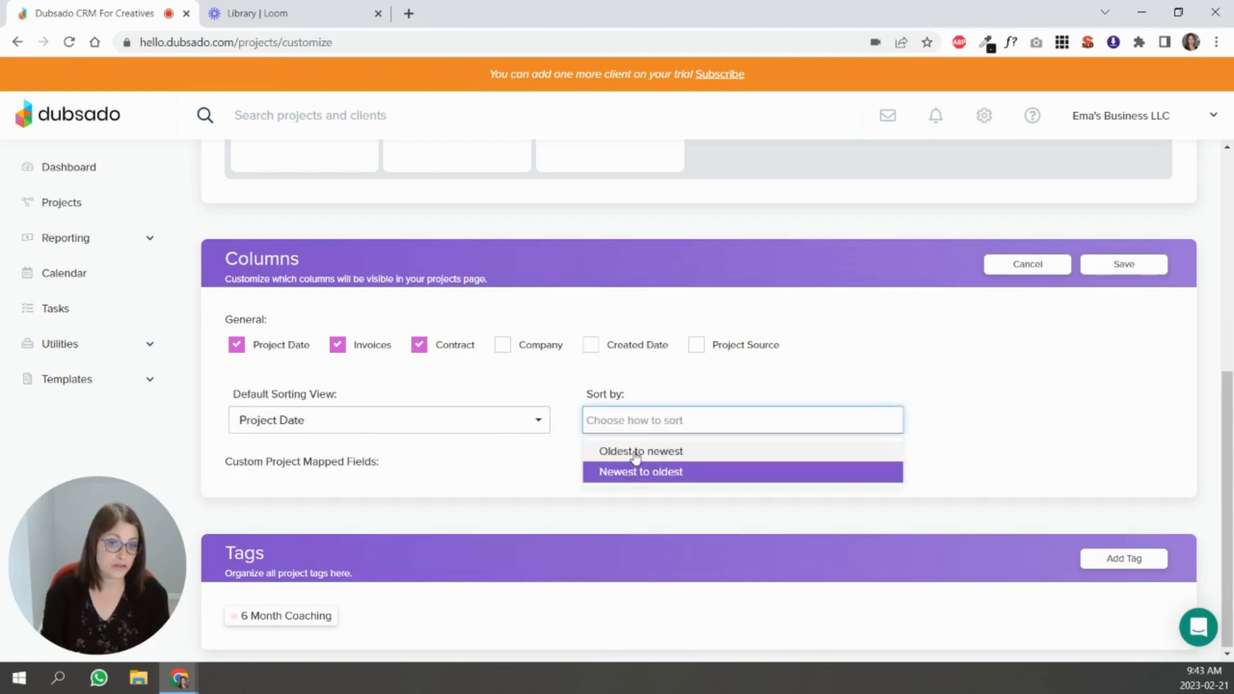
left_click(640, 451)
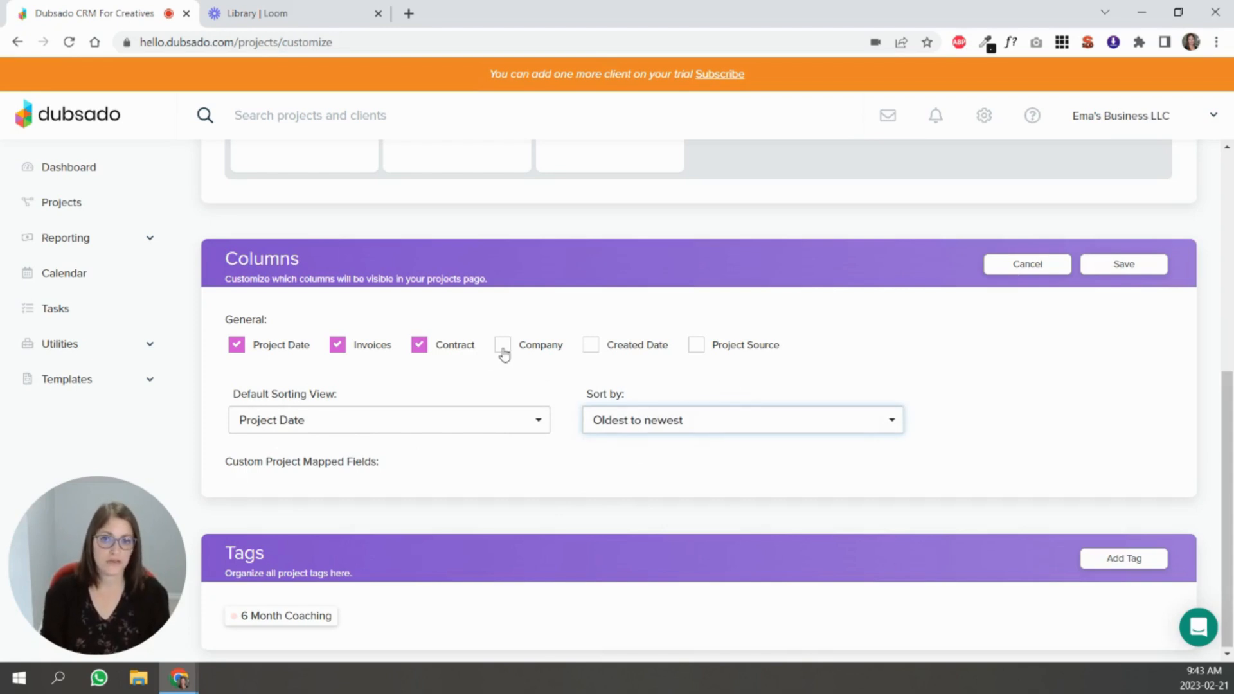
Step: Show the Company, Created Date and Project Source columns, keeping Project Date as the default sort
left_click(502, 344)
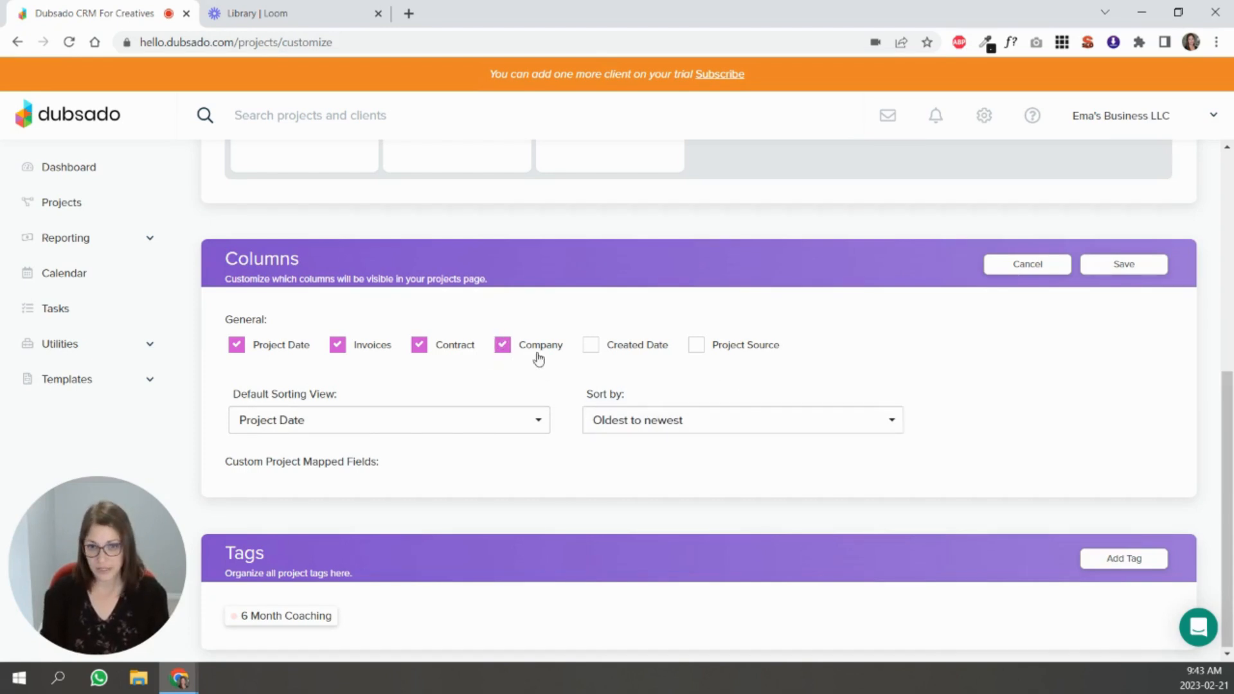
left_click(590, 344)
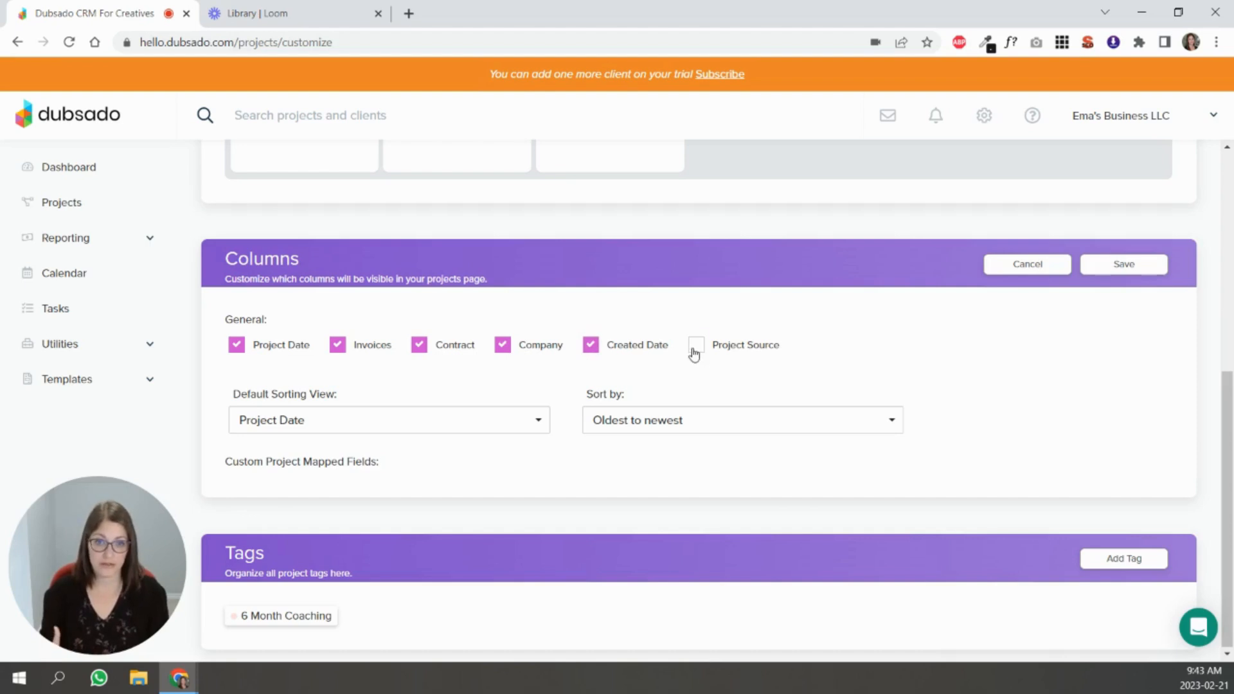
left_click(696, 345)
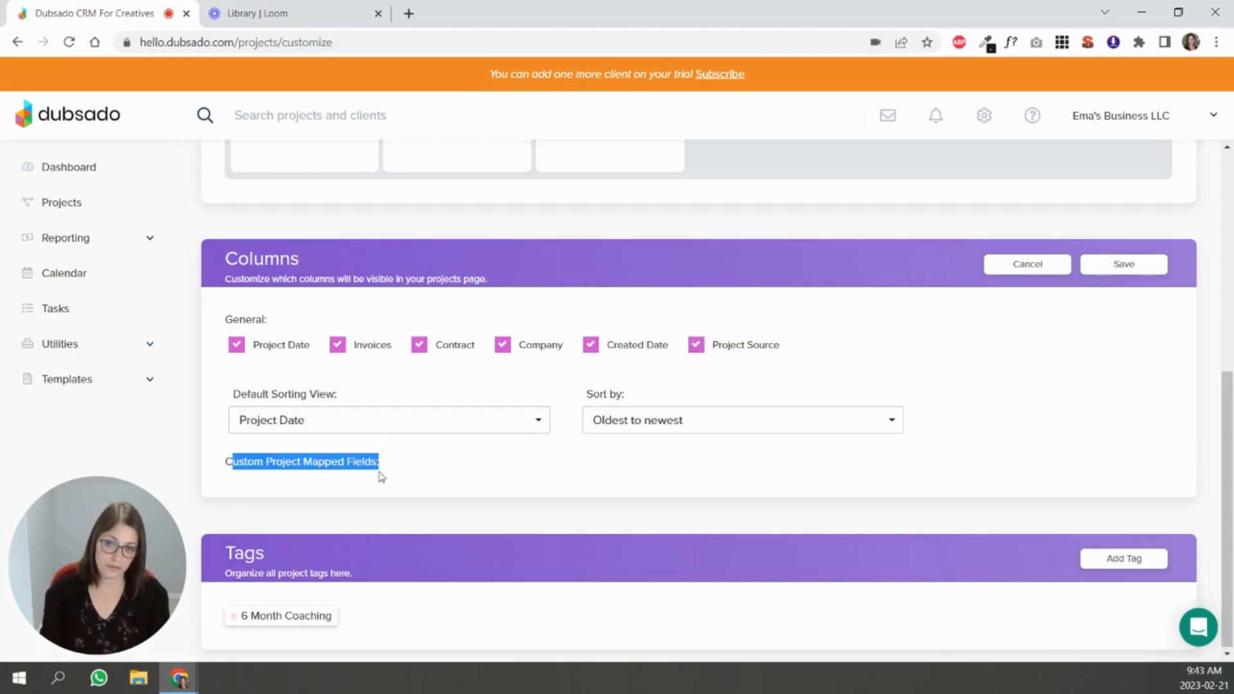
left_click(388, 419)
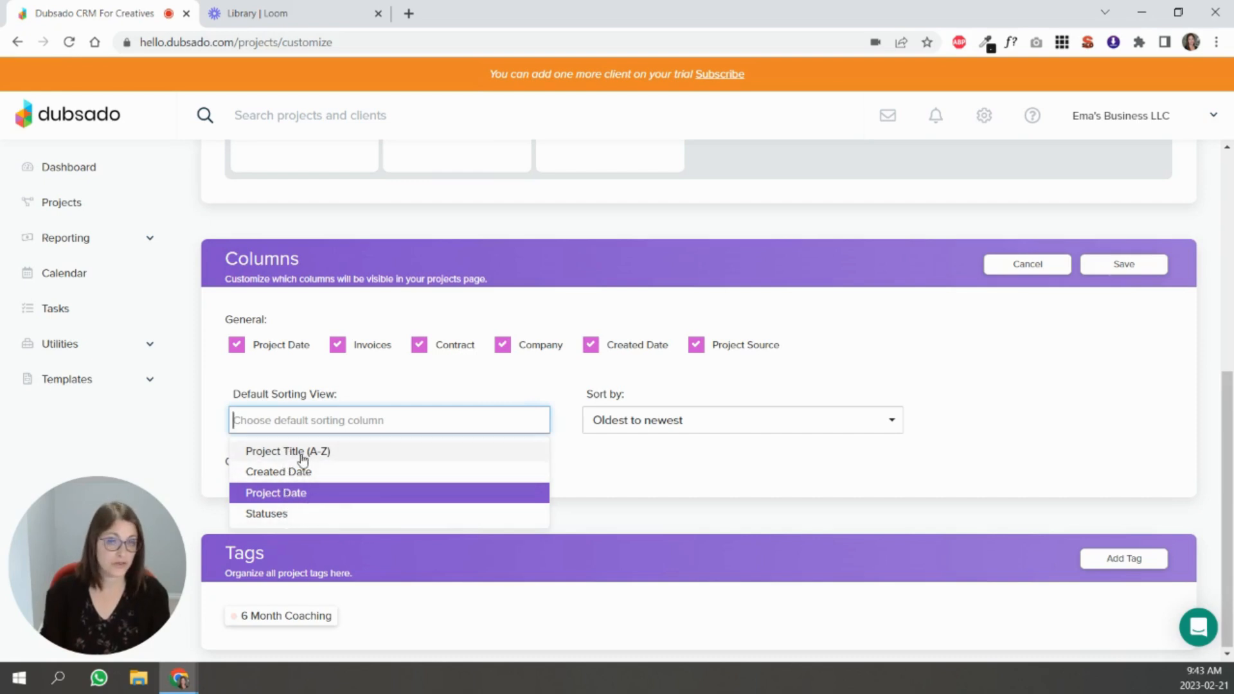
mouse_move(314, 492)
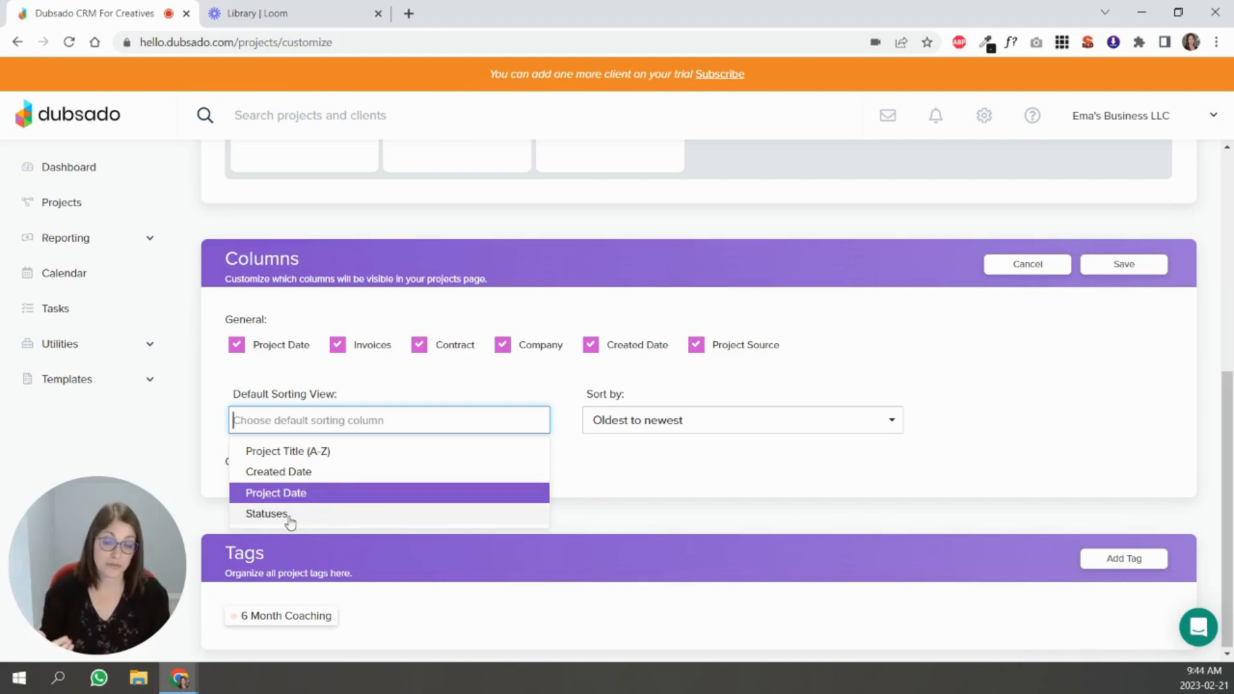
left_click(275, 492)
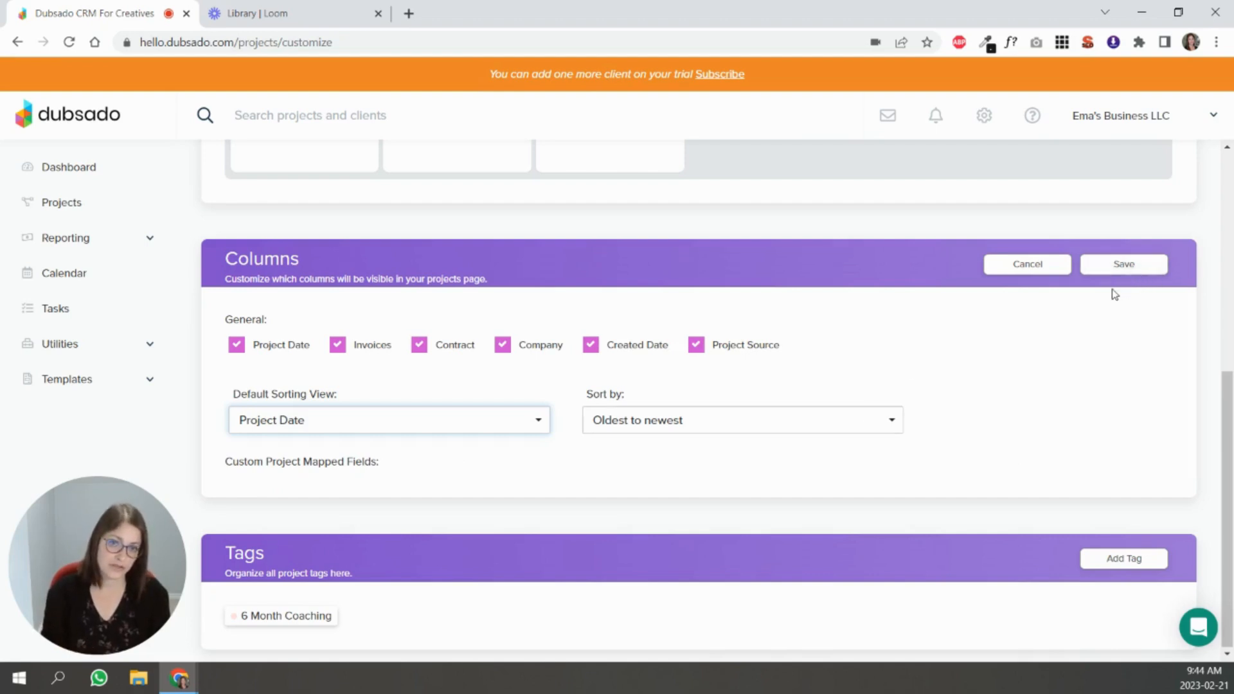
scroll("up", 3)
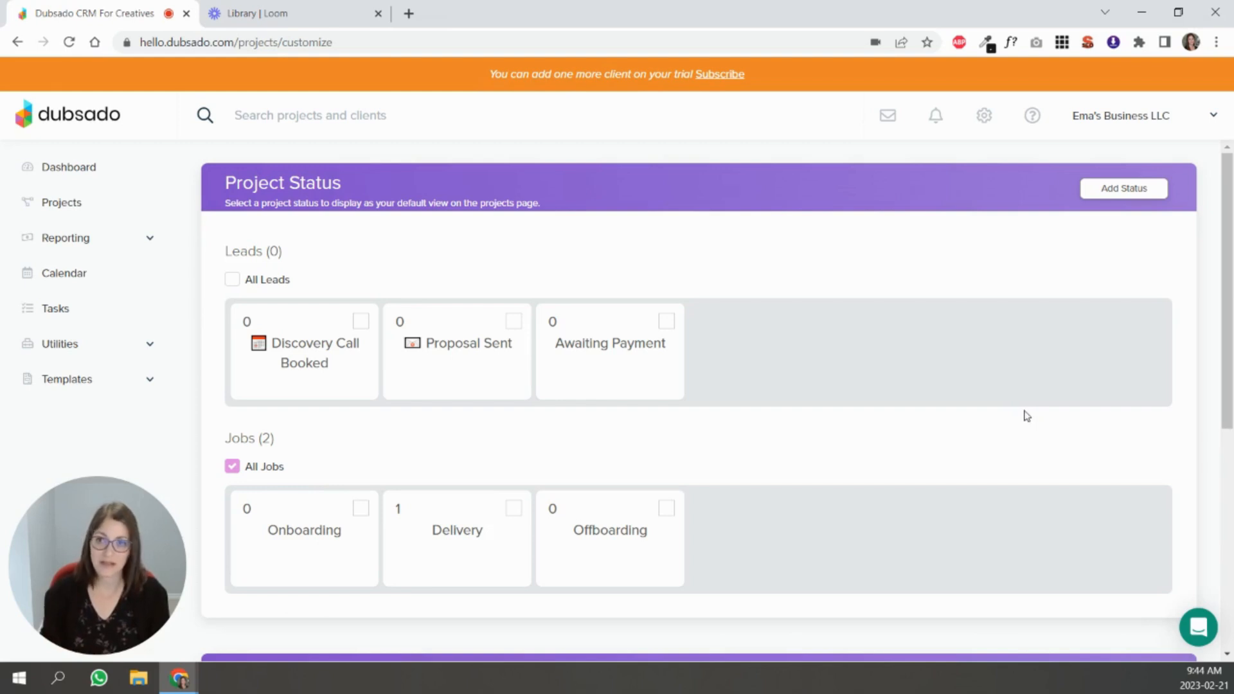
mouse_move(885, 507)
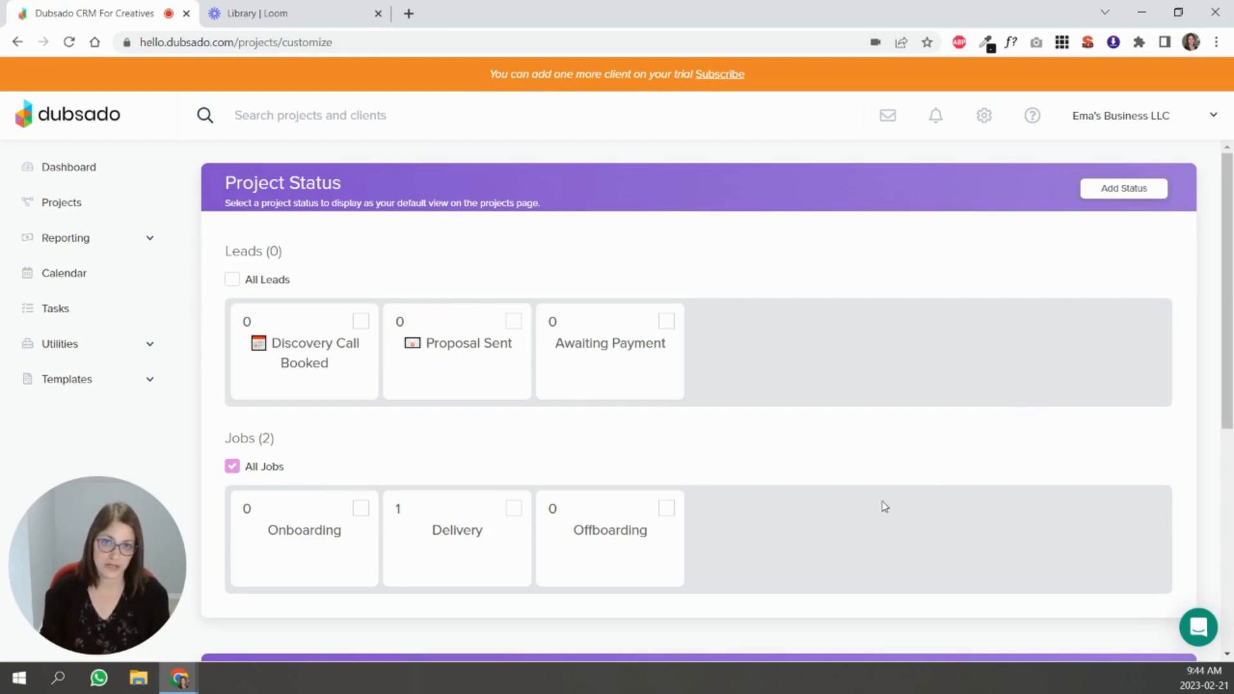